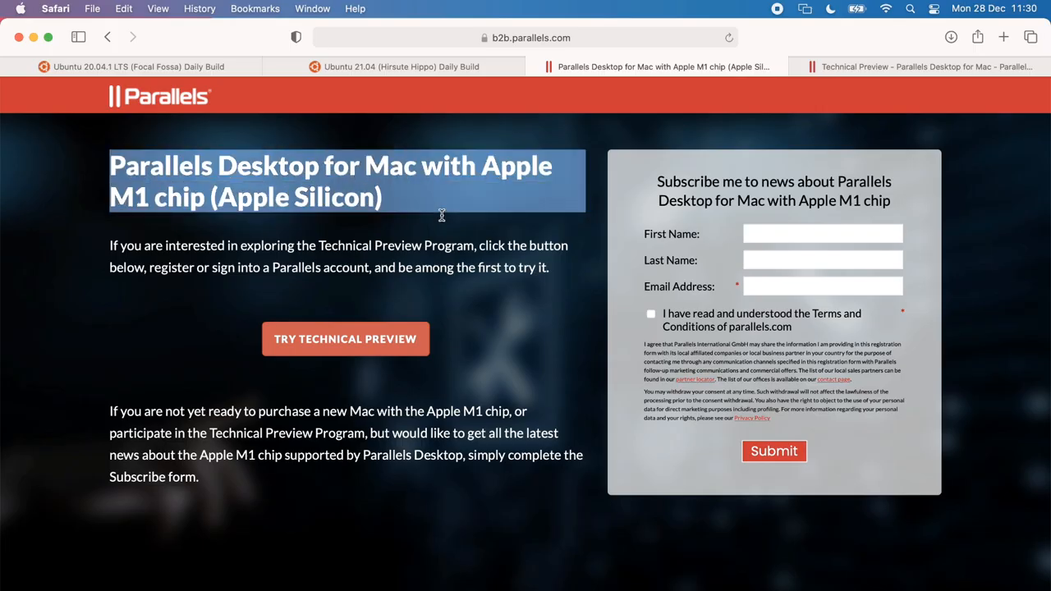
mouse_move(348, 365)
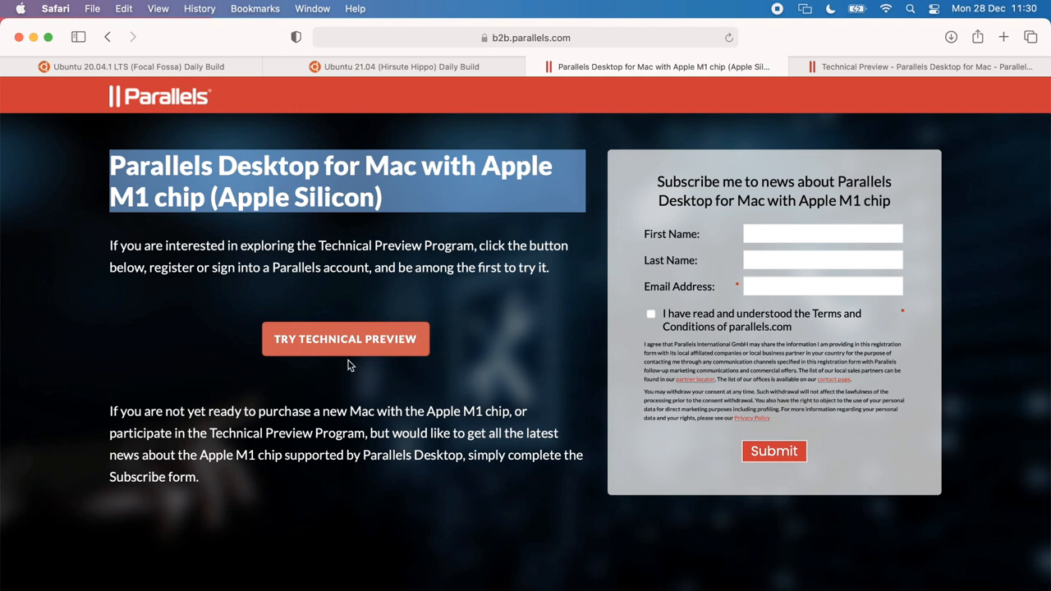
mouse_move(345, 349)
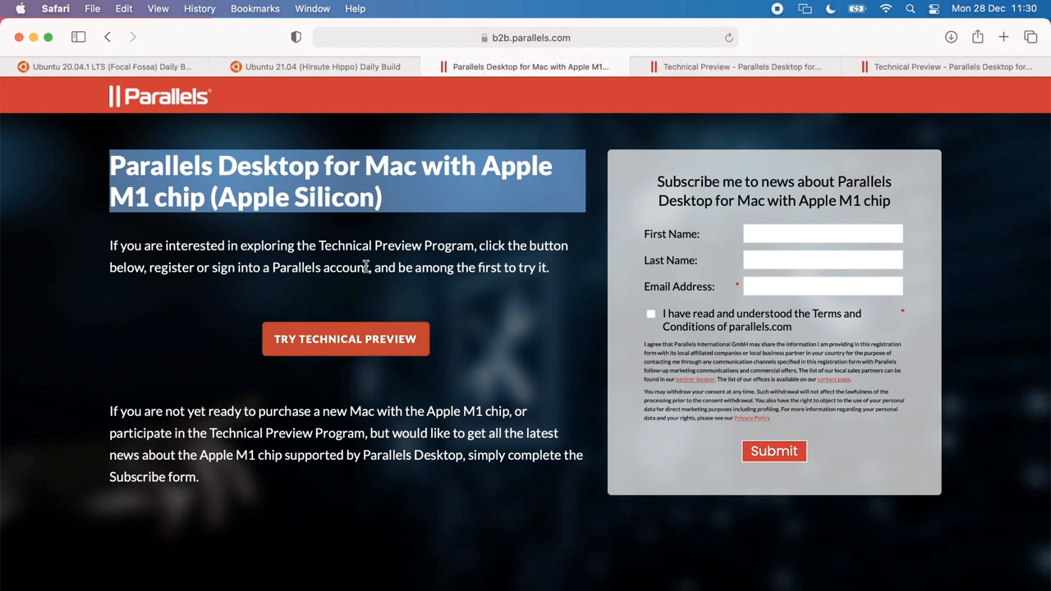
mouse_move(371, 348)
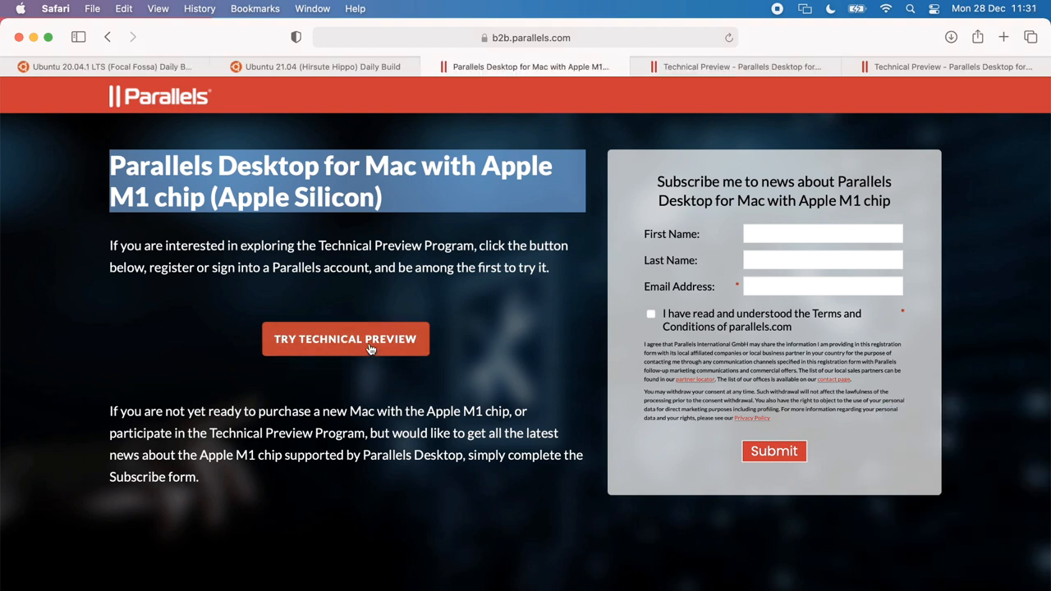
Join the Technical Preview and start downloading the Parallels Desktop 16 M1 build 50393.
click(345, 338)
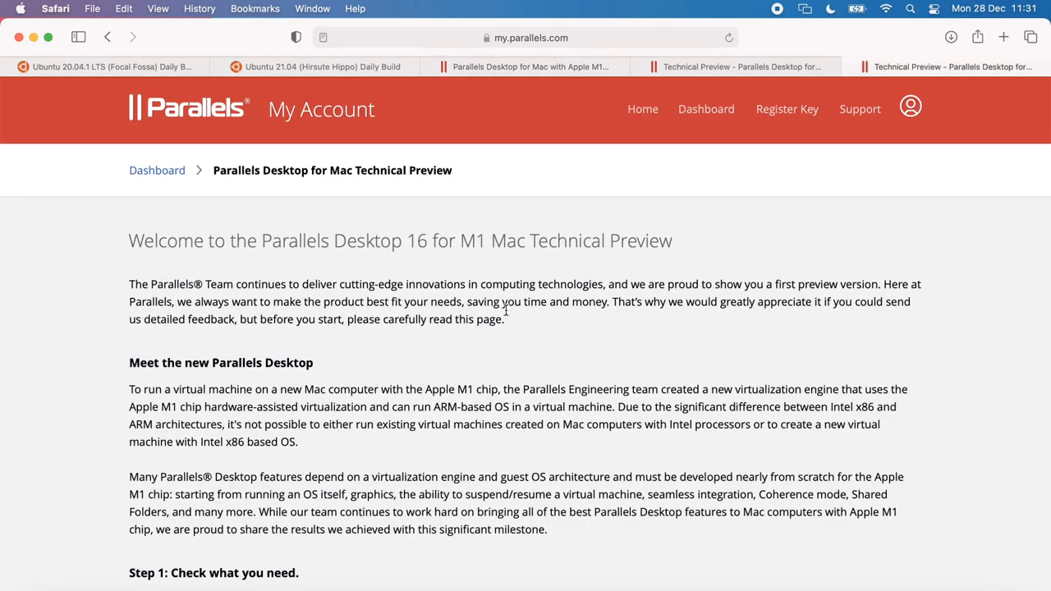
scroll(down, 3)
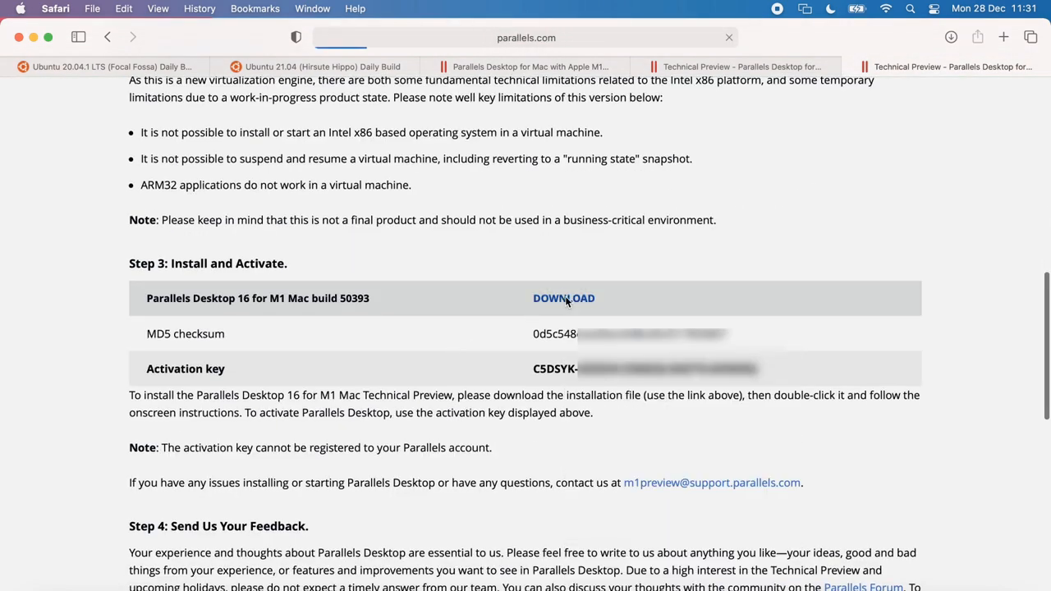
click(565, 299)
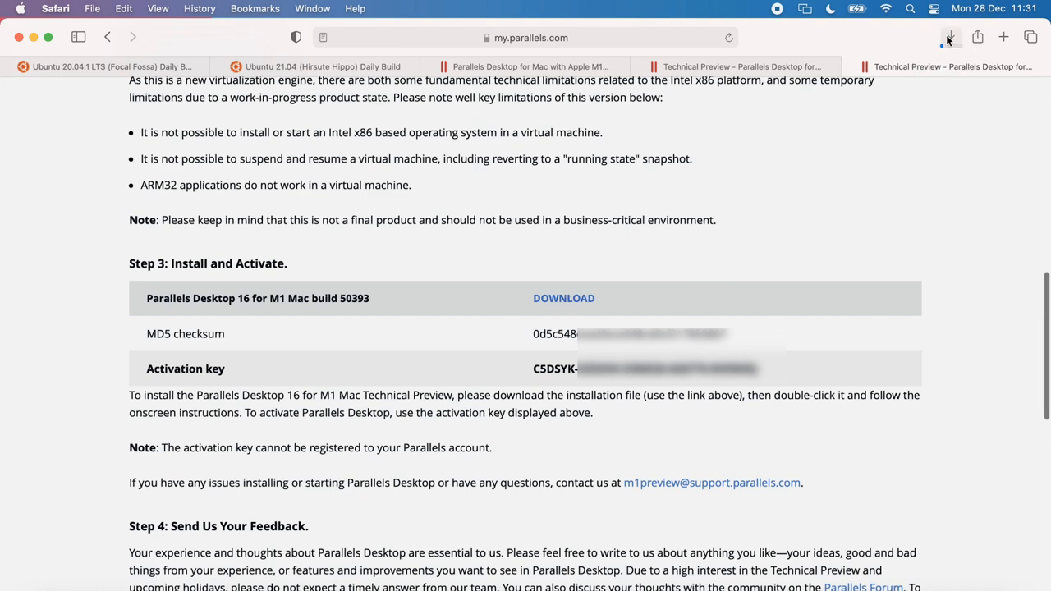
click(949, 36)
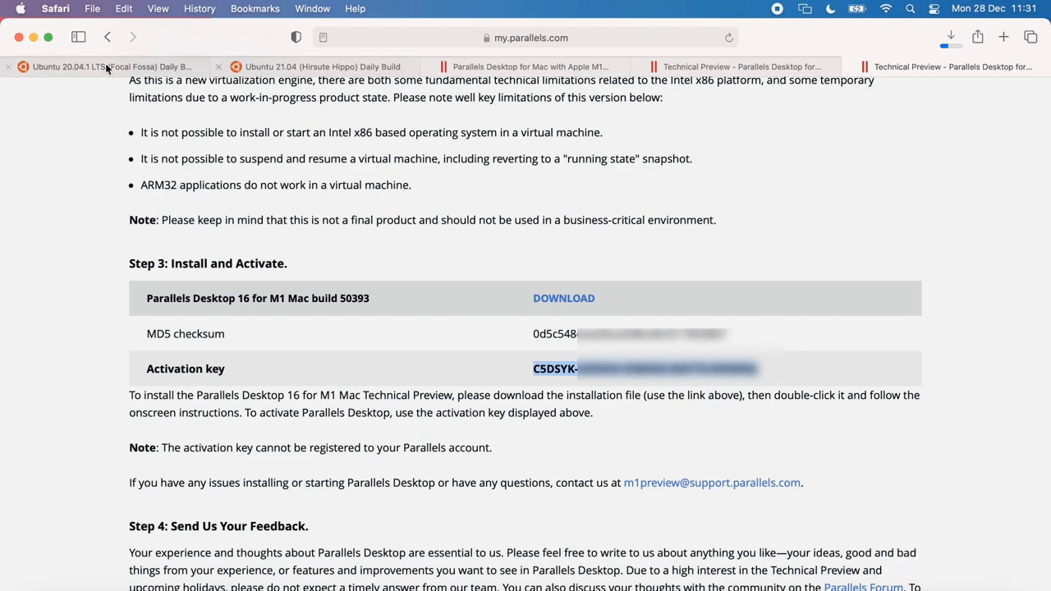
Review the Ubuntu 20.04.1 then 21.04 daily build tabs for 64-bit ARM desktop images.
click(98, 66)
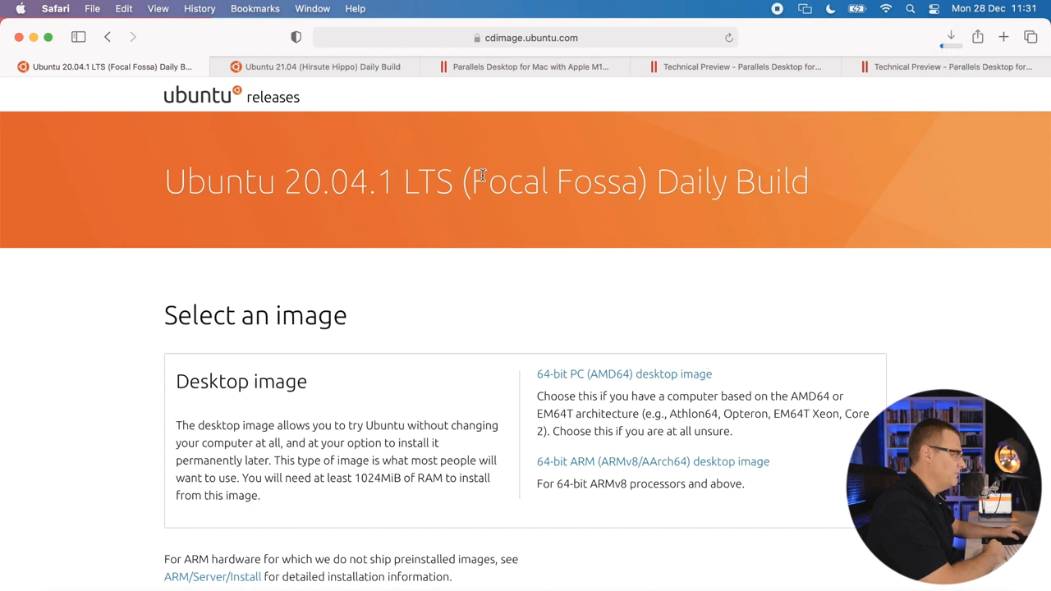
click(322, 66)
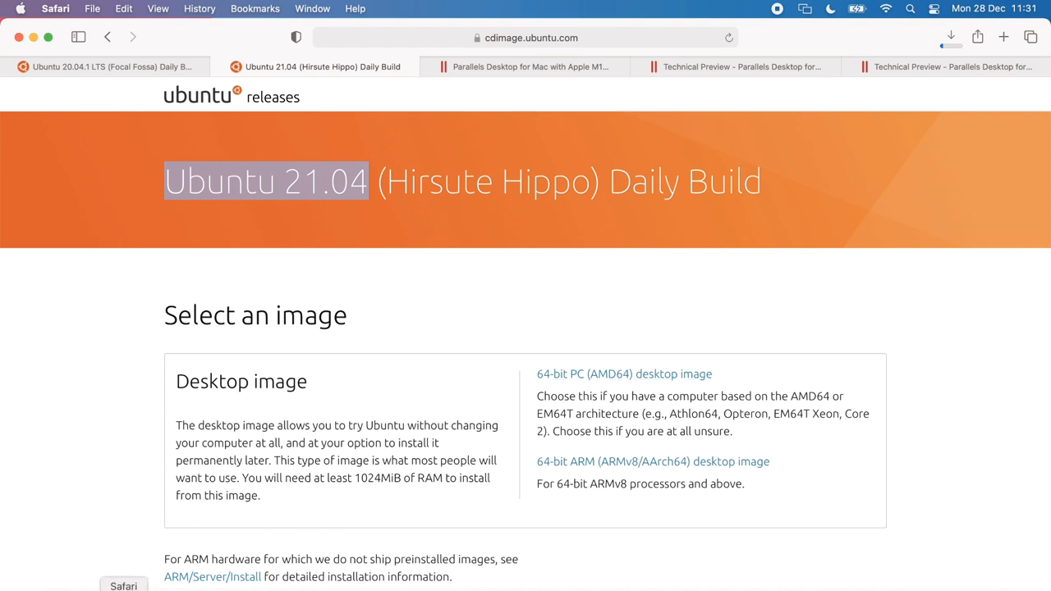
mouse_move(266, 260)
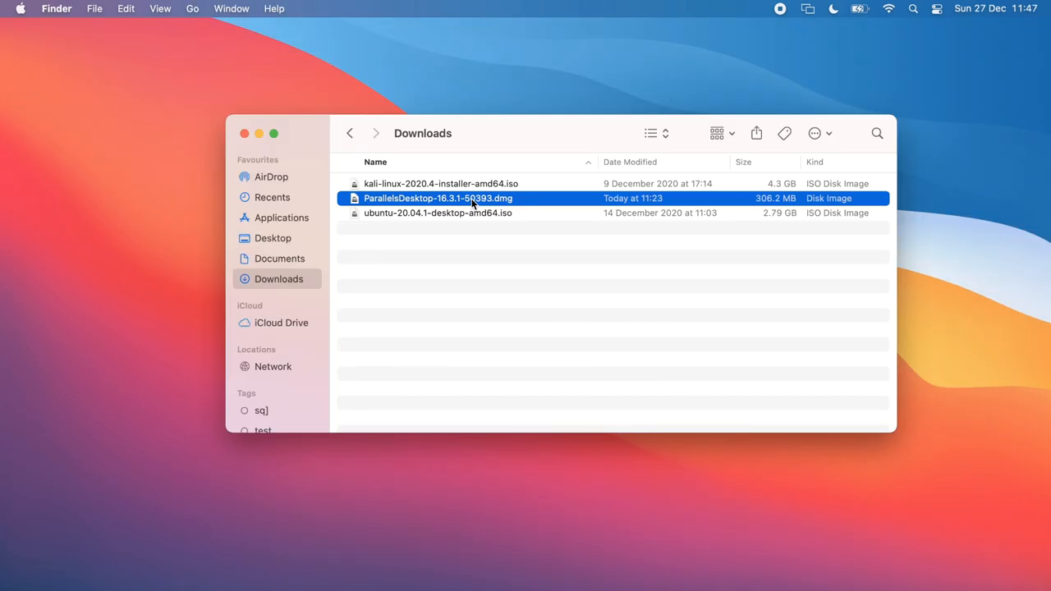
Mount the ParallelsDesktop dmg from Downloads and launch its Install app, confirming the warning.
double_click(437, 197)
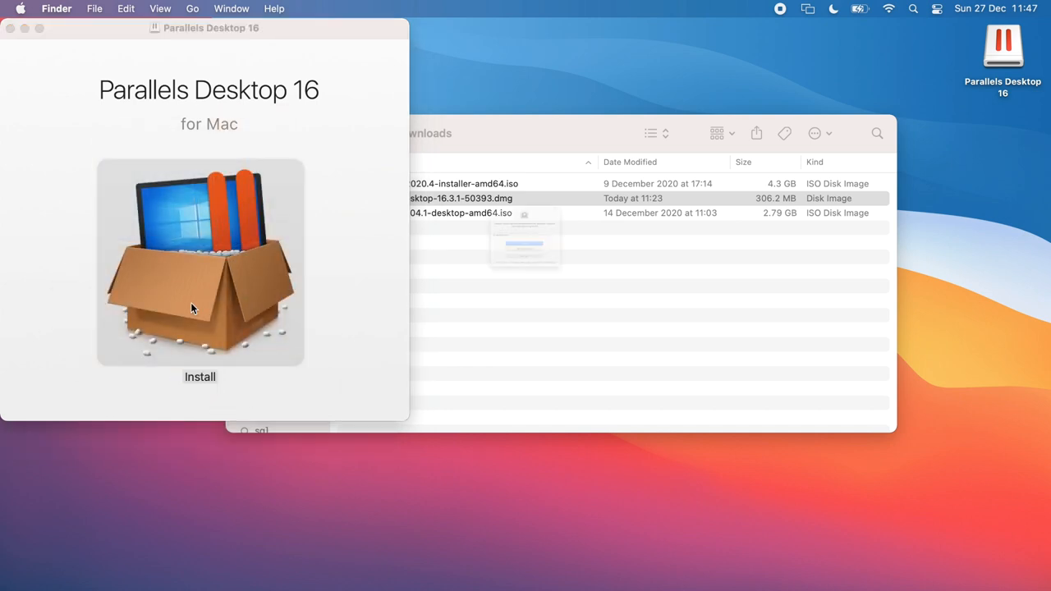
double_click(200, 263)
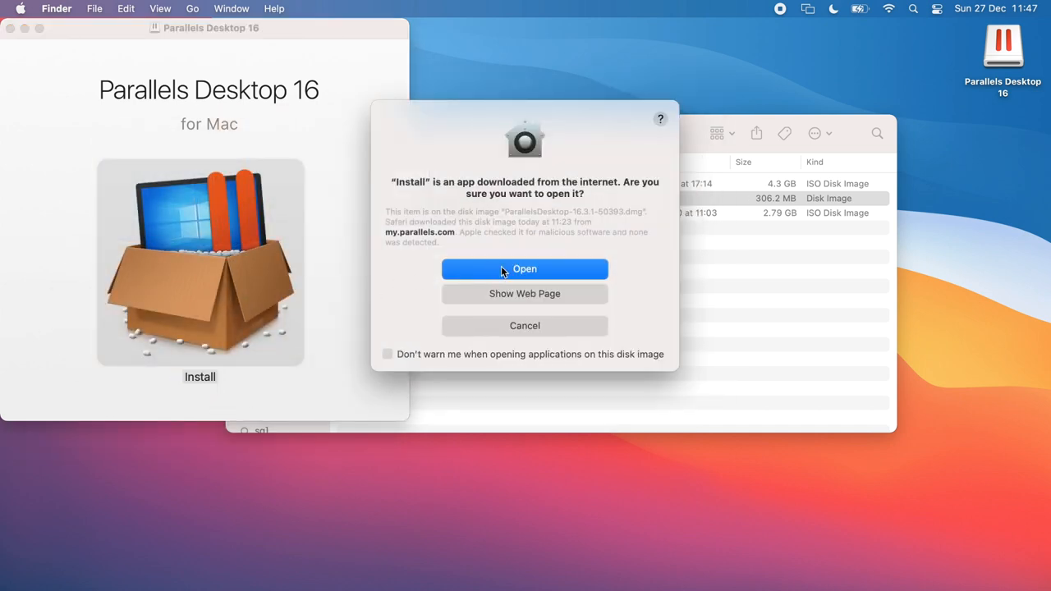
click(526, 269)
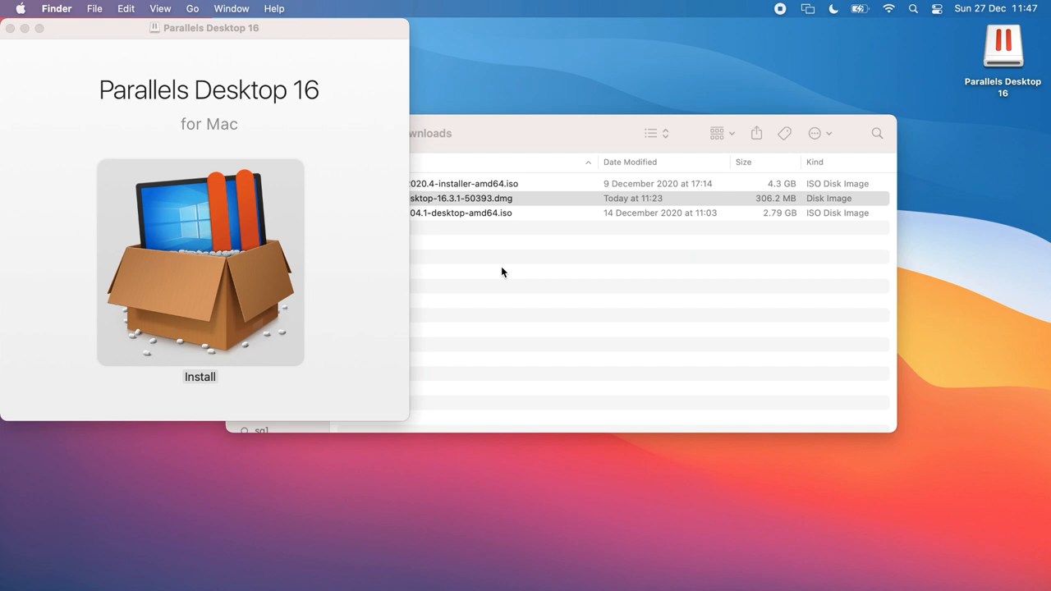
click(200, 376)
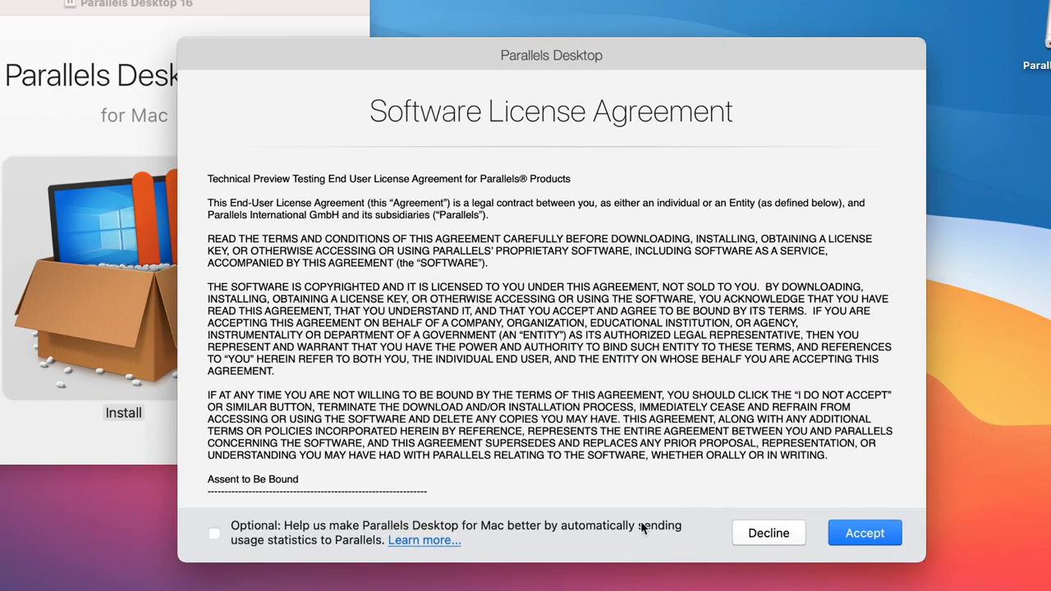
Accept the license agreement and authorise installation with the administrator password.
click(864, 532)
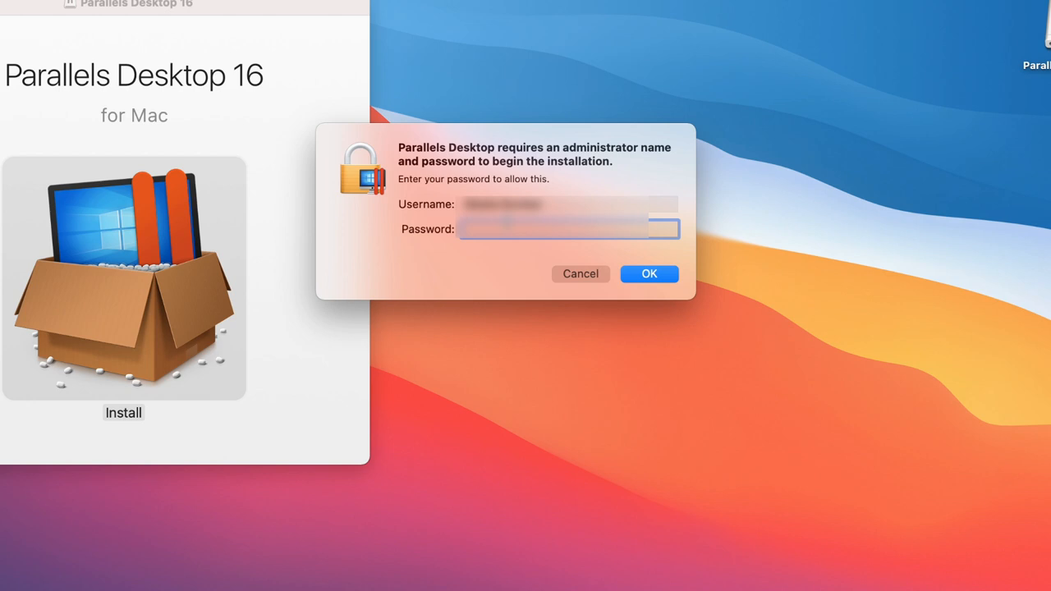
text(password)
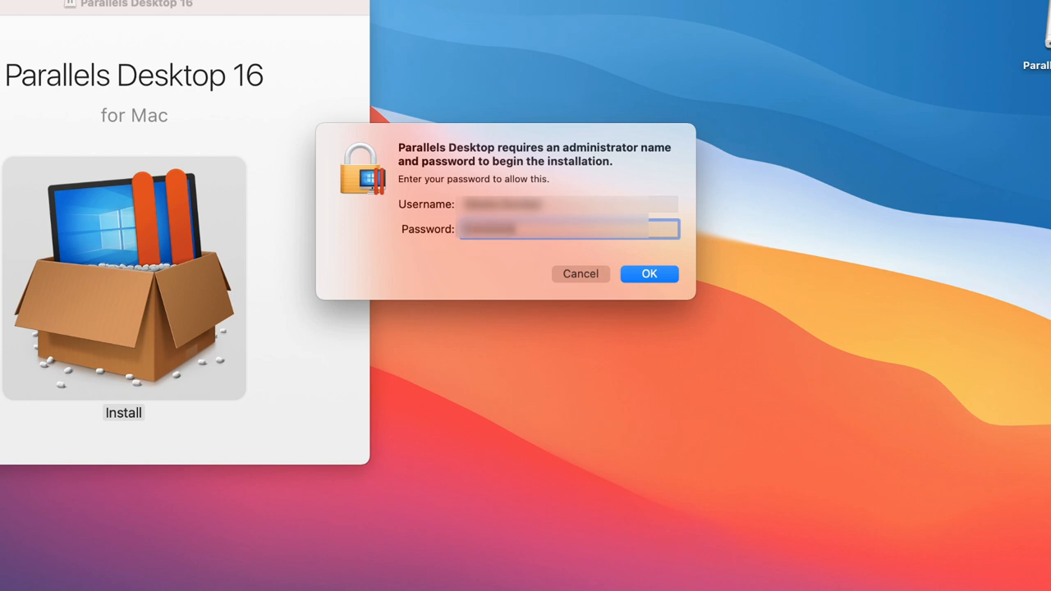
click(649, 273)
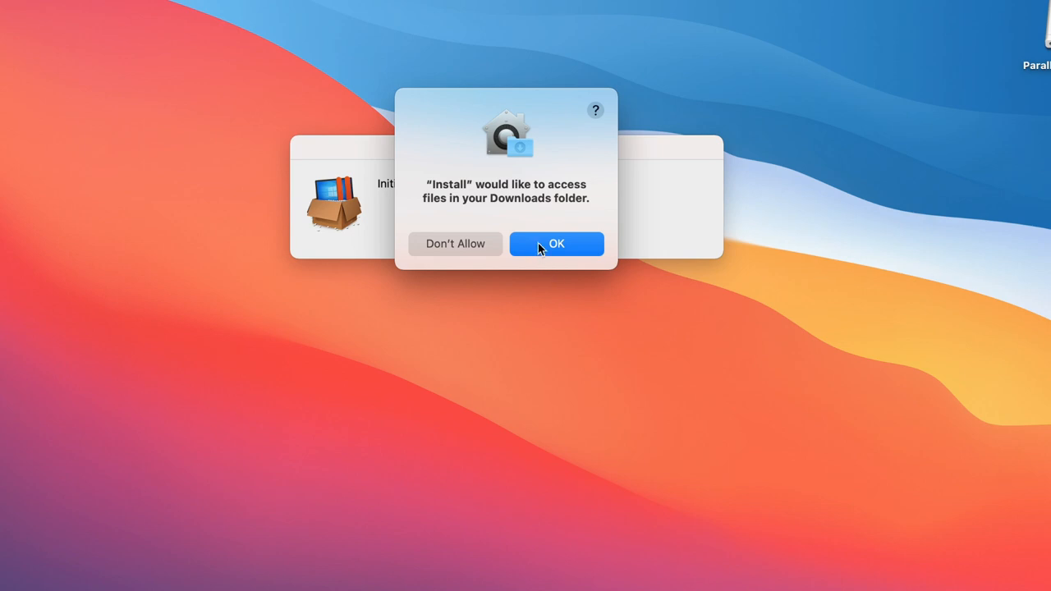
Grant the installer access to the Desktop, Documents and Downloads folders and finish.
click(555, 244)
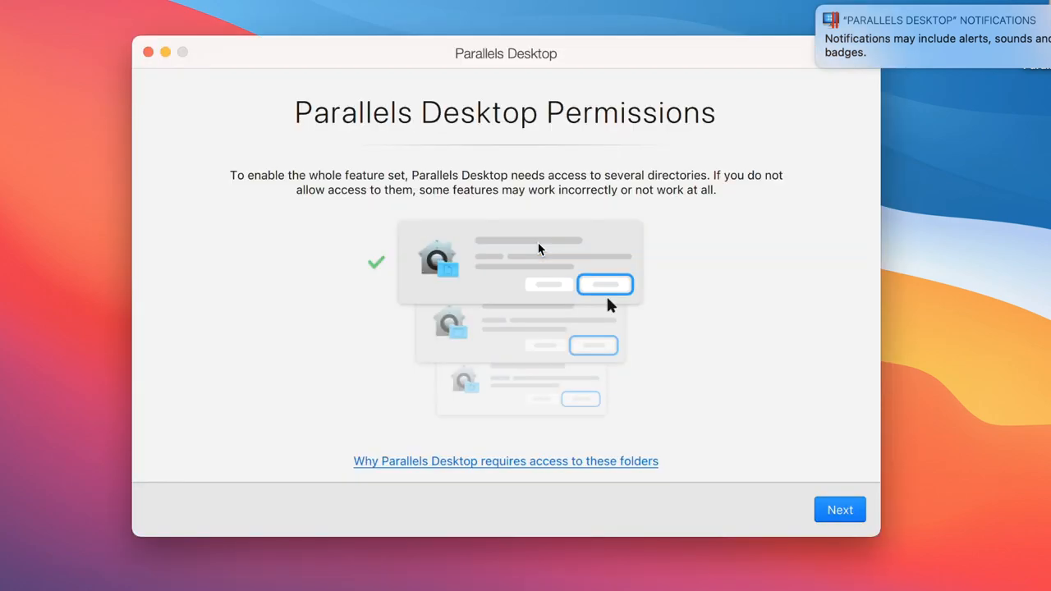
mouse_move(828, 156)
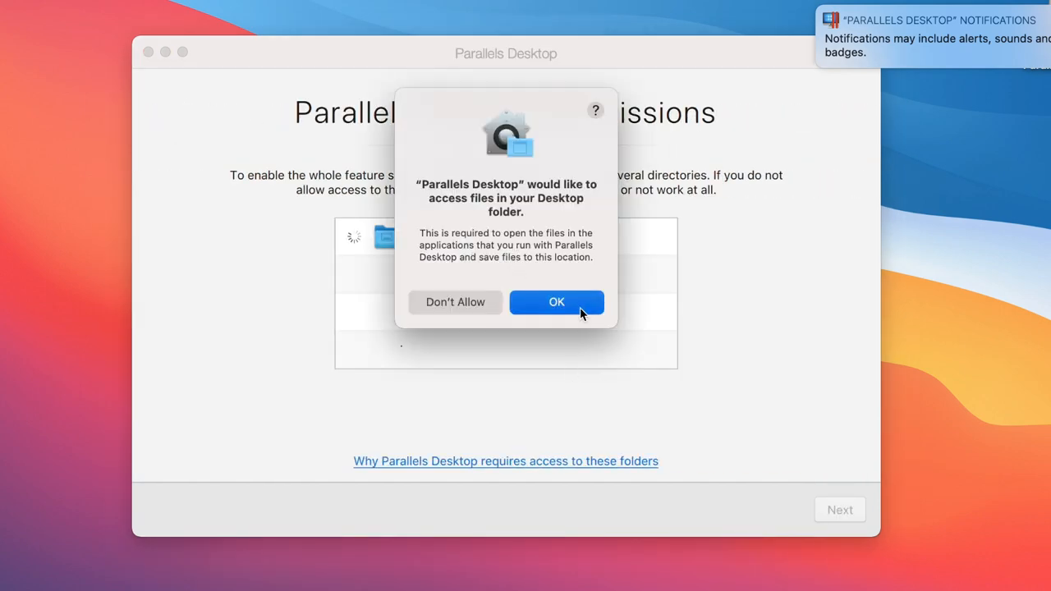
click(557, 303)
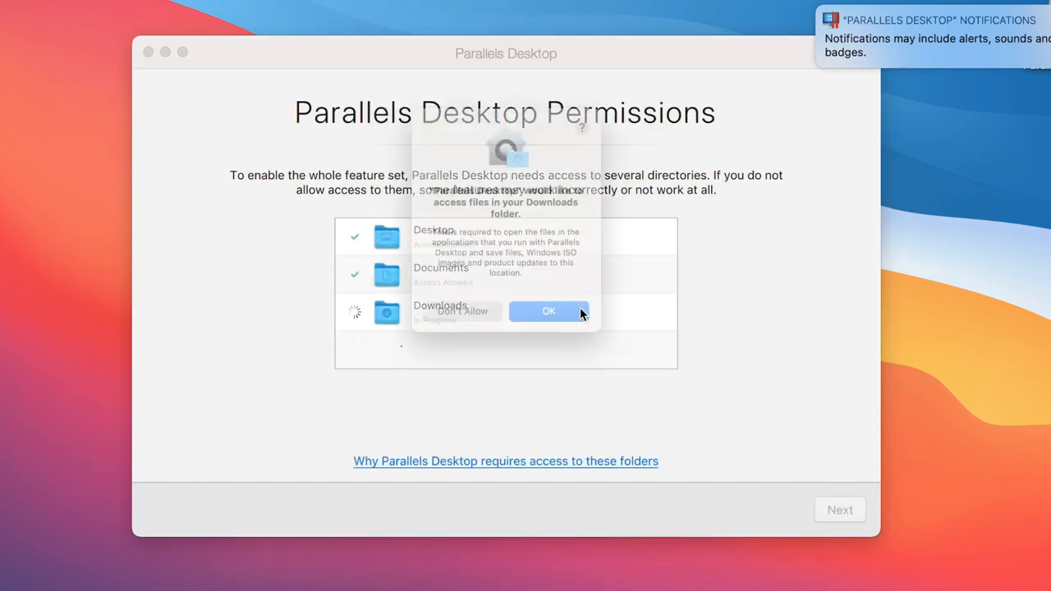
click(548, 311)
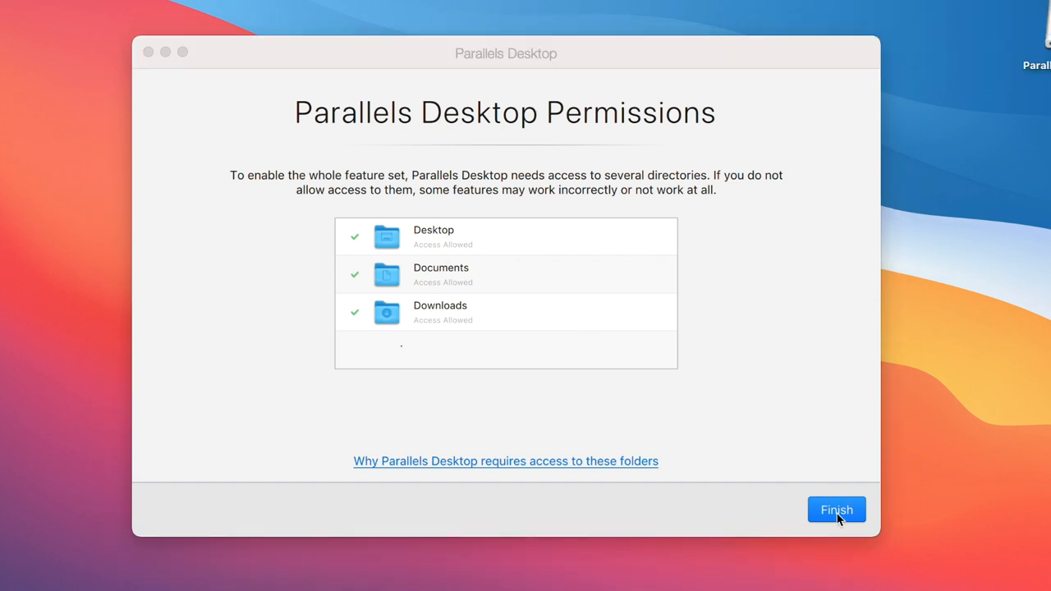
click(837, 509)
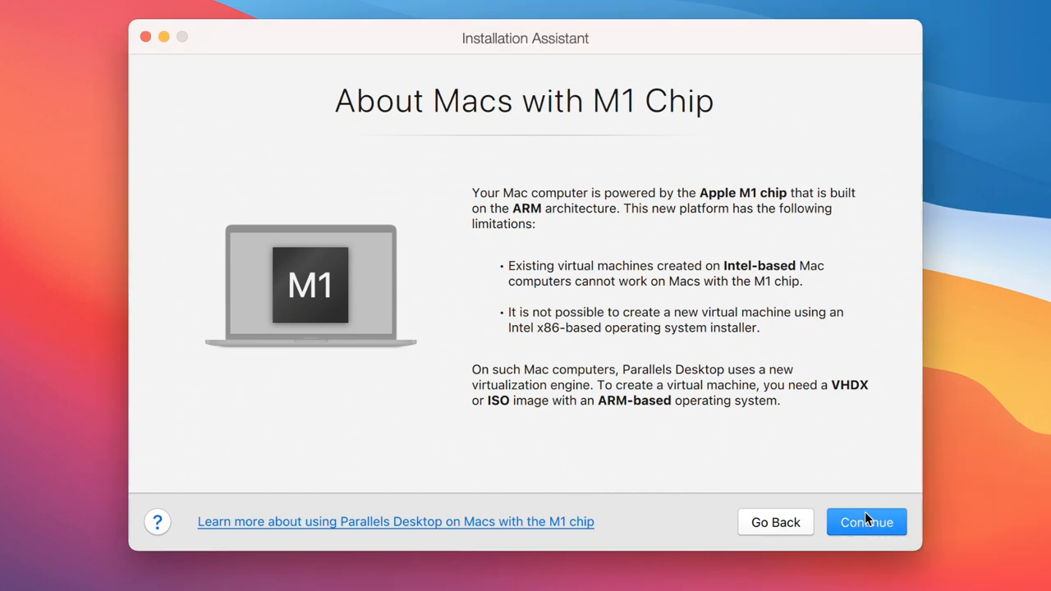
Past the M1 notice, choose focal-desktop-amd64.iso from all files as the install source.
click(866, 522)
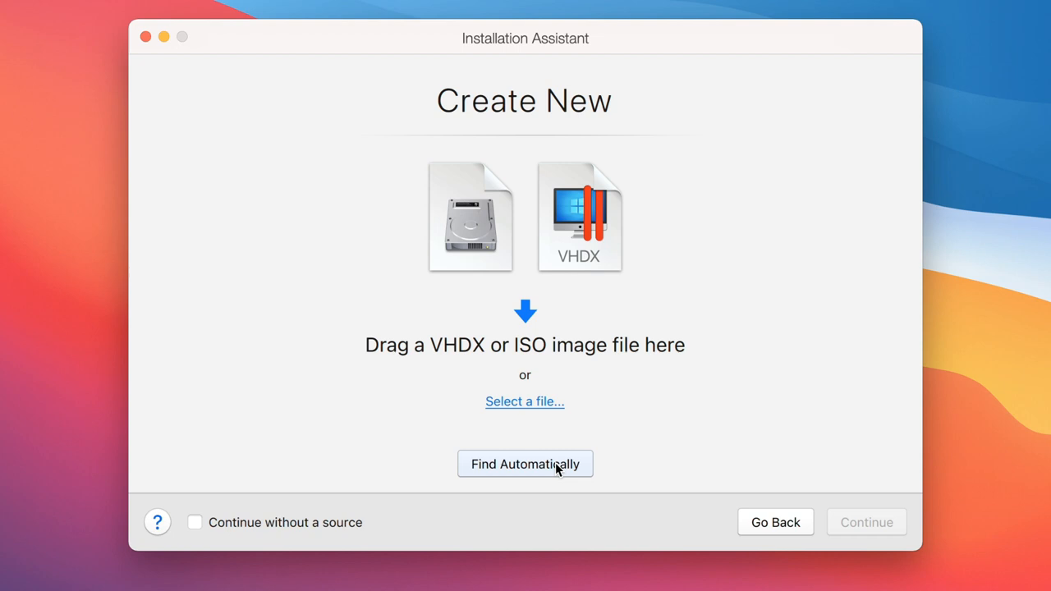
mouse_move(426, 362)
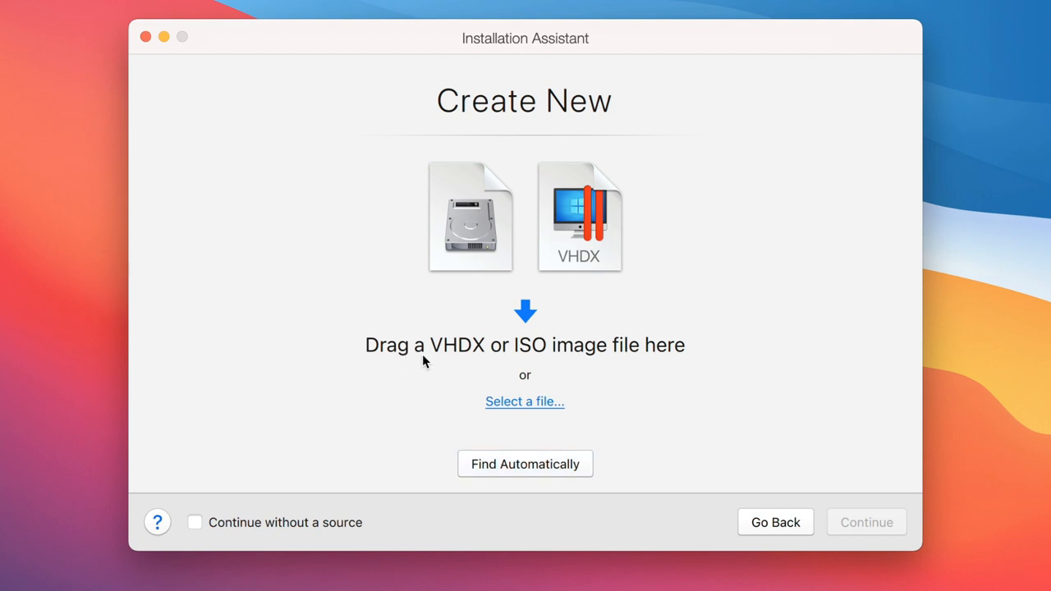
mouse_move(473, 368)
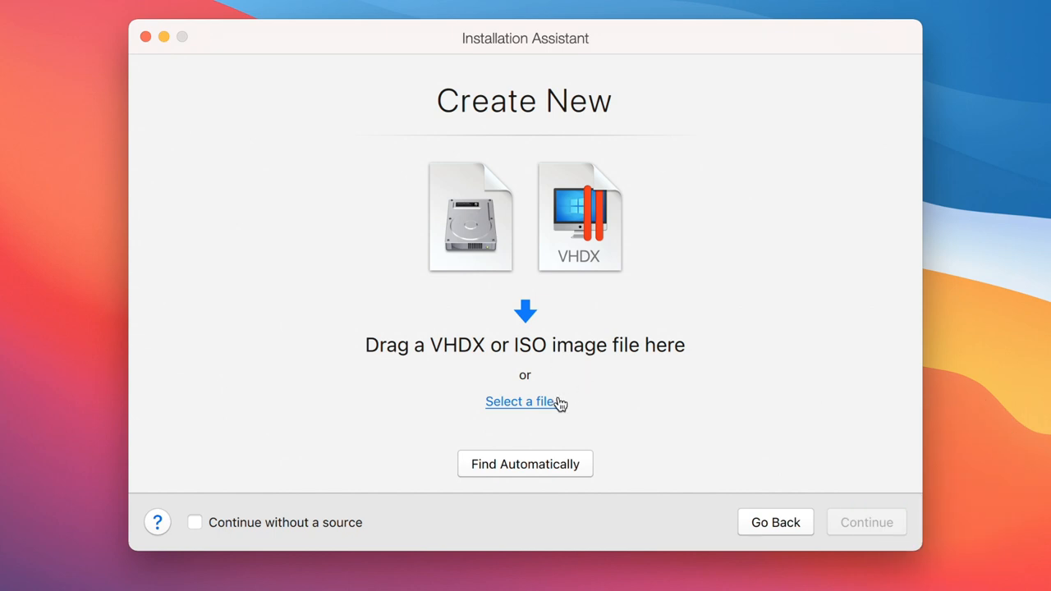
mouse_move(578, 368)
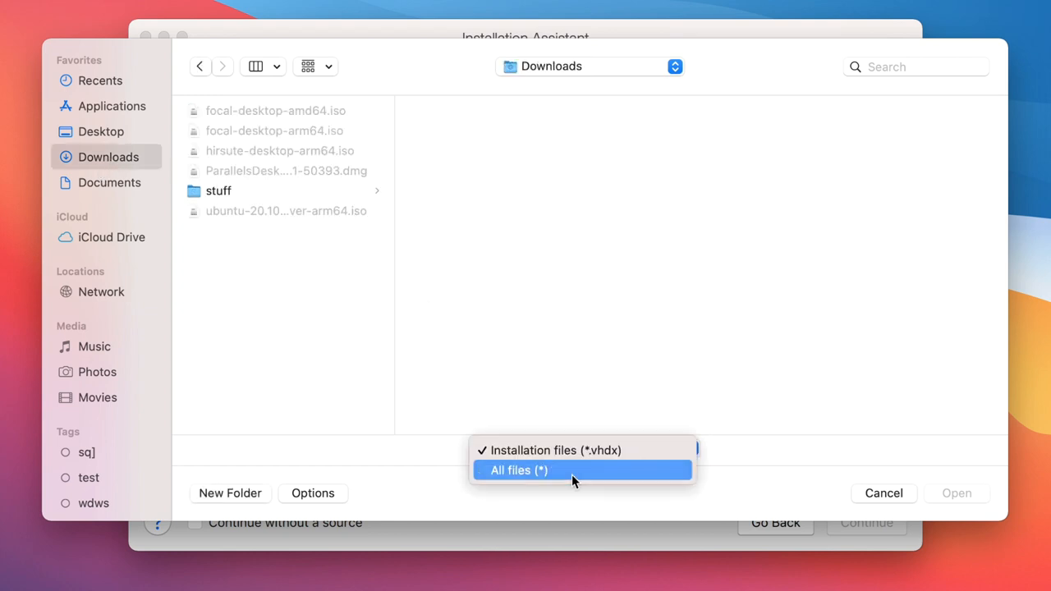
click(519, 470)
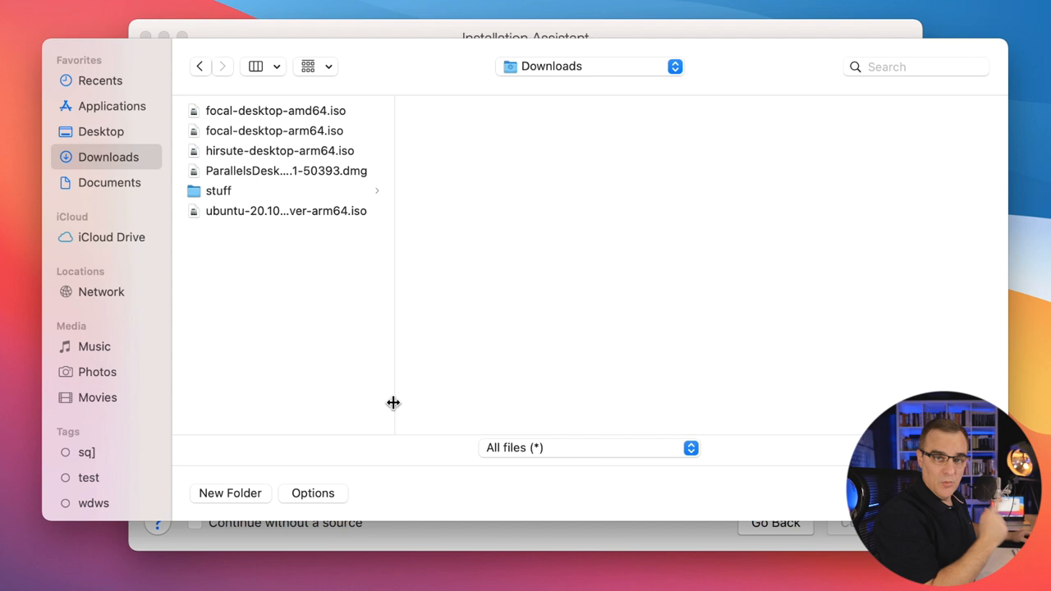
drag(395, 404, 655, 404)
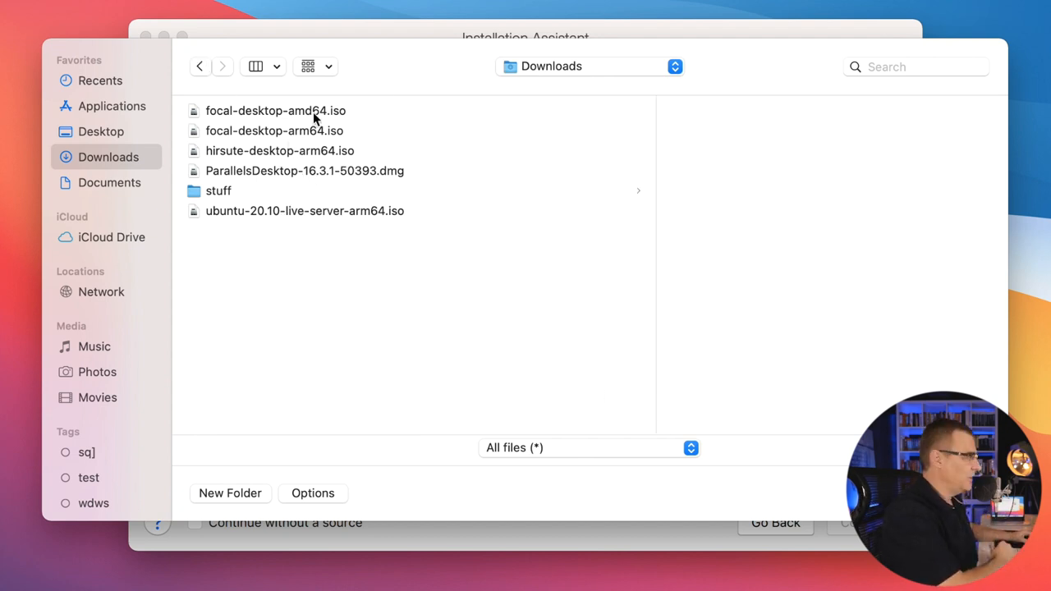
click(276, 110)
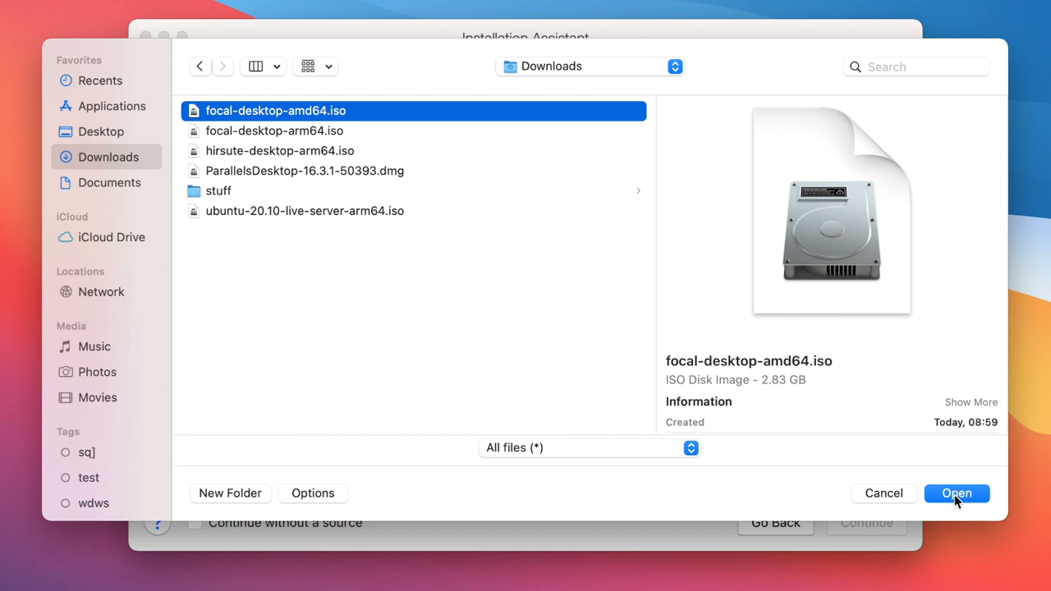
click(956, 493)
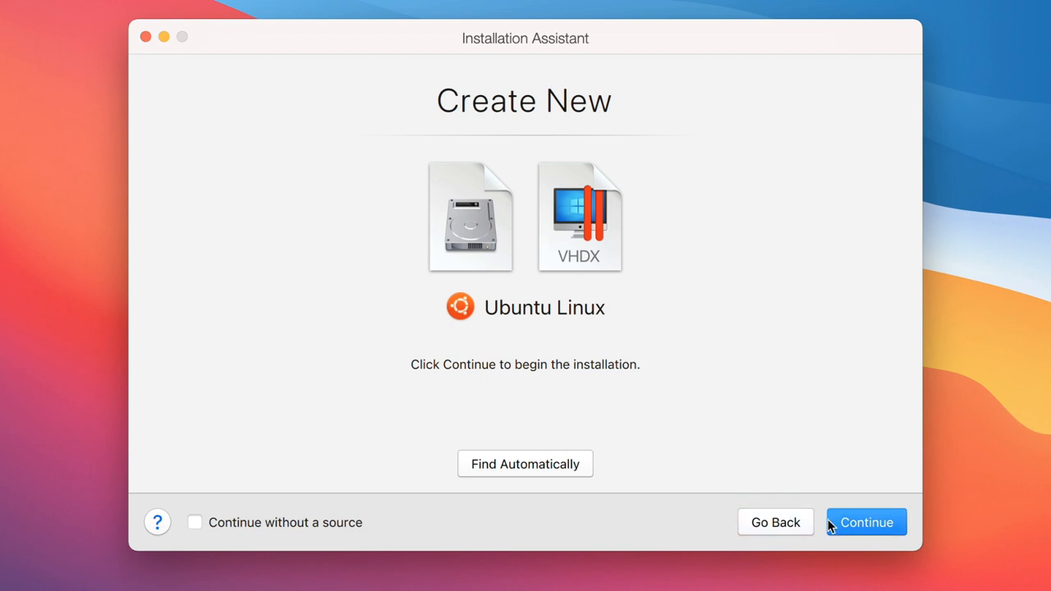
Attempt the amd64 install, dismiss the Intel-not-supported error and go back to manual file selection.
click(866, 522)
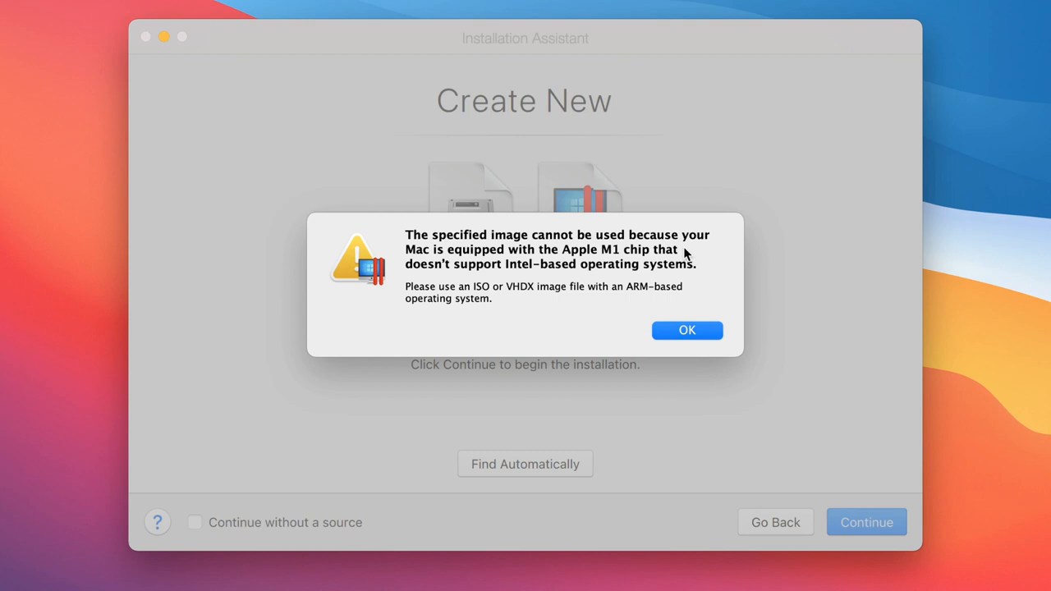
mouse_move(677, 256)
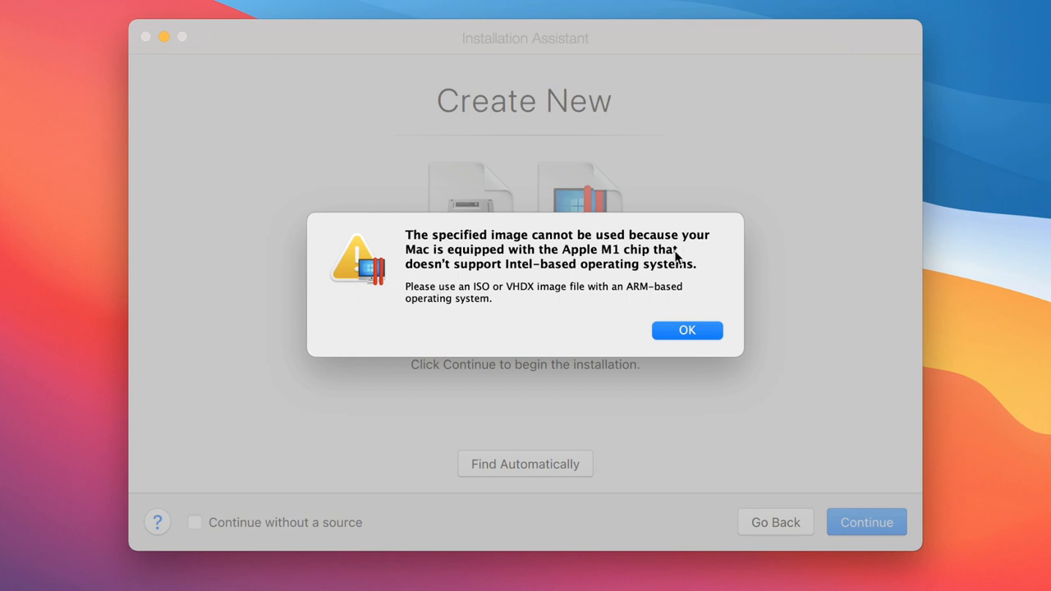
mouse_move(480, 279)
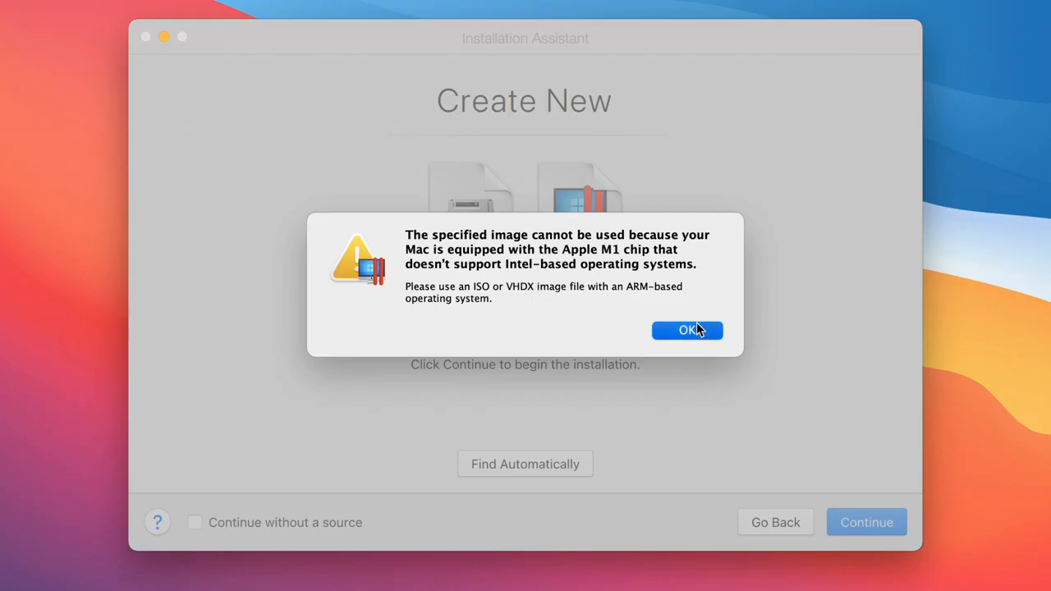
click(686, 328)
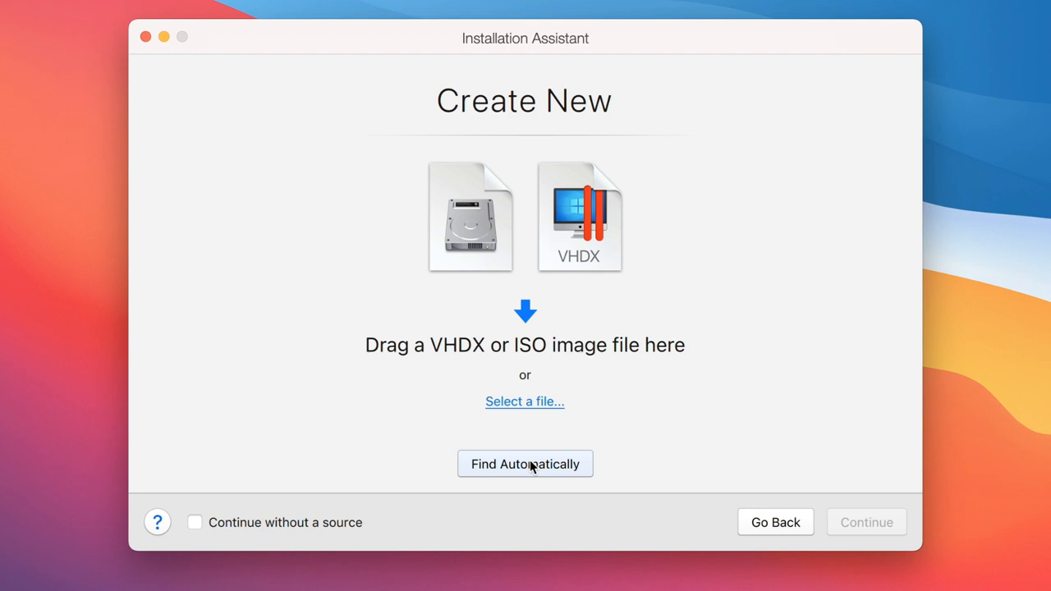
click(524, 401)
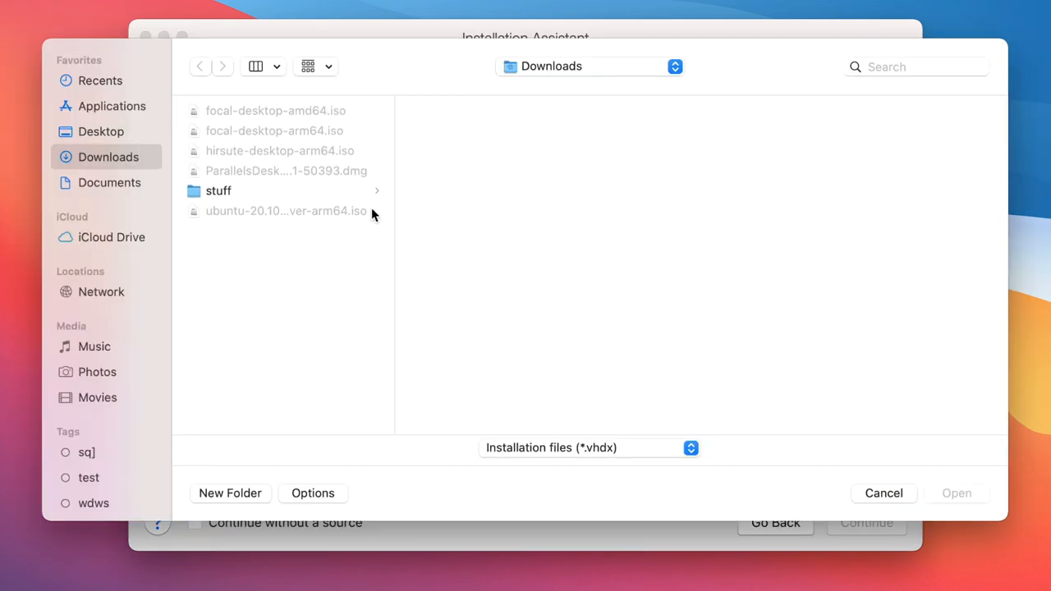
With the filter on All files, choose focal-desktop-arm64.iso as the install source.
click(588, 447)
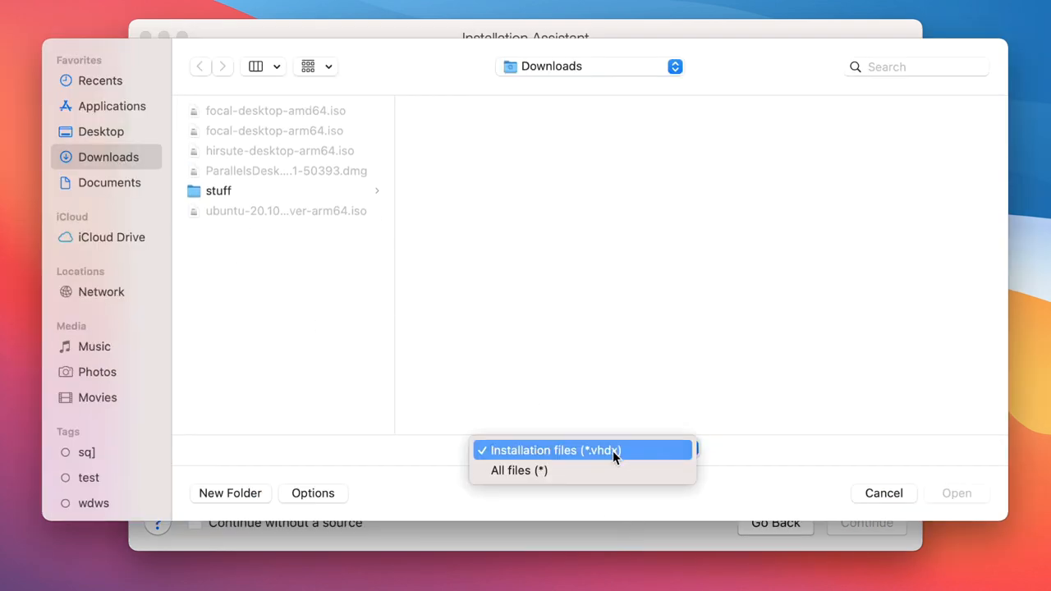
click(519, 470)
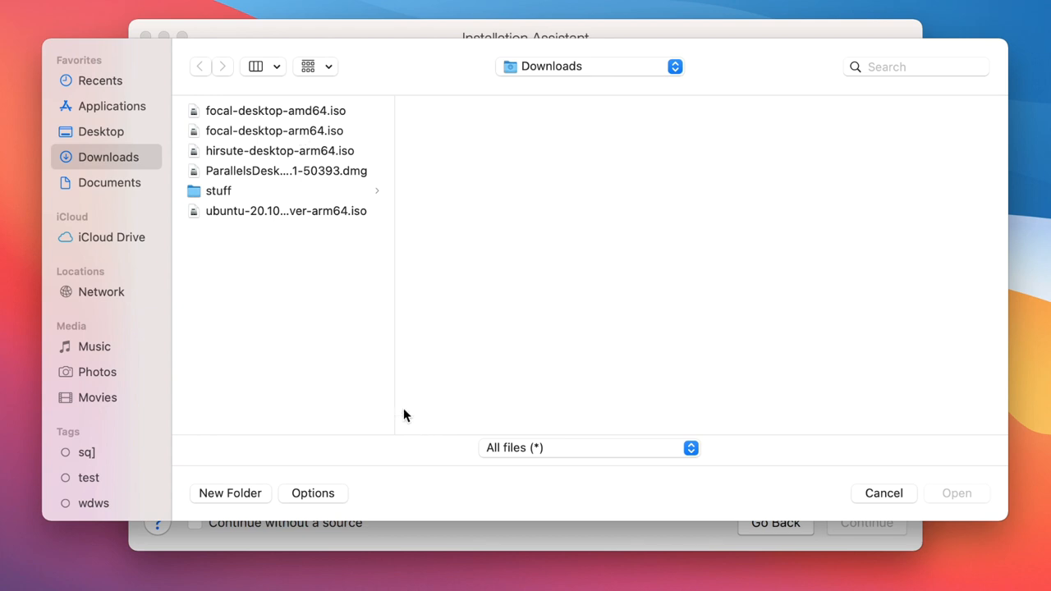
click(276, 131)
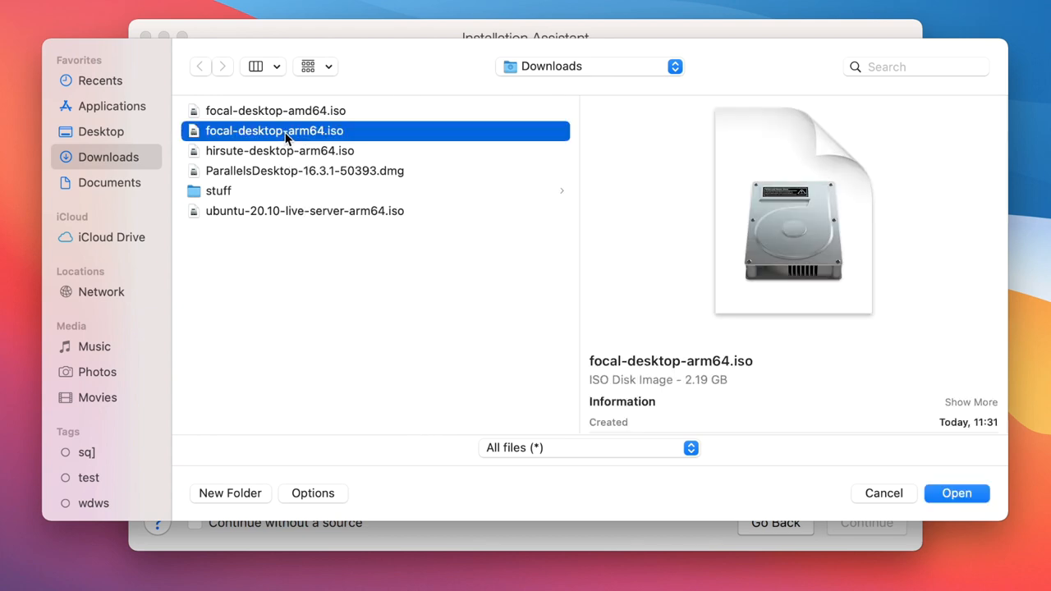
click(956, 493)
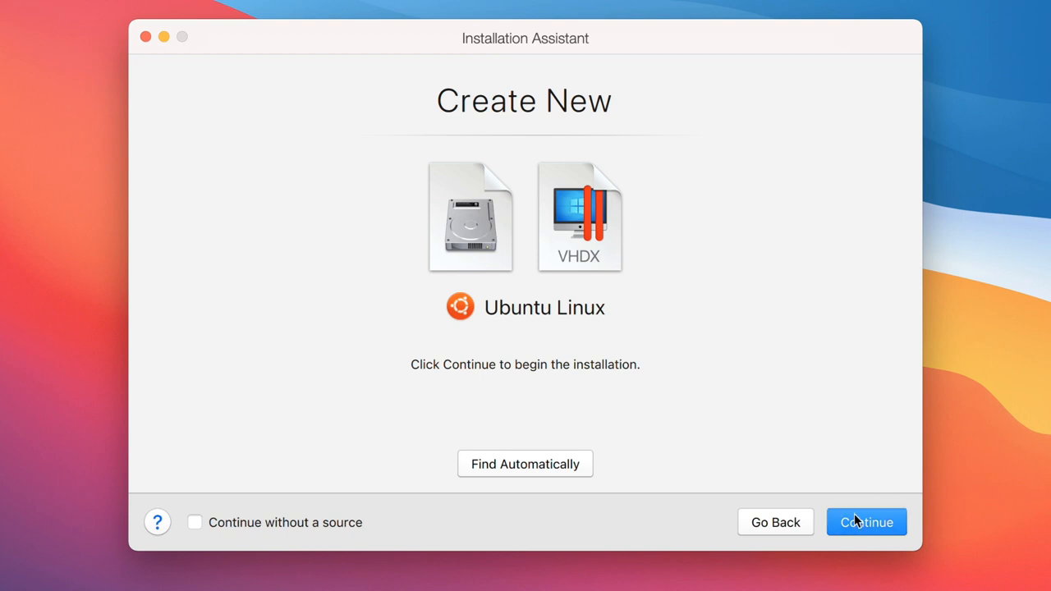
Create the Ubuntu Linux 20.04 machine with Customize settings before installation enabled.
click(866, 522)
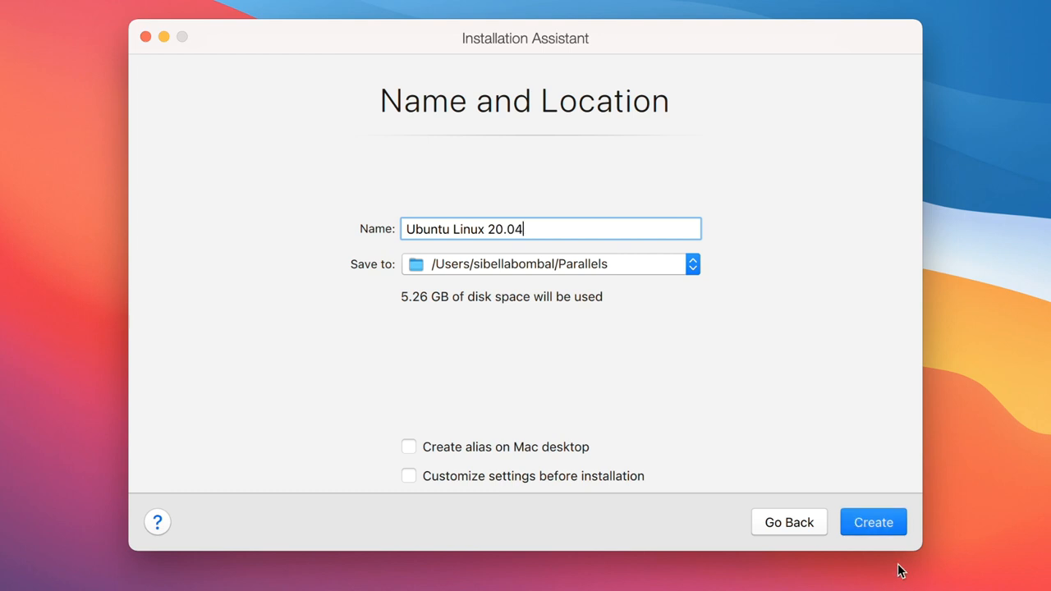
mouse_move(522, 485)
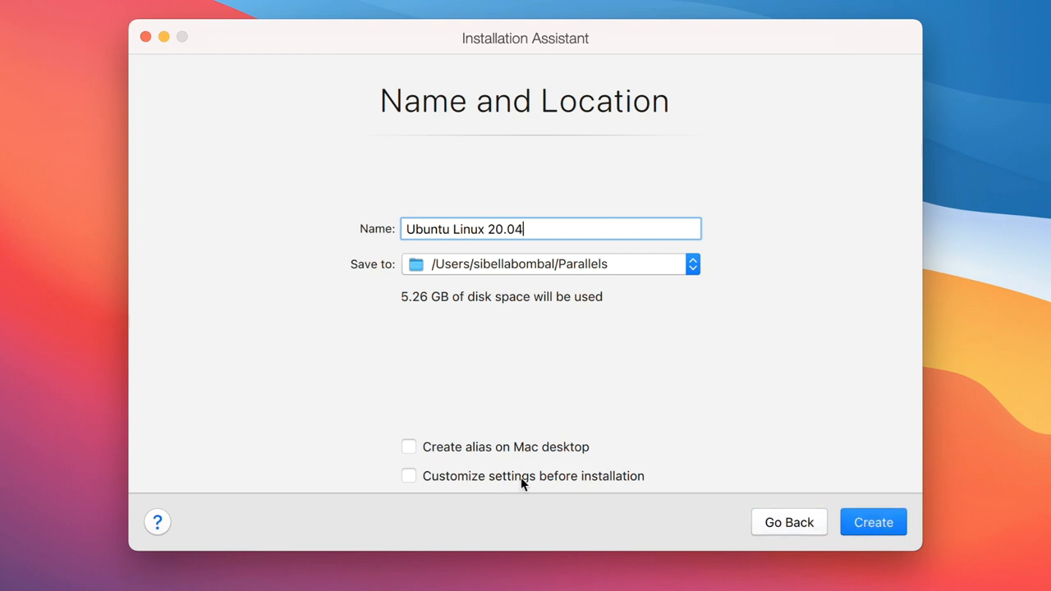
click(407, 477)
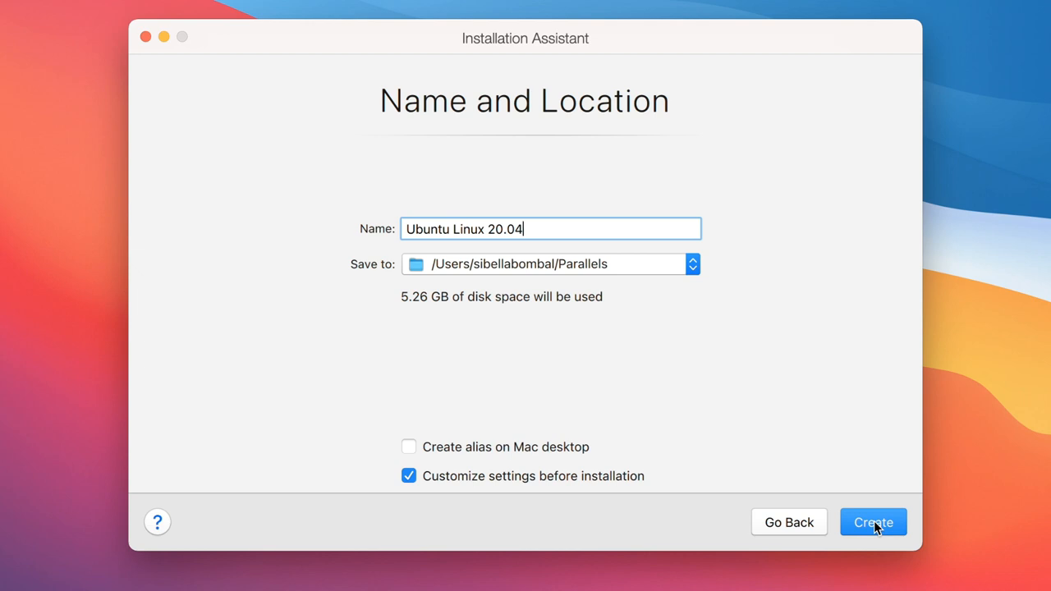
click(874, 523)
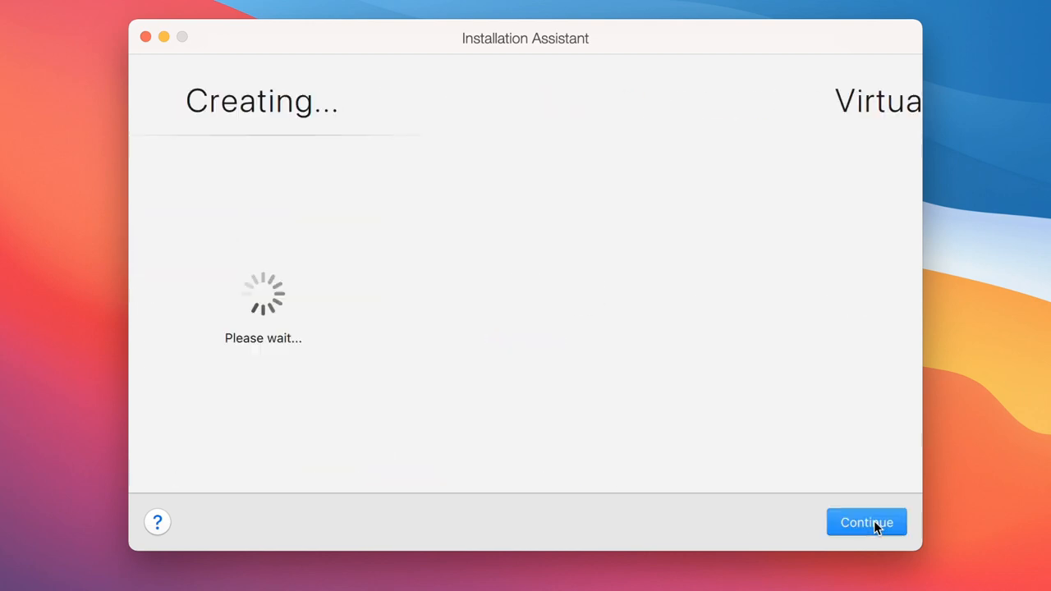
click(867, 522)
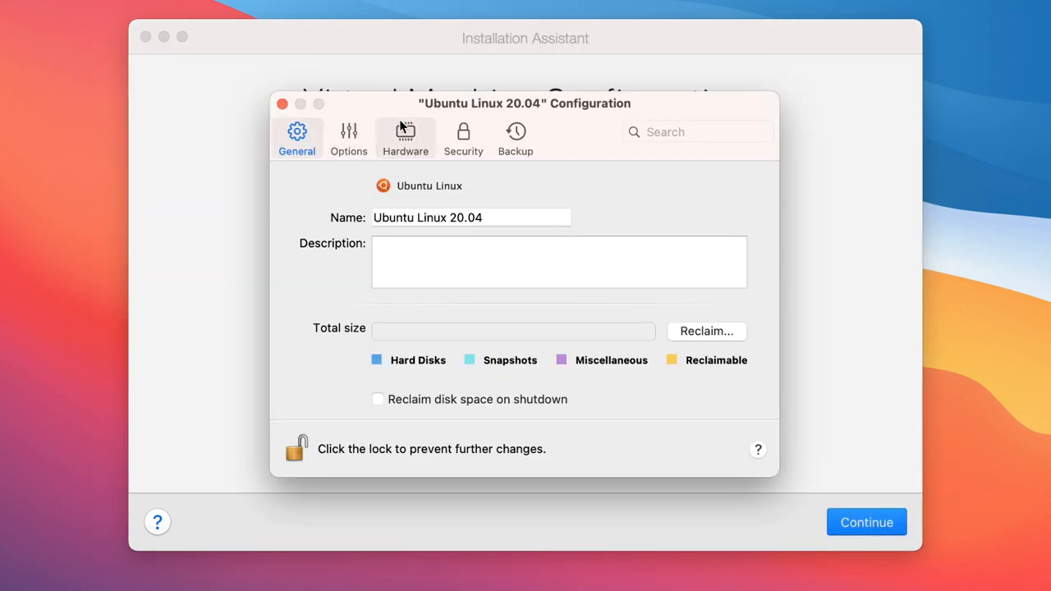
In Hardware > Network set the source to Wi-Fi and return to the 2 CPU, 2 GB summary.
click(404, 138)
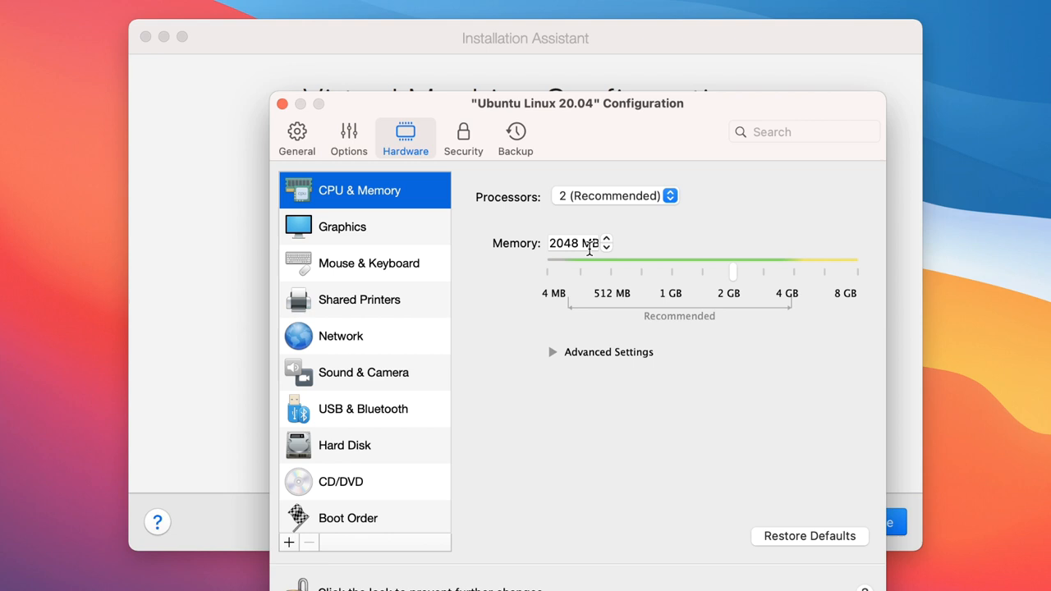
mouse_move(466, 247)
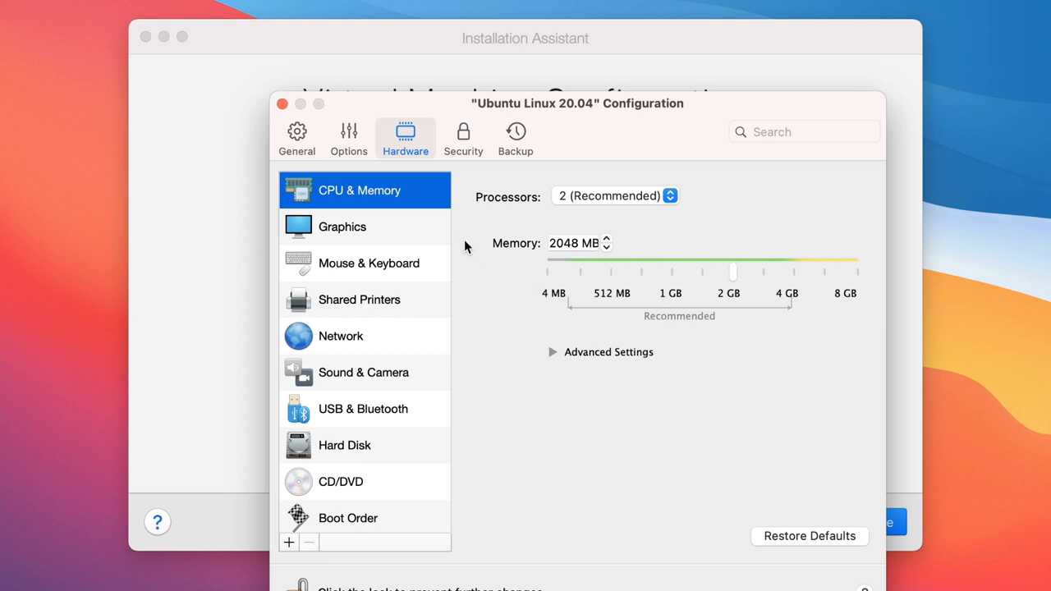
mouse_move(390, 344)
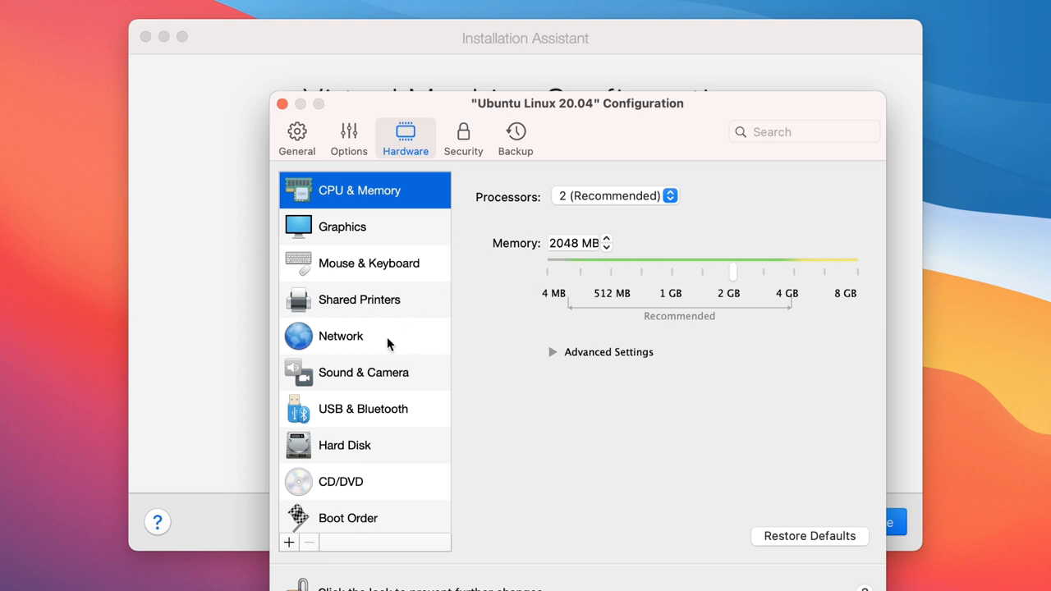
click(340, 335)
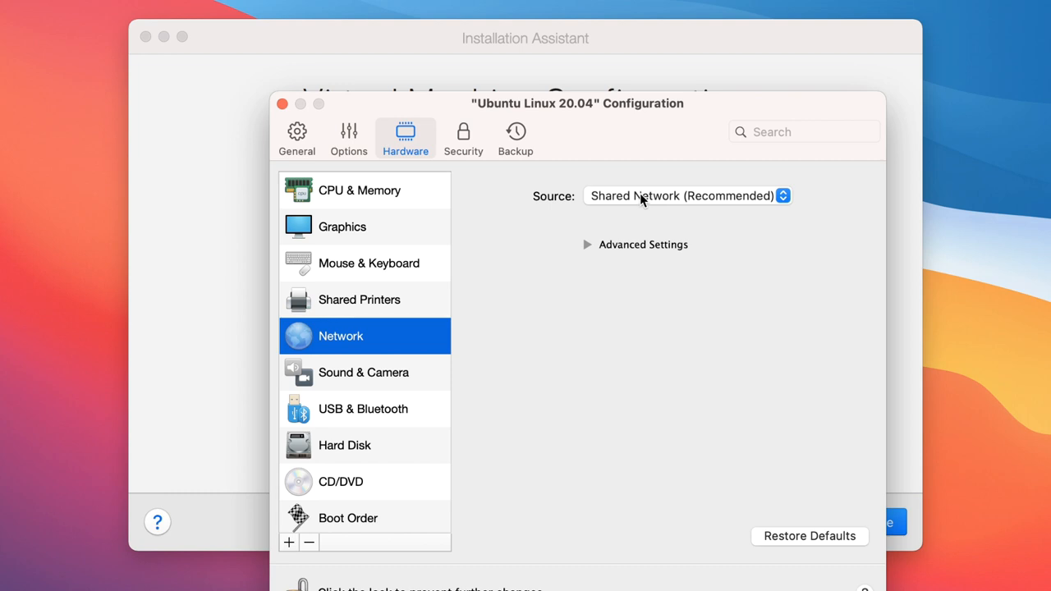
click(687, 195)
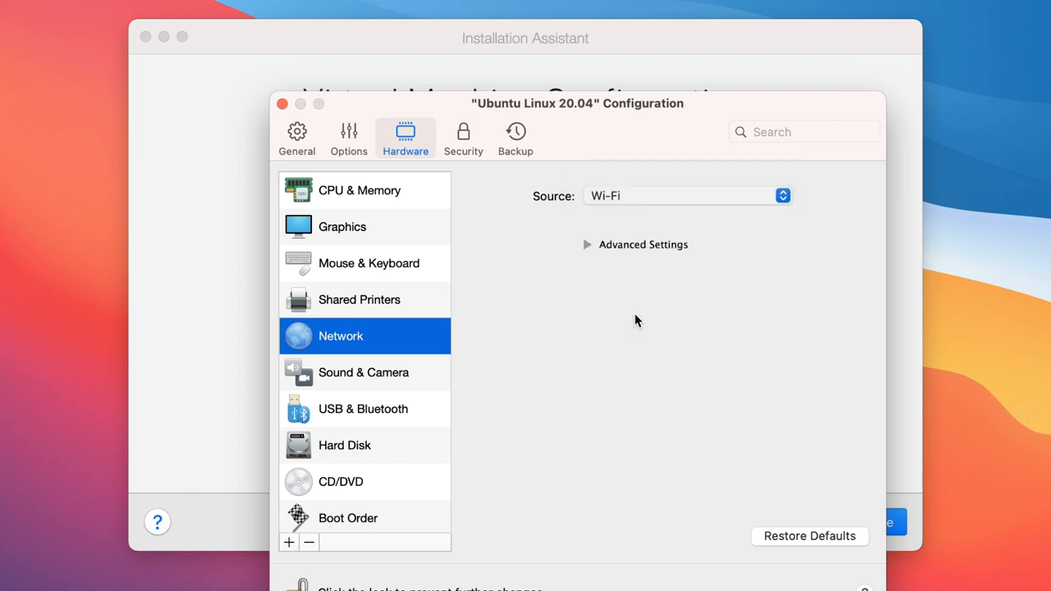
click(588, 244)
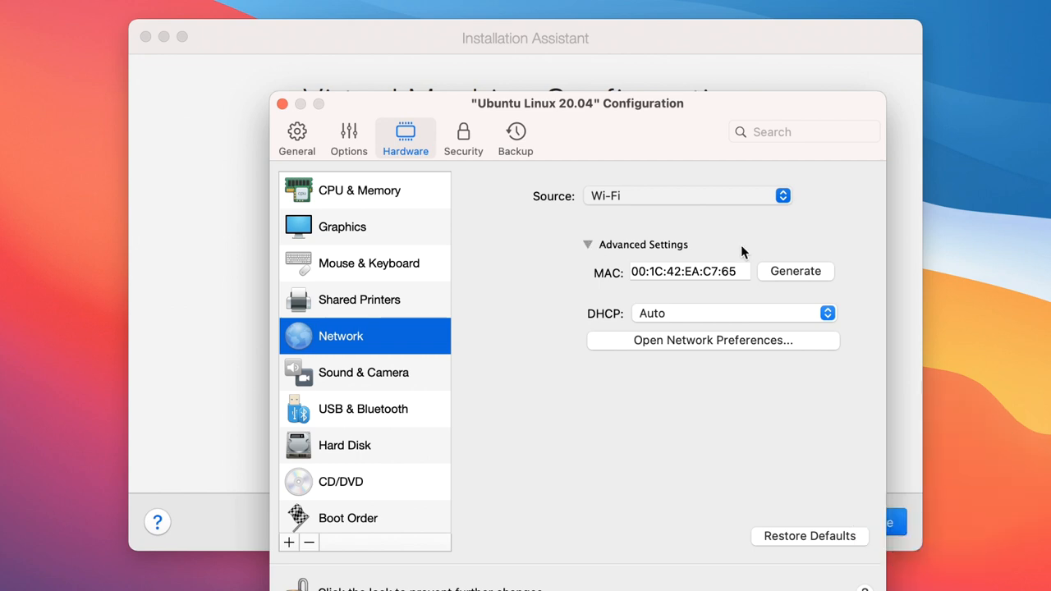
mouse_move(501, 250)
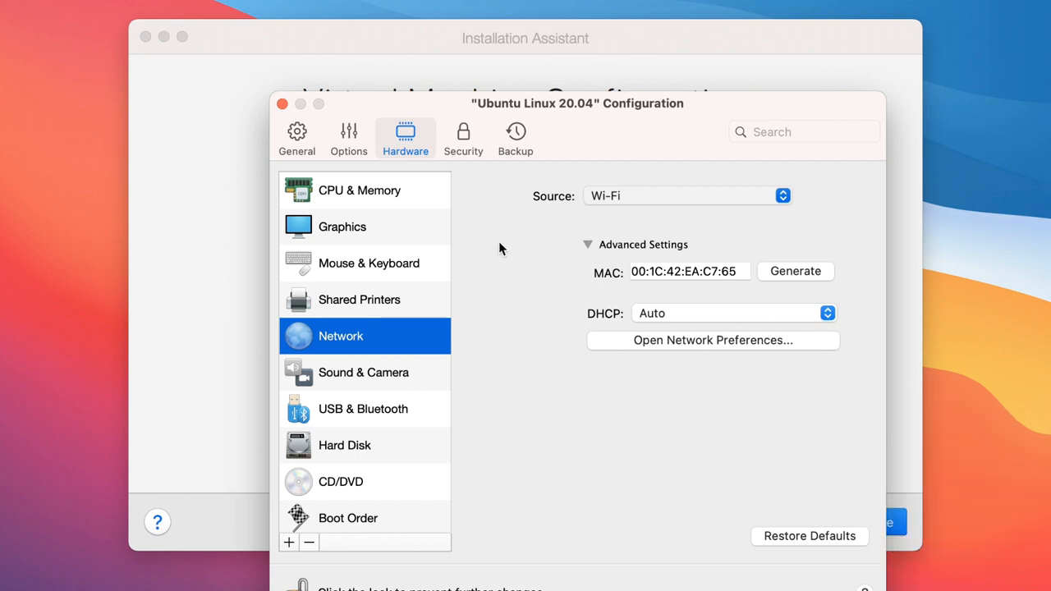
click(282, 103)
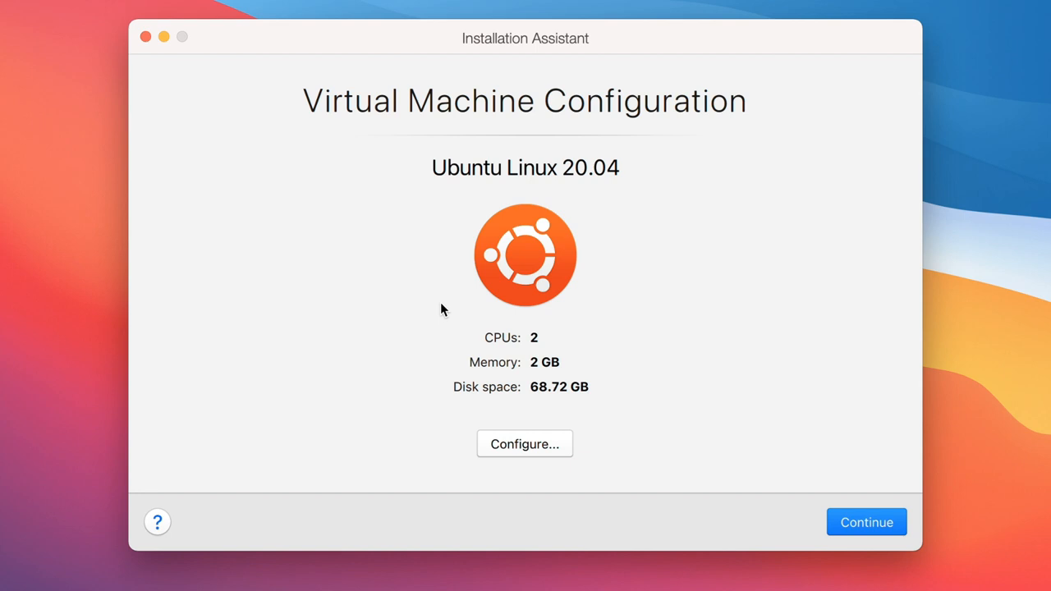
Start the VM and boot GRUB's Install Ubuntu entry to the installer welcome page.
click(866, 523)
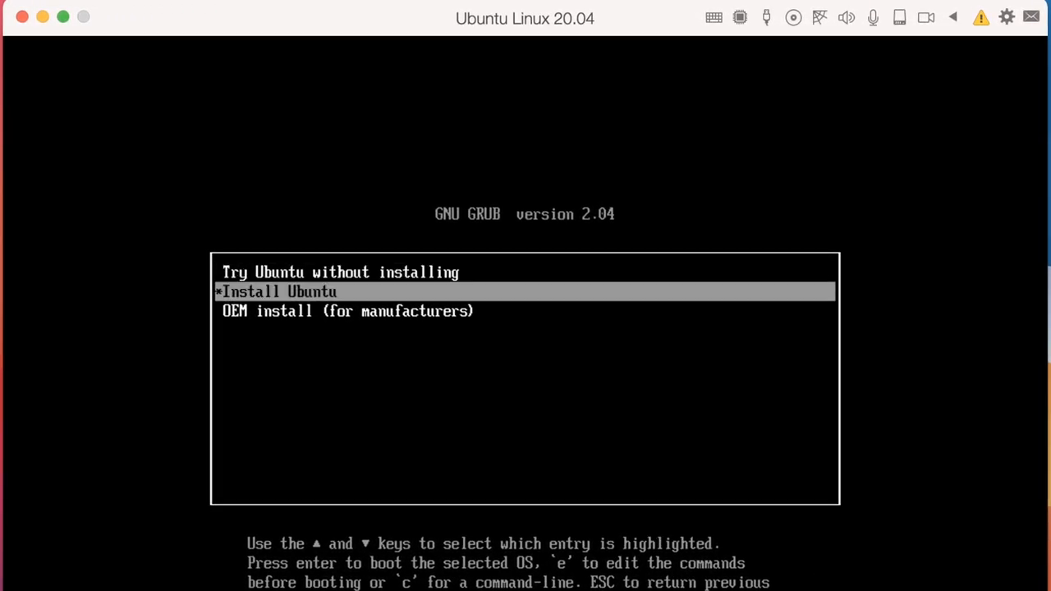
key(Return)
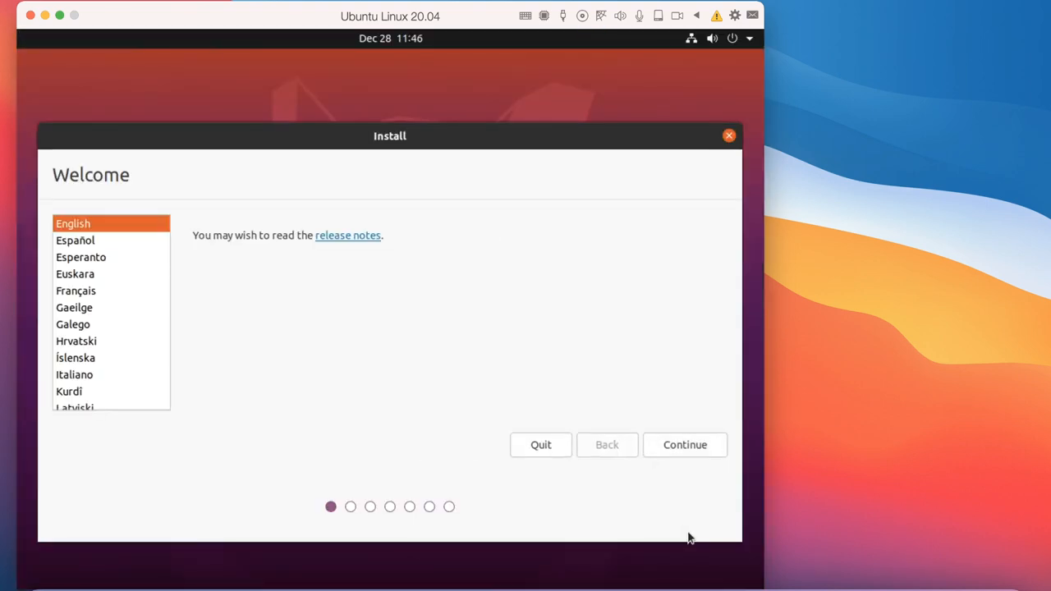
mouse_move(294, 138)
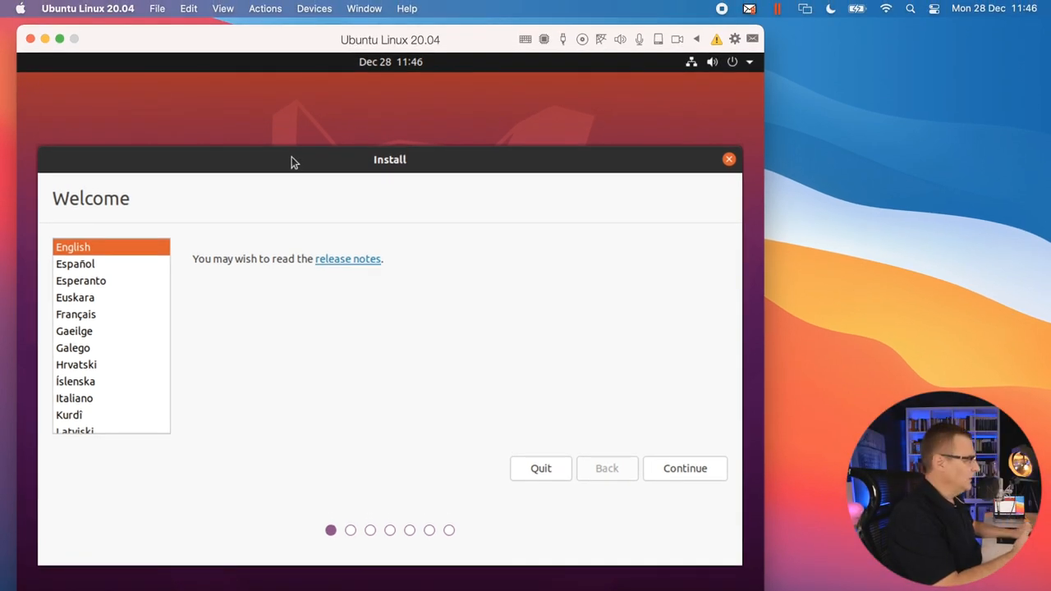
Begin a new VM and choose hirsute-desktop-arm64.iso from all files as its source.
click(146, 8)
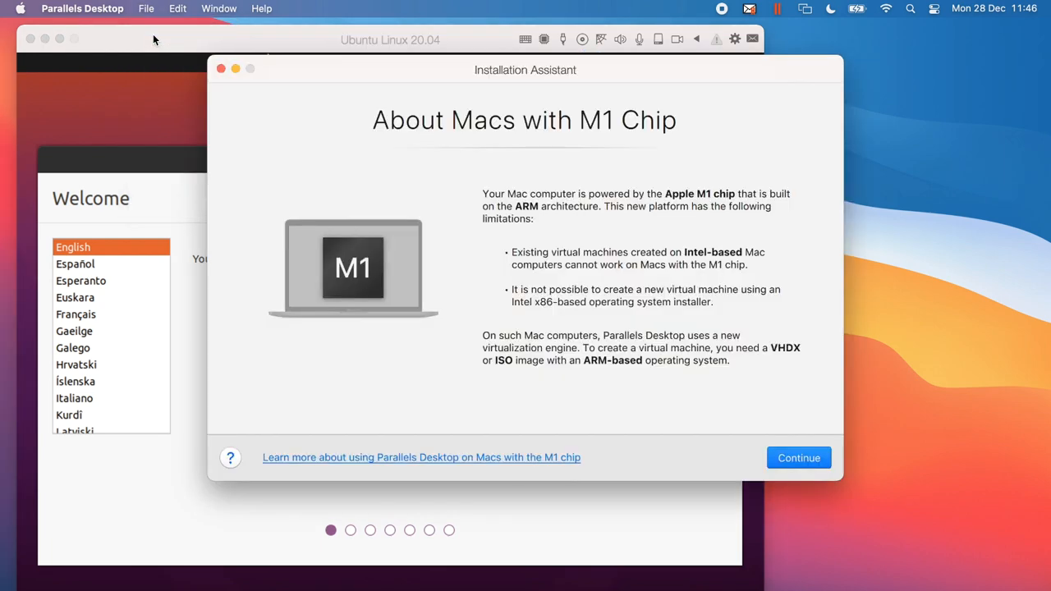
click(798, 457)
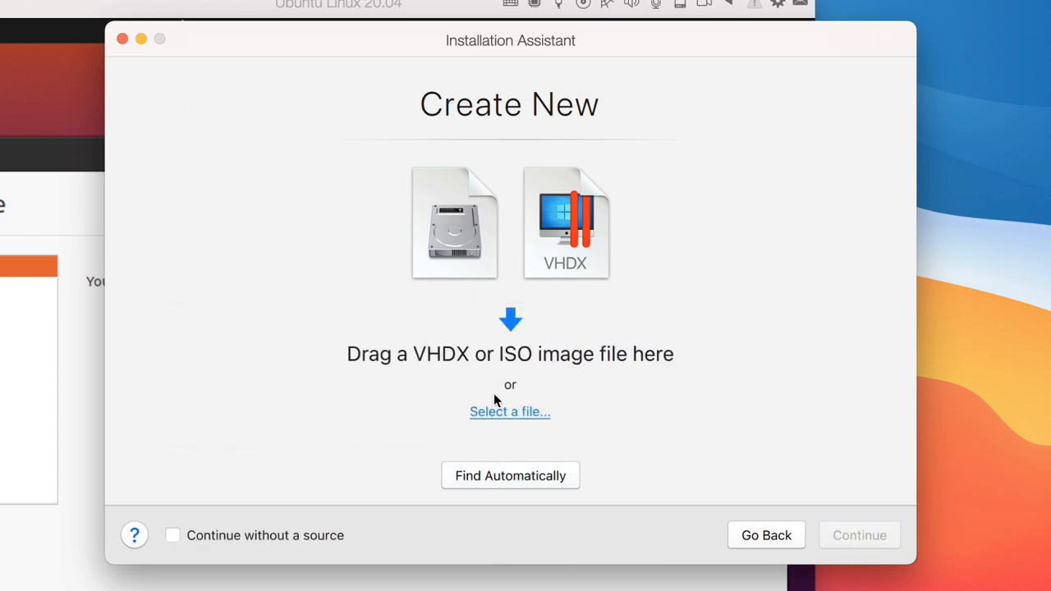
click(509, 411)
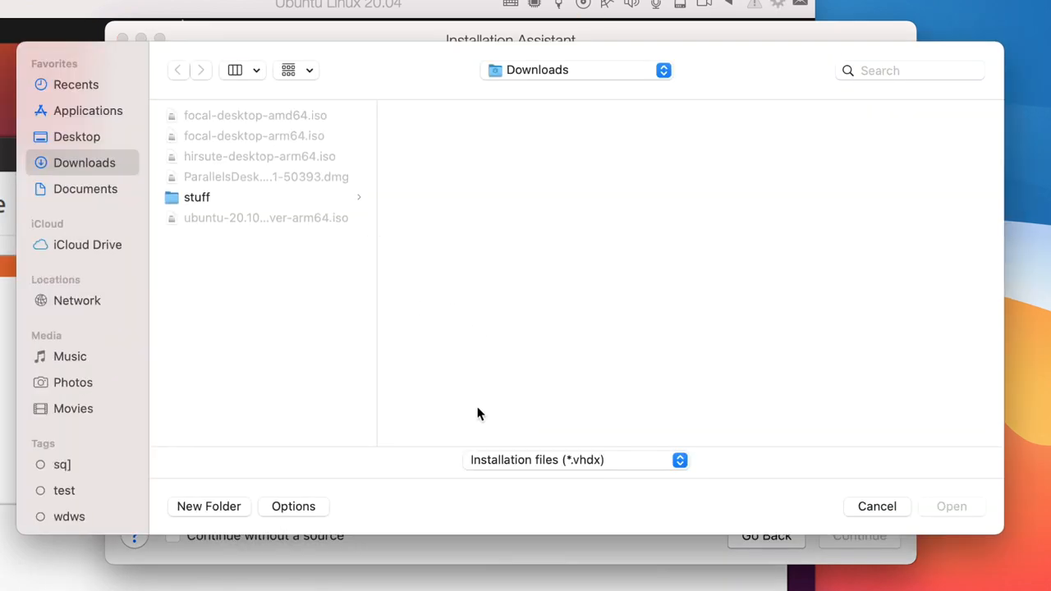
click(575, 460)
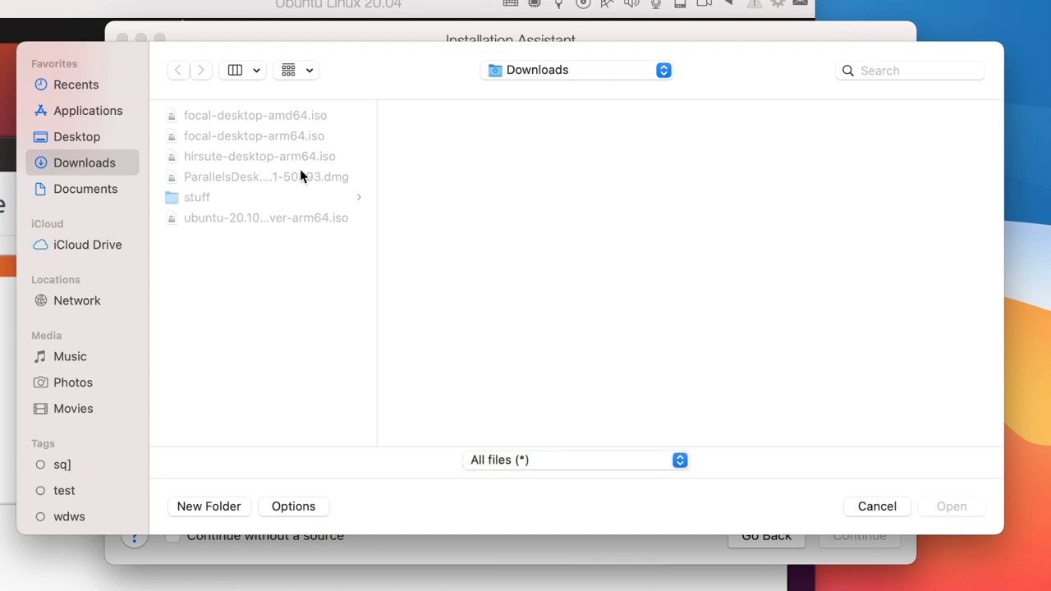
click(260, 156)
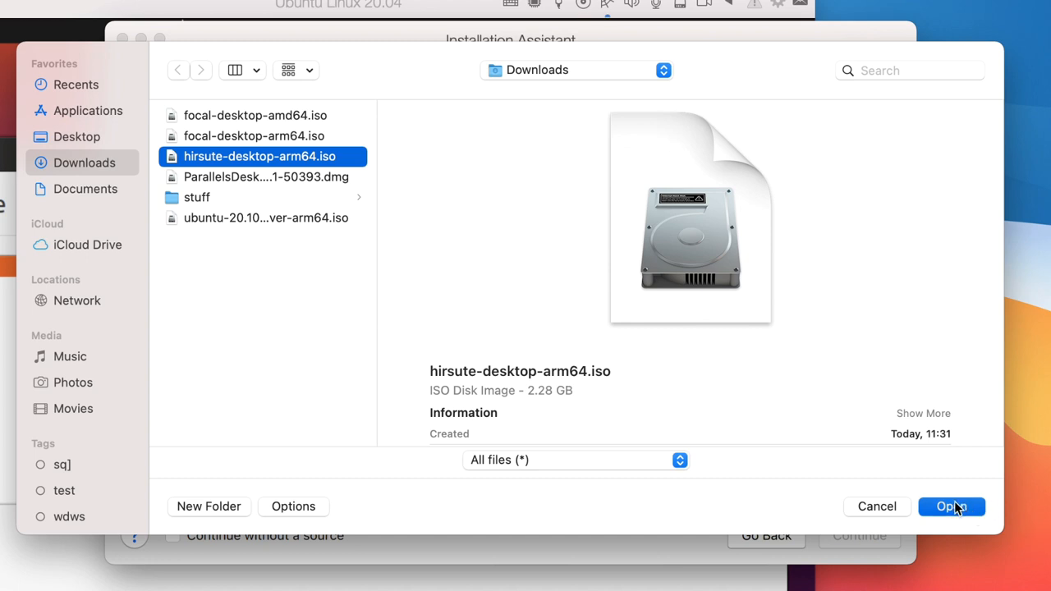
click(951, 506)
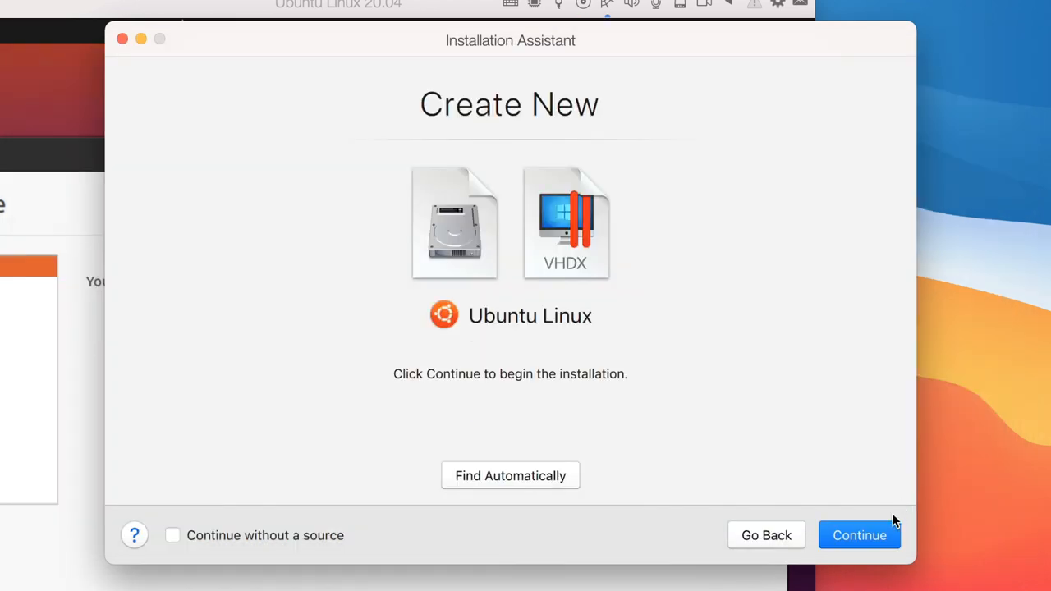
Name the VM Ubuntu Linux 21.04, enable customizing before installation and create it.
click(859, 535)
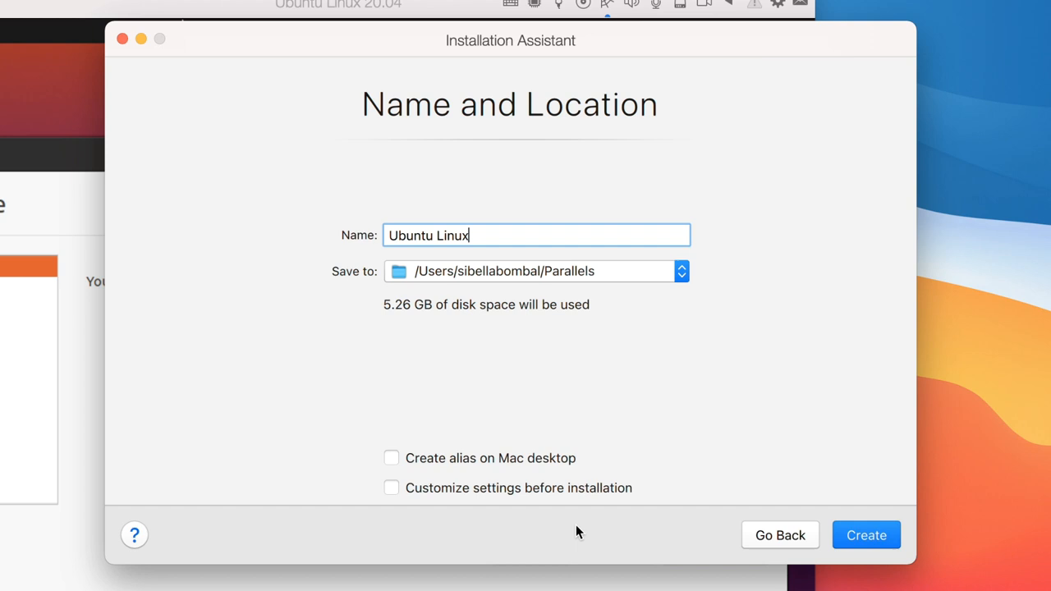
click(391, 488)
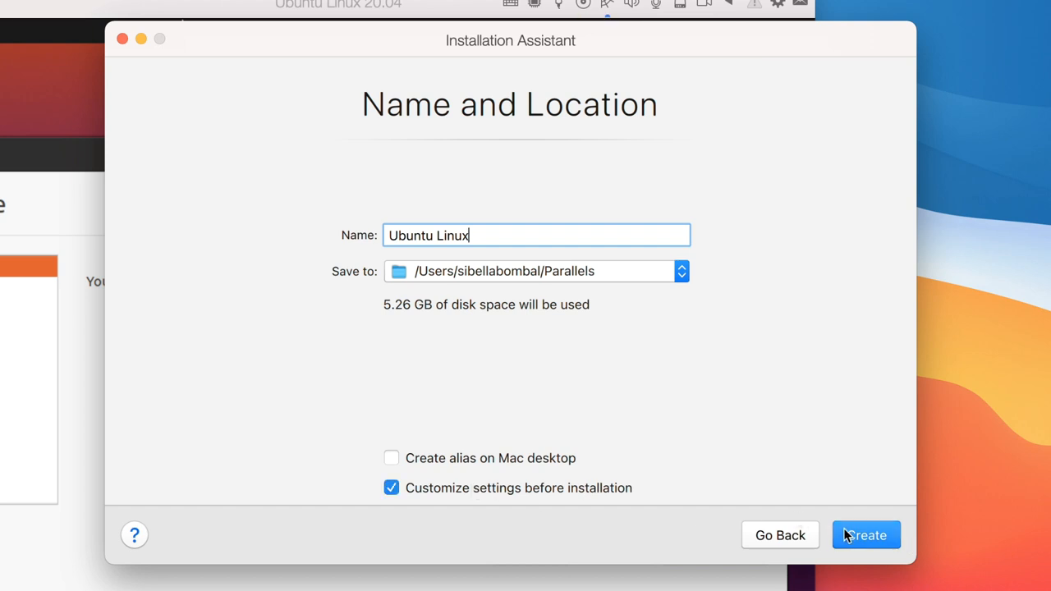
text(21.0)
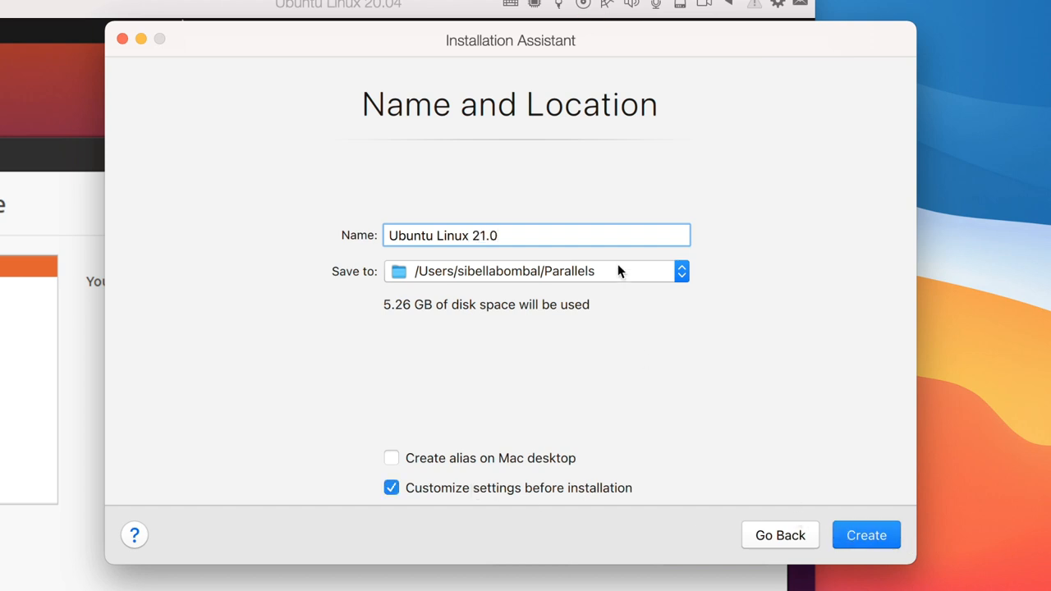
click(866, 535)
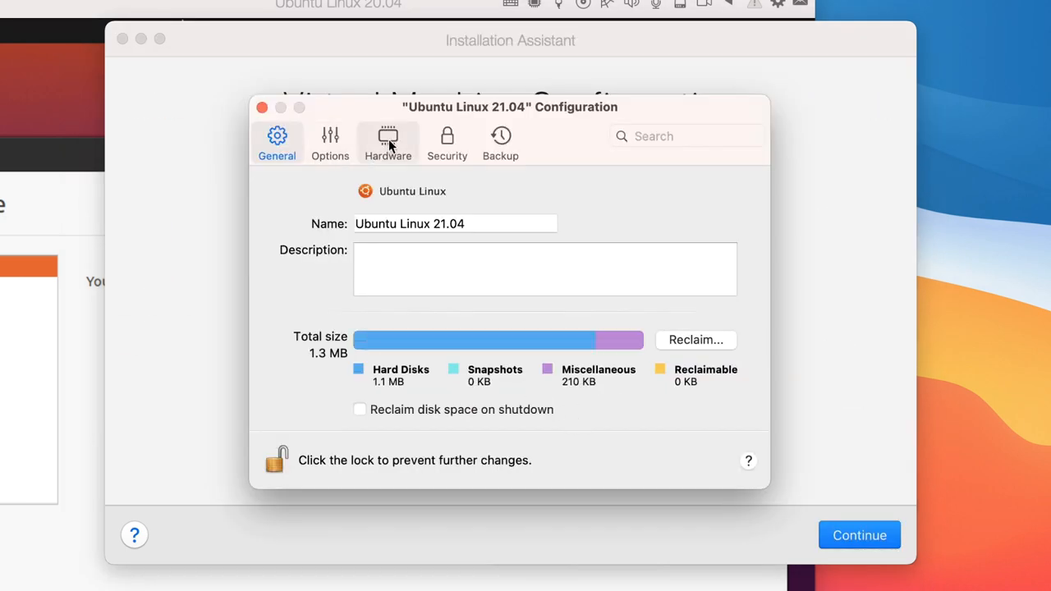
In Hardware > Network bridge the 21.04 VM's source to Wi-Fi and expand the advanced settings.
click(388, 140)
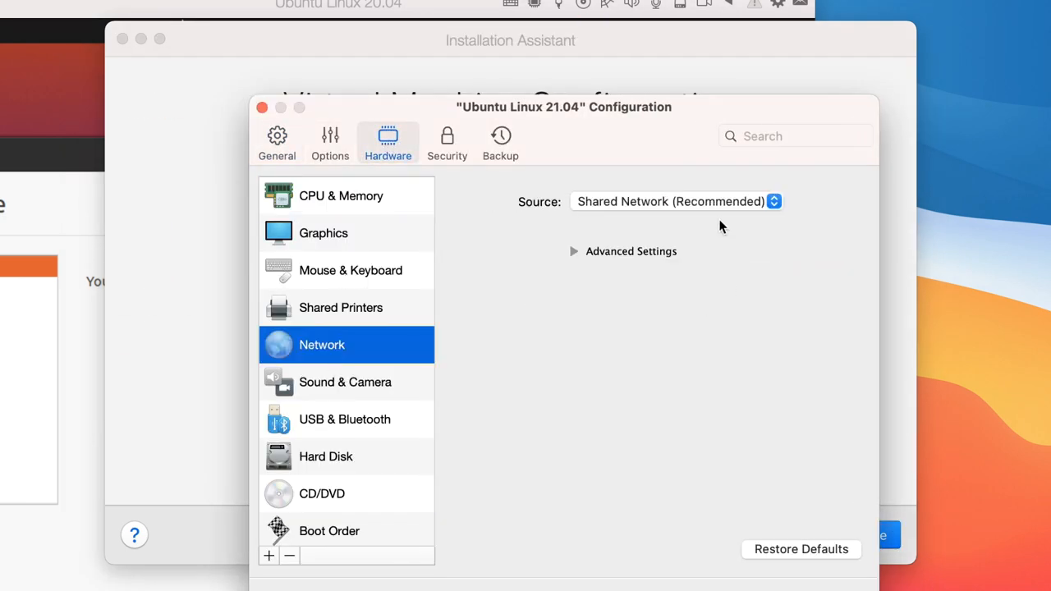
click(675, 201)
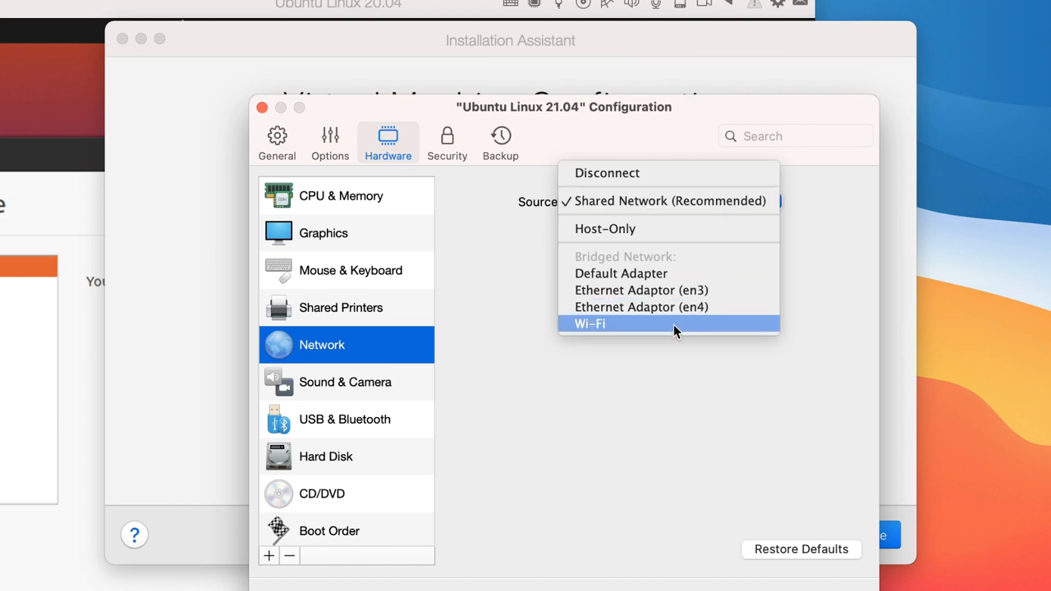
click(592, 322)
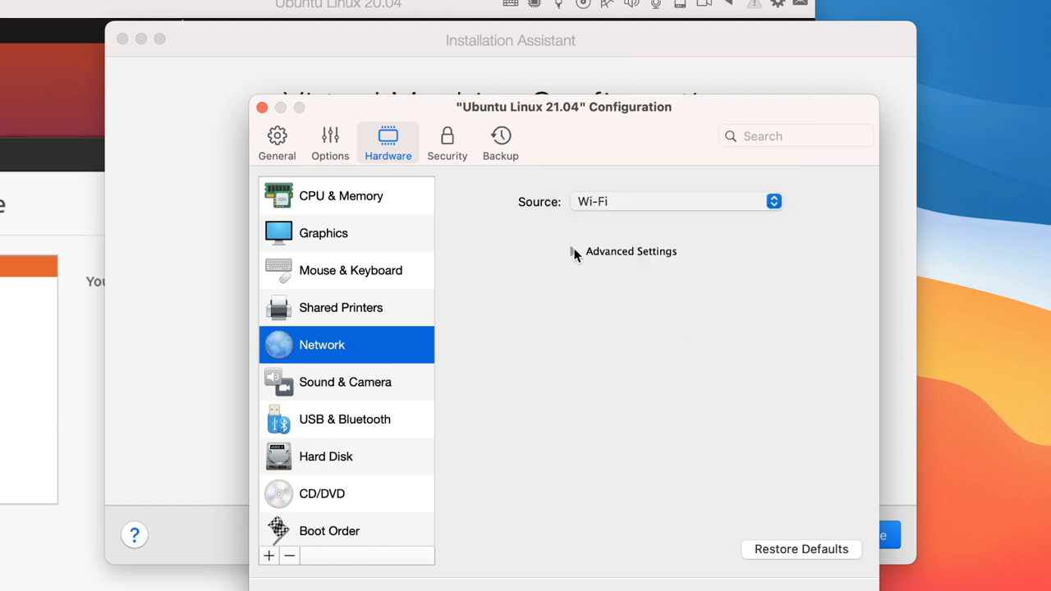
click(575, 251)
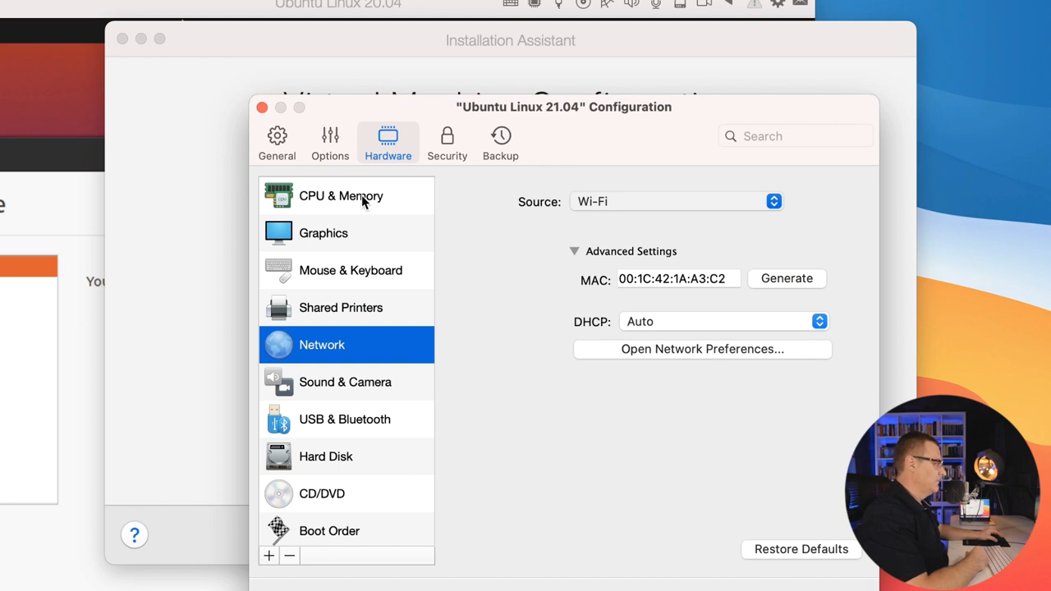
Glance at Graphics and Mouse & Keyboard, close settings and continue to start the 21.04 install.
click(322, 233)
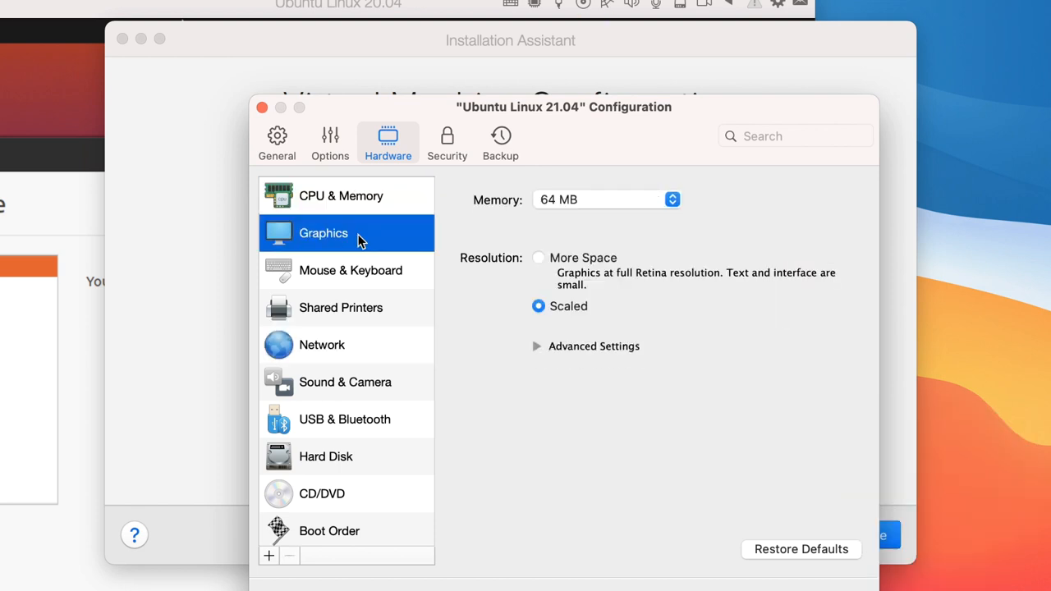
click(352, 269)
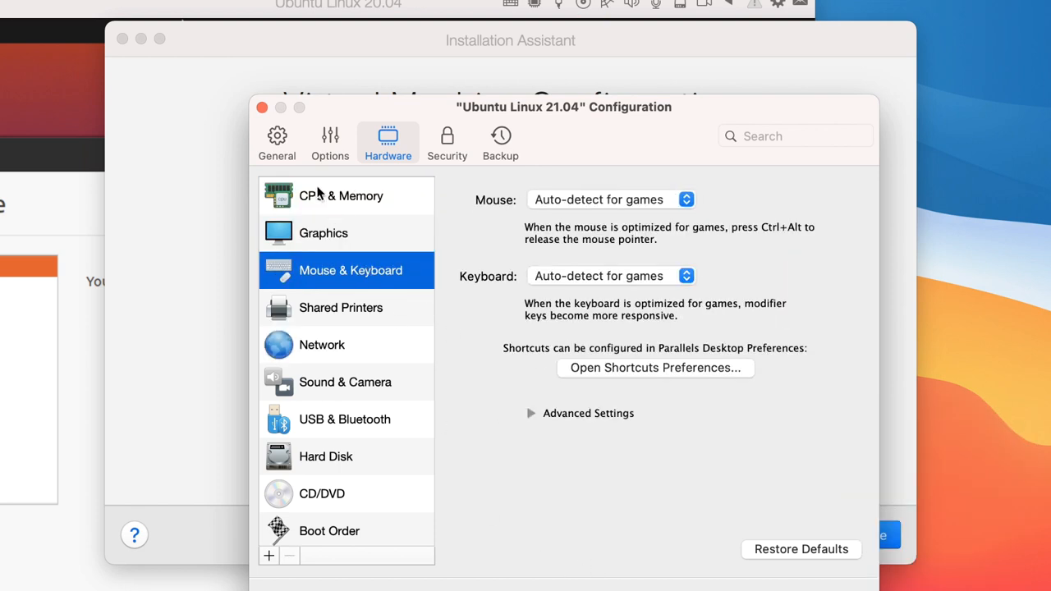
click(263, 107)
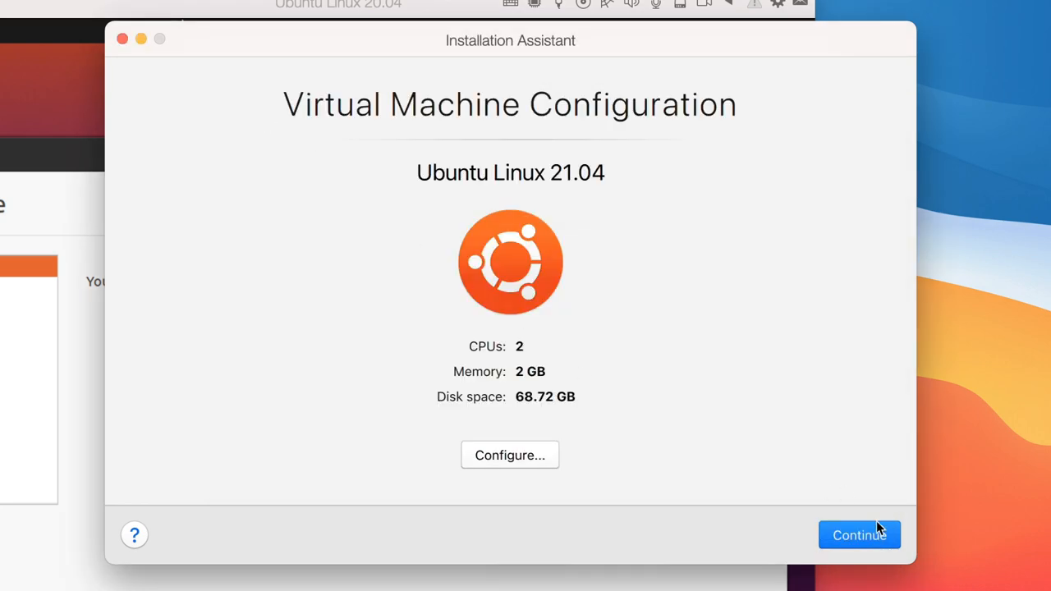
click(859, 535)
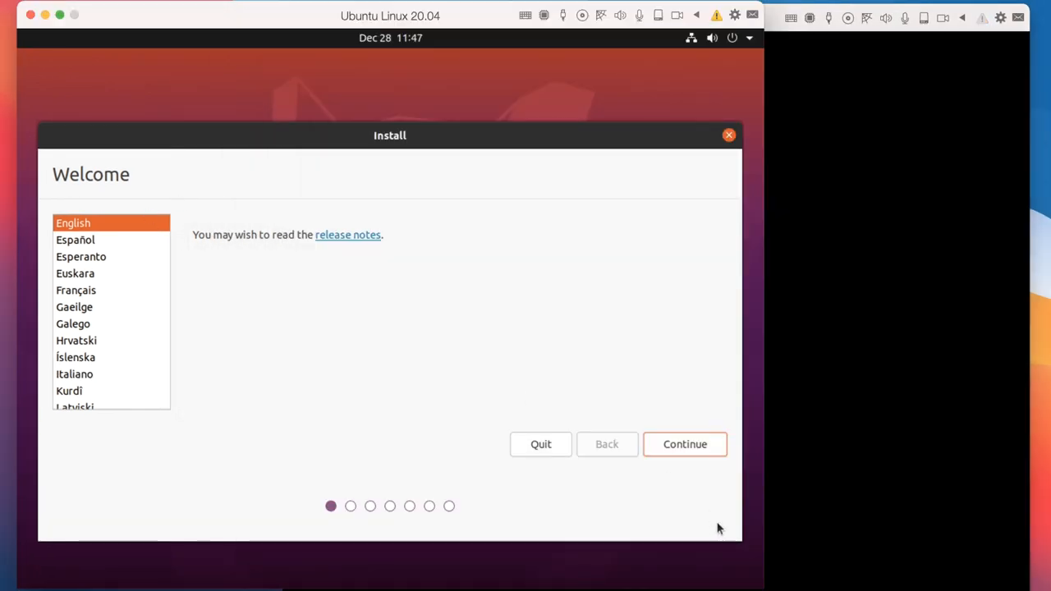
Advance the 20.04 installer with English, US keyboard and normal installation.
click(685, 444)
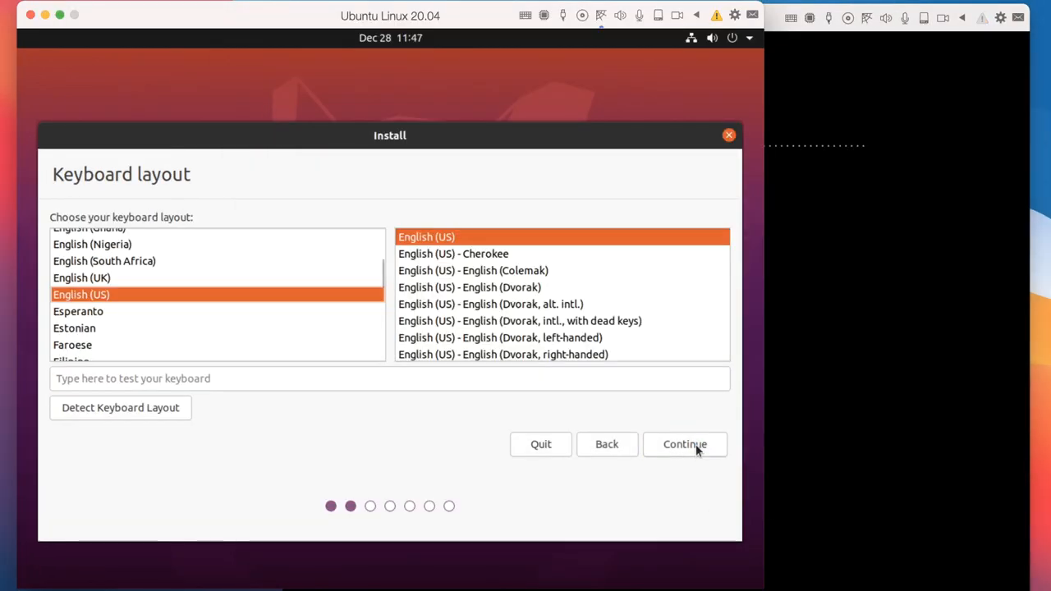
click(683, 444)
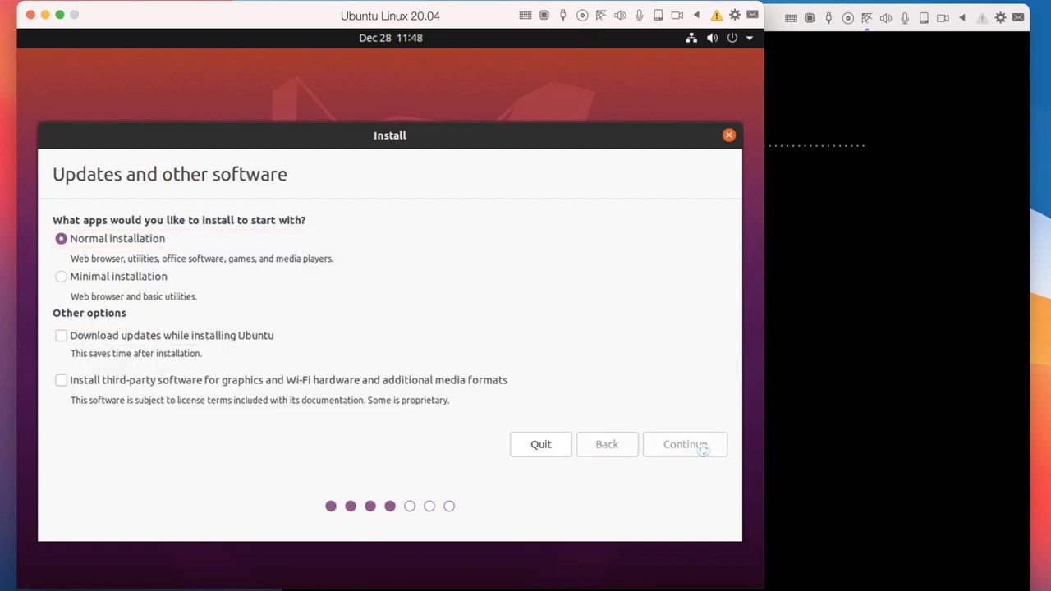
click(684, 444)
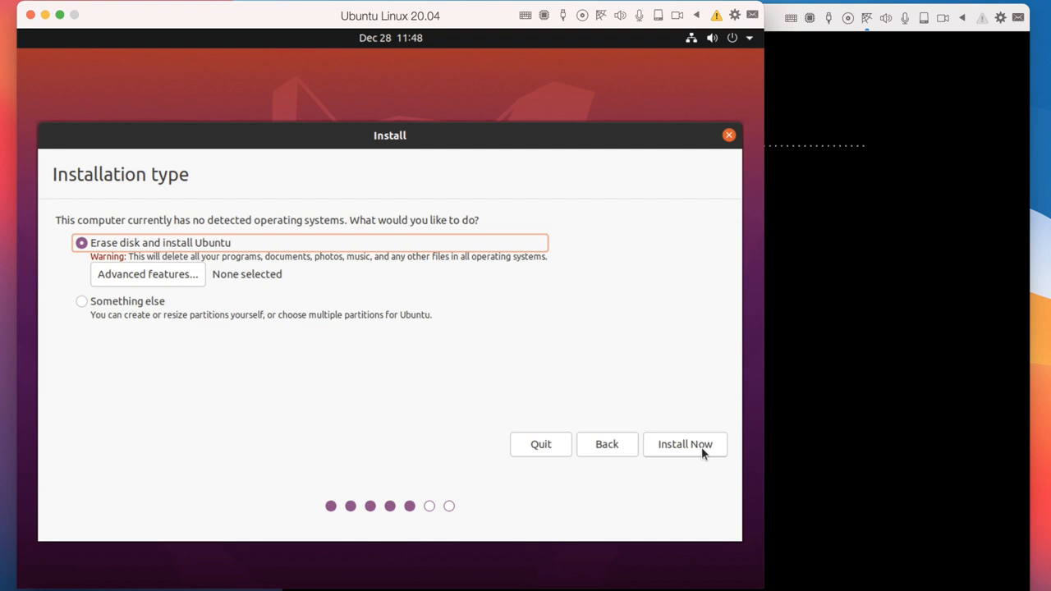
click(685, 444)
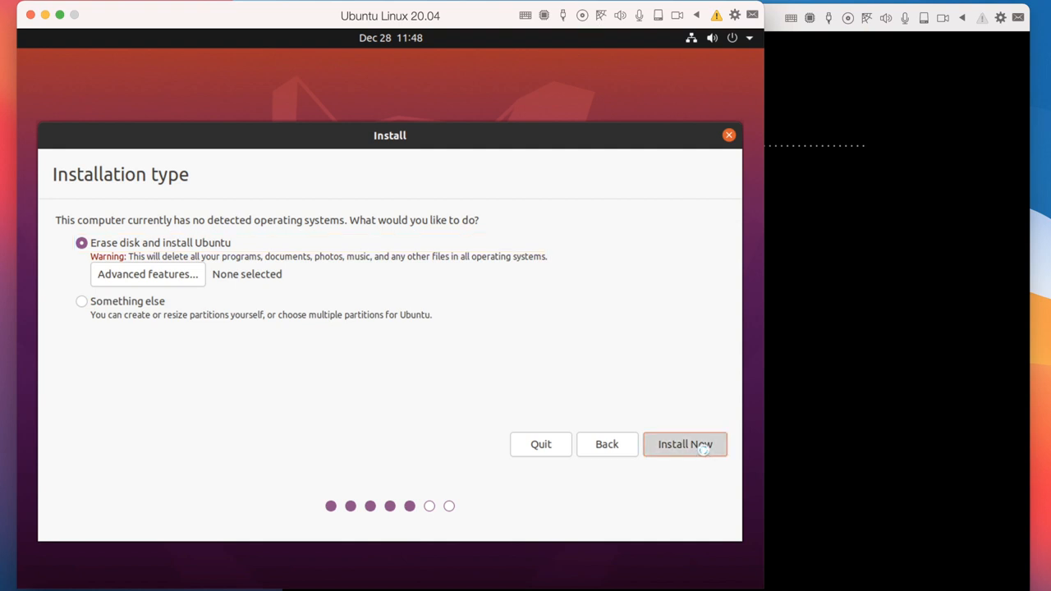
Choose erase disk and Install Now, confirm partition writes, and keep the London time zone.
click(685, 443)
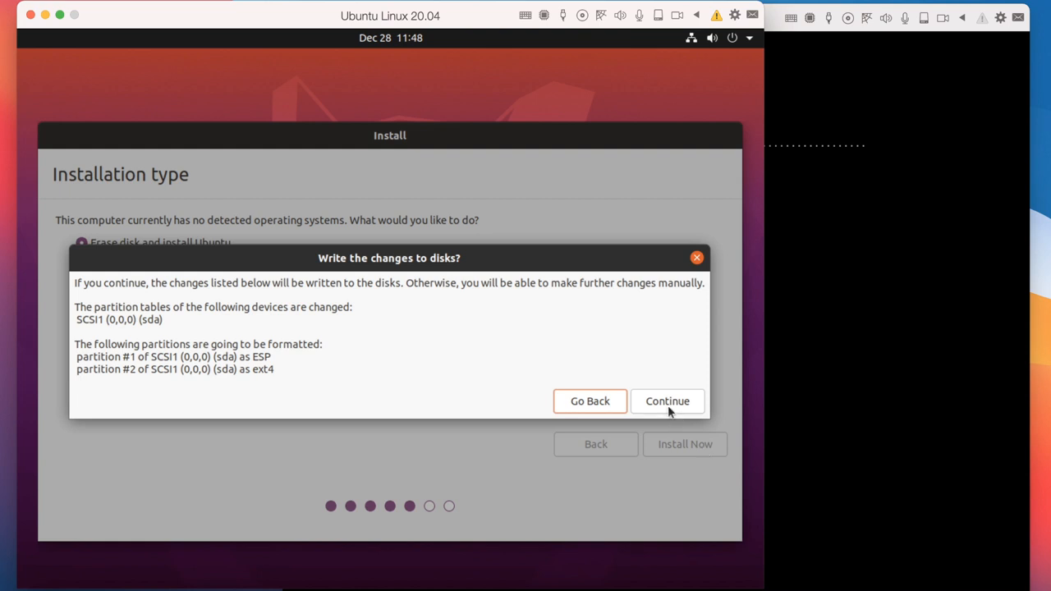
click(667, 401)
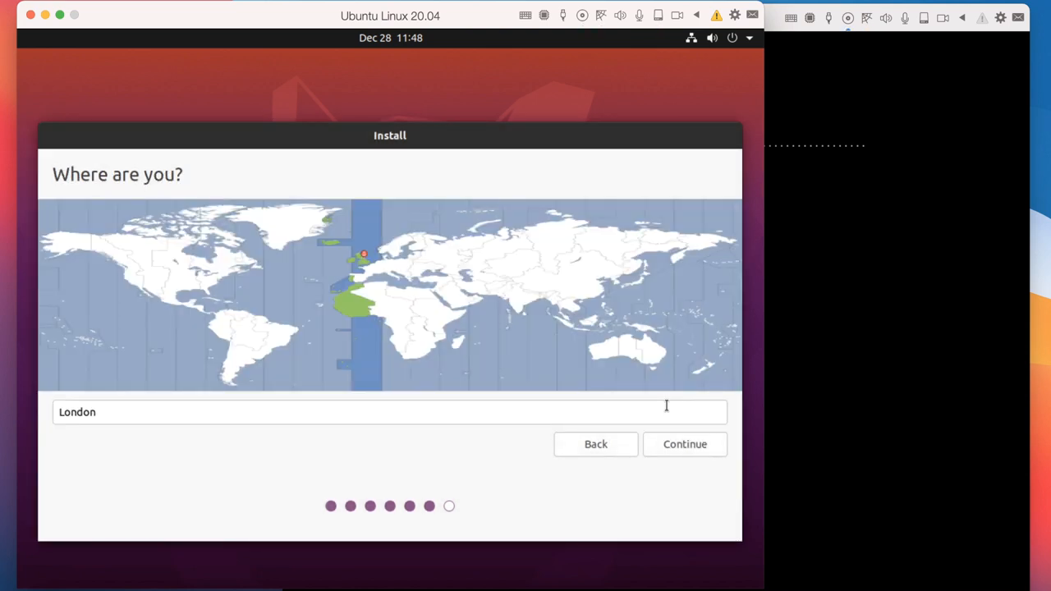
click(683, 443)
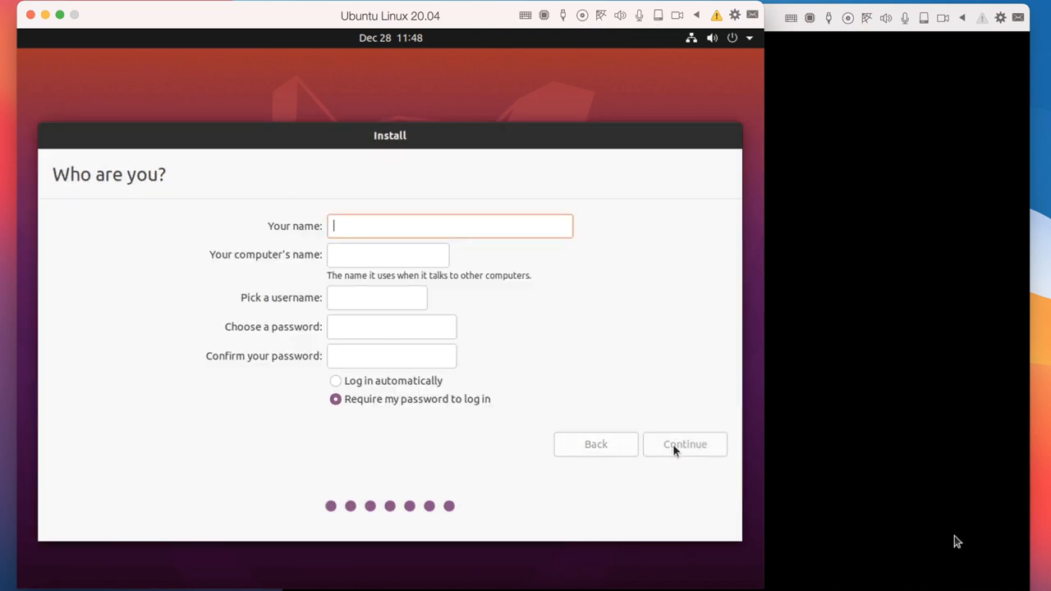
Create user david on computer ubuntu20.04m1 with automatic login and start the installation.
text(david)
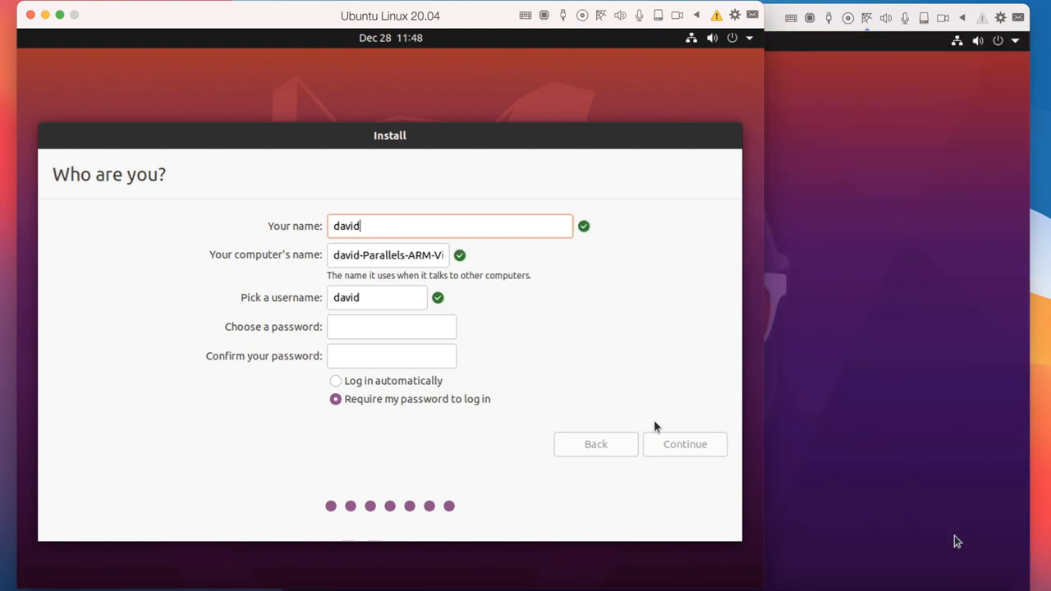
text(un)
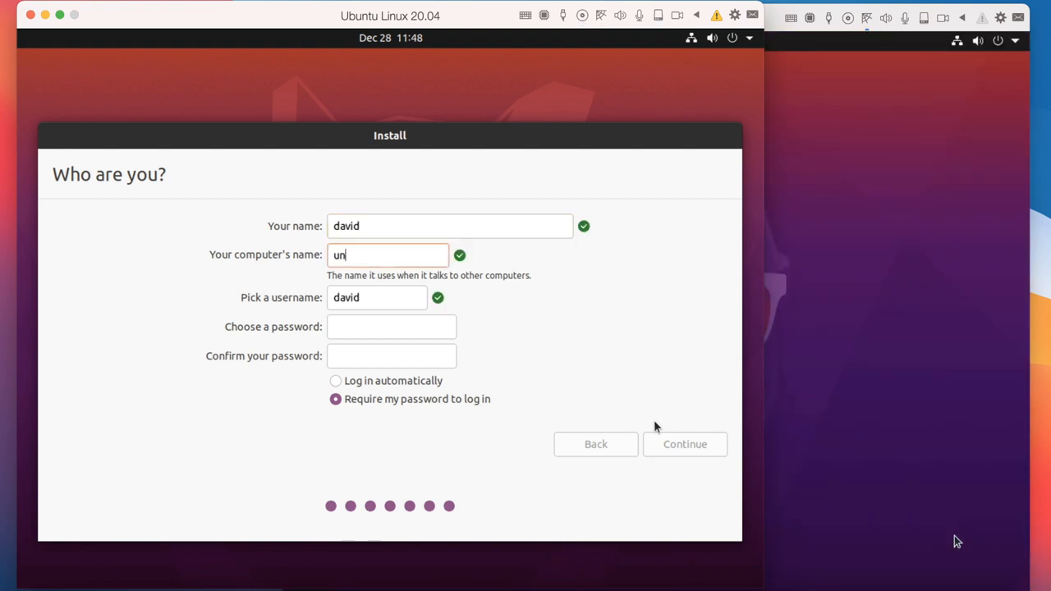
text(buntu20)
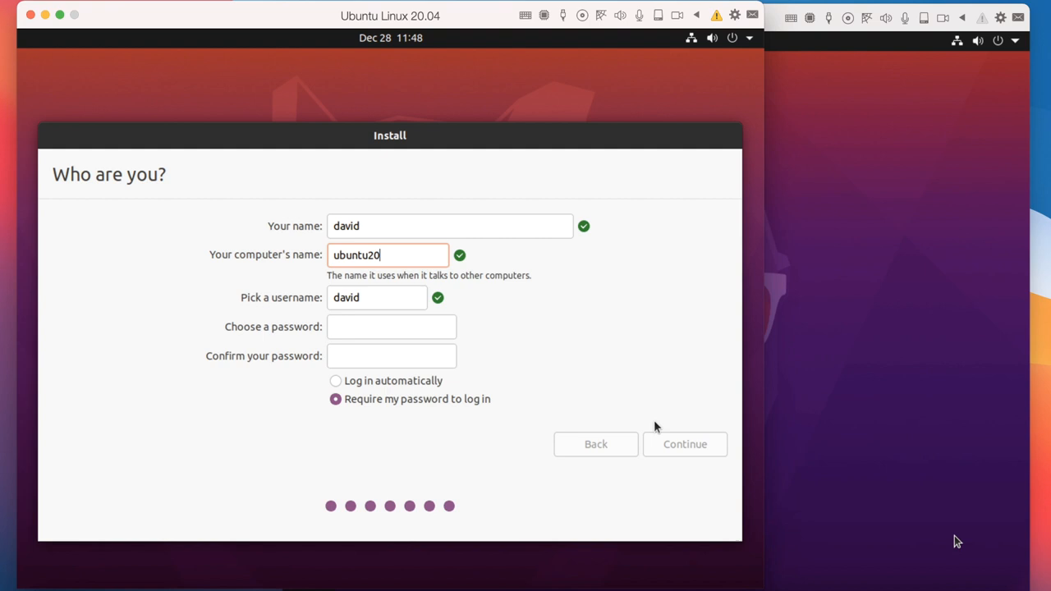
text(.04m1)
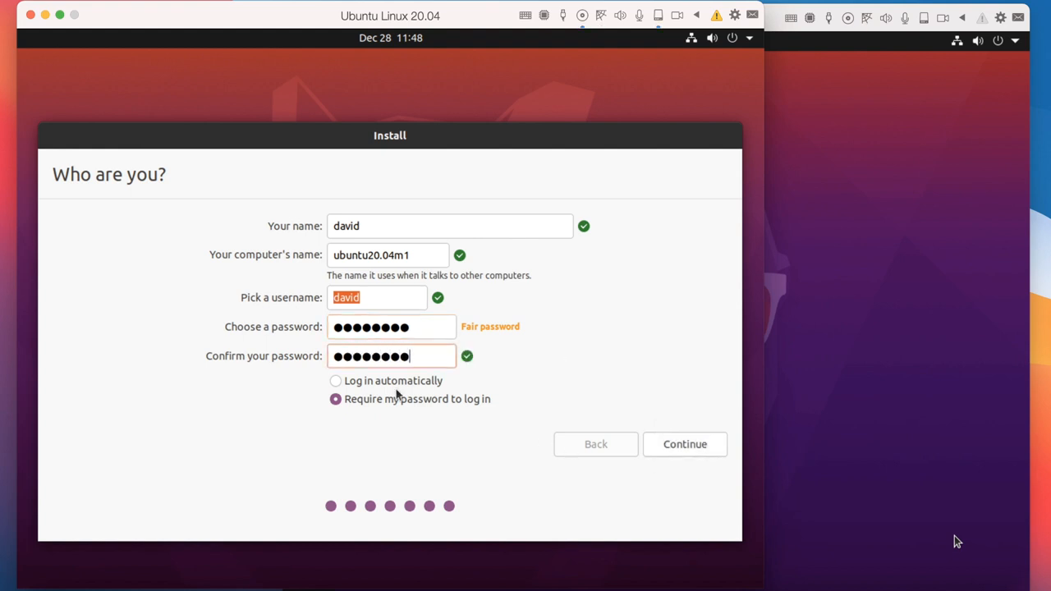
click(335, 381)
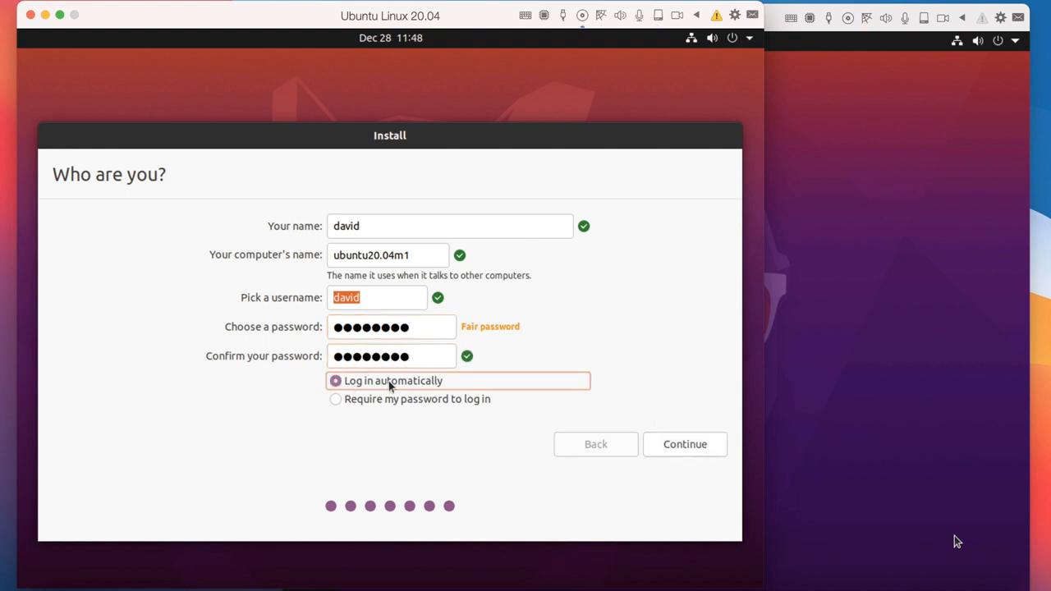
click(683, 443)
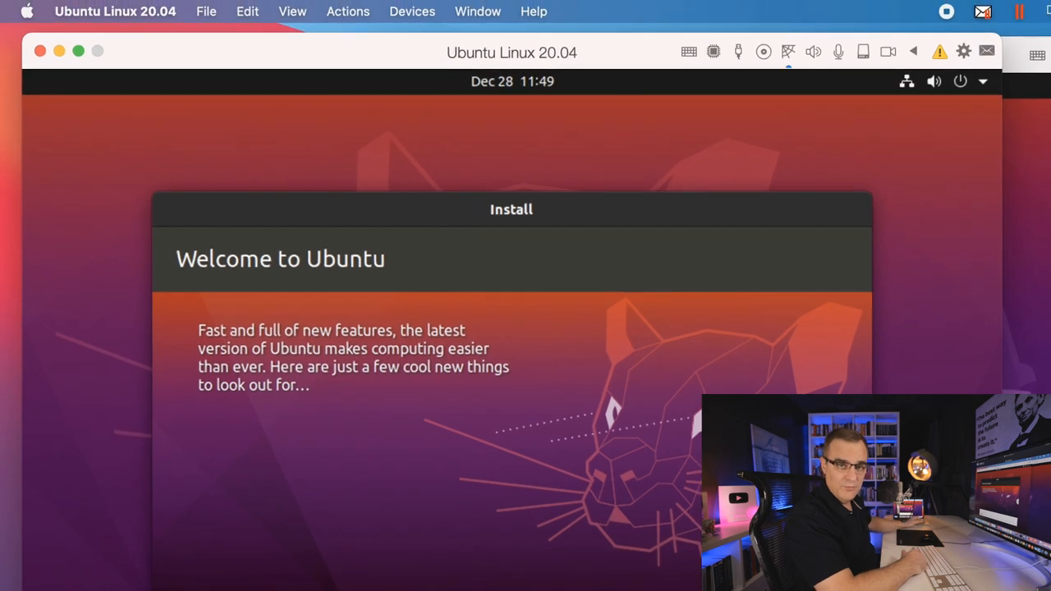
Show About This Mac from the Apple menu, confirming an M1 MacBook Pro on Big Sur.
click(26, 12)
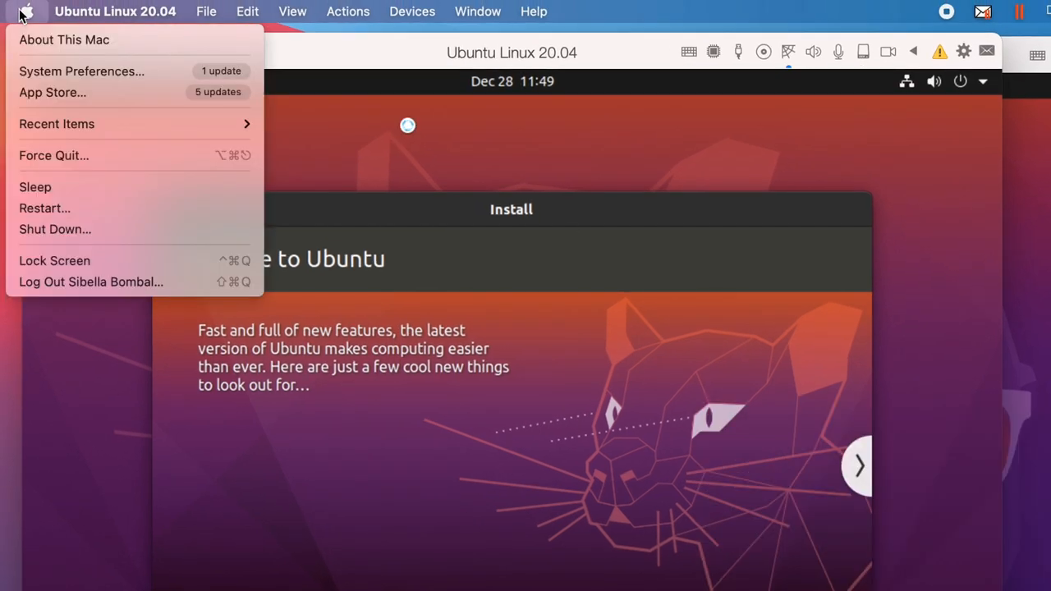
click(64, 40)
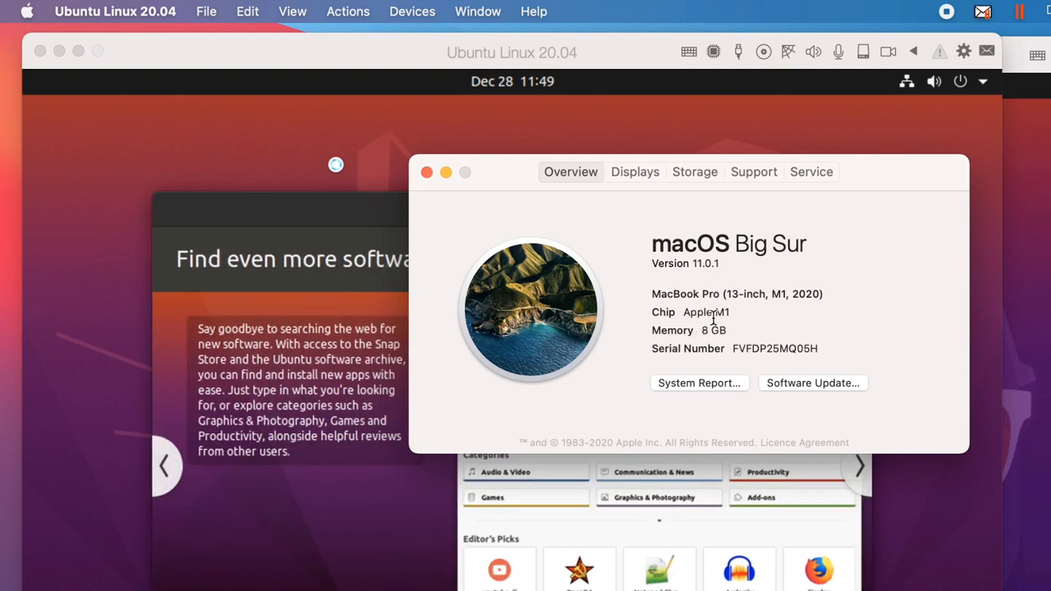
mouse_move(414, 164)
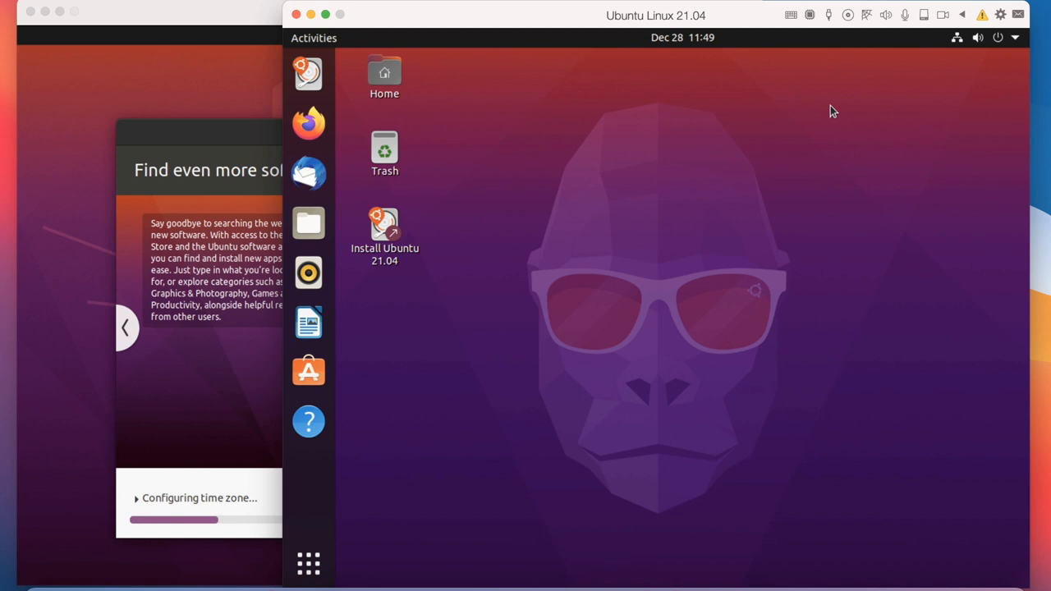
mouse_move(782, 122)
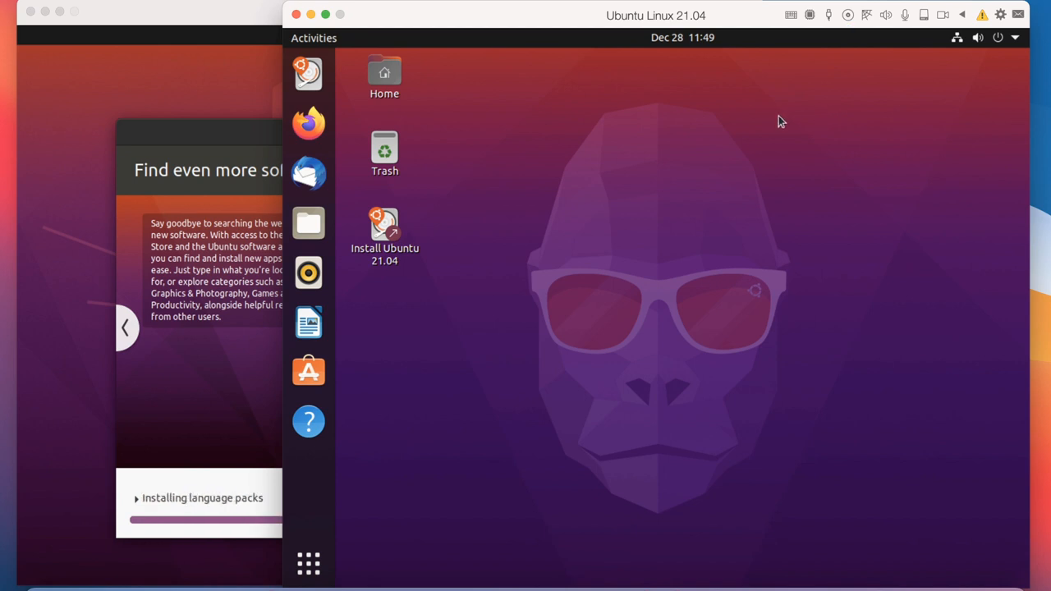
Launch the Ubuntu 21.04 installer and continue with English language and US keyboard.
click(385, 234)
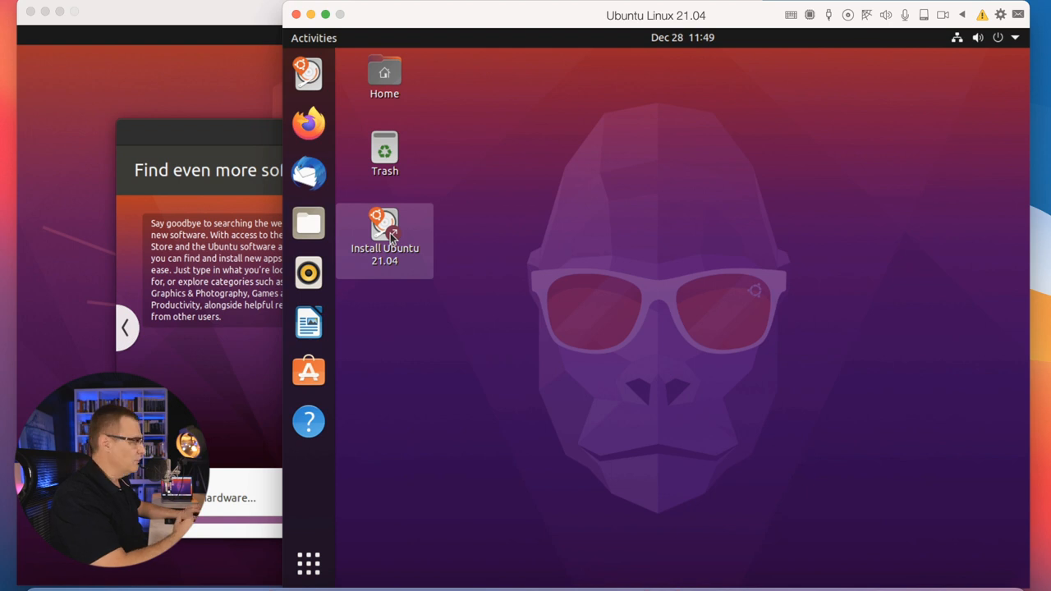
double_click(385, 230)
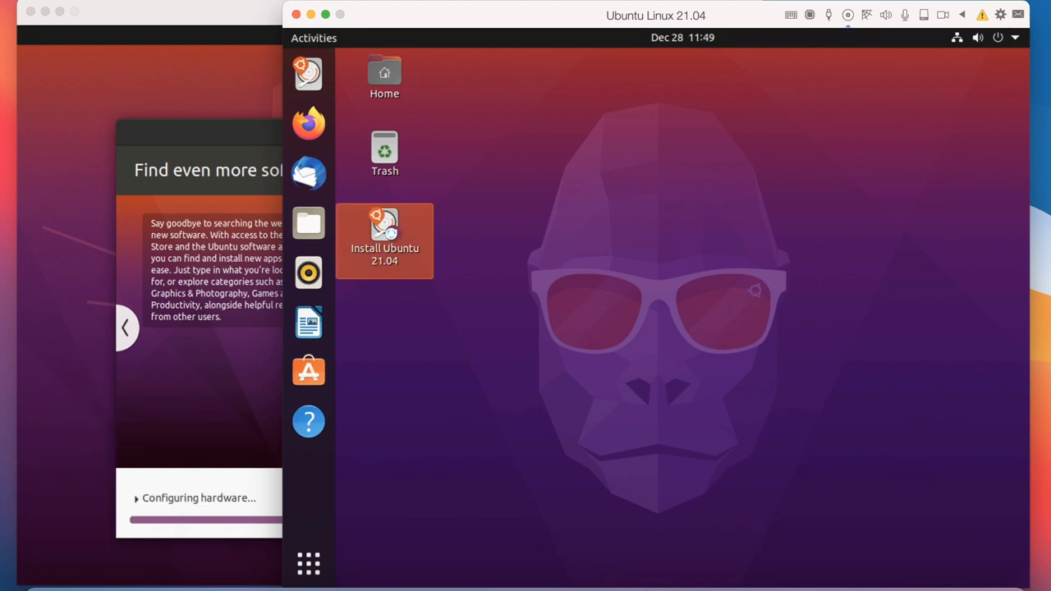
double_click(384, 238)
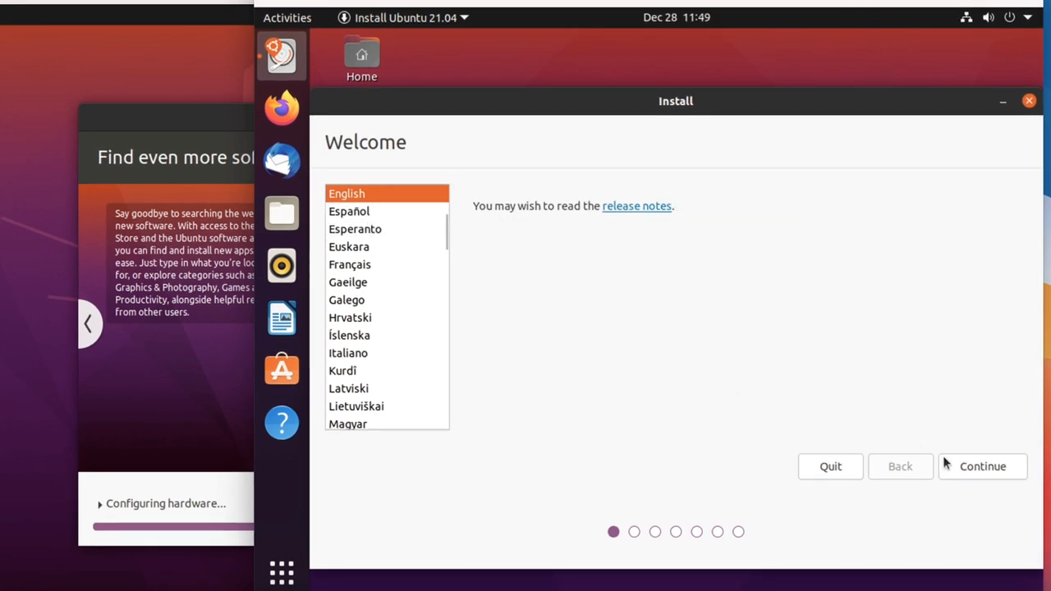
click(982, 467)
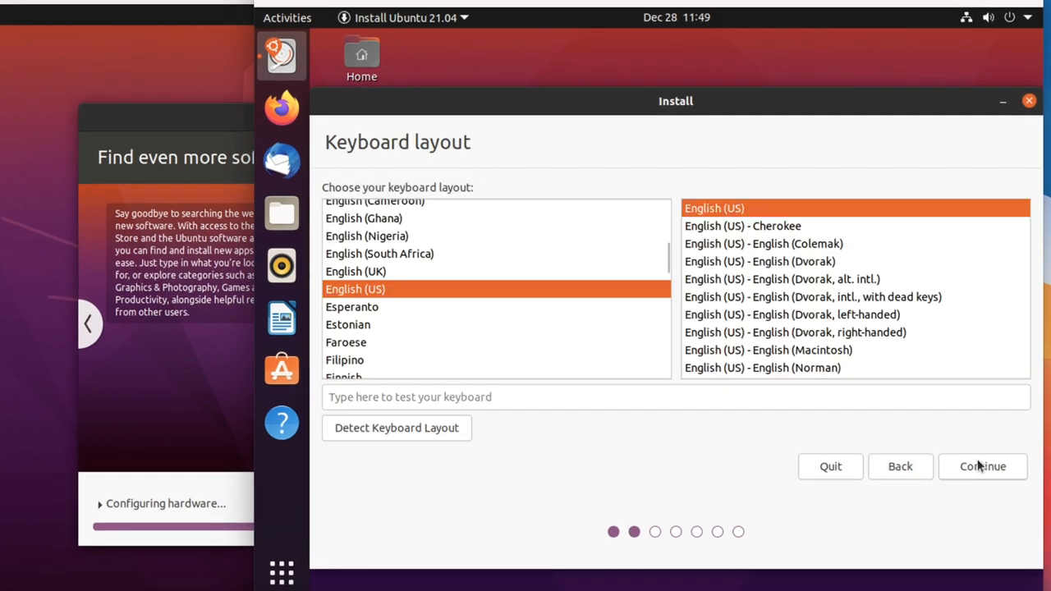
click(982, 467)
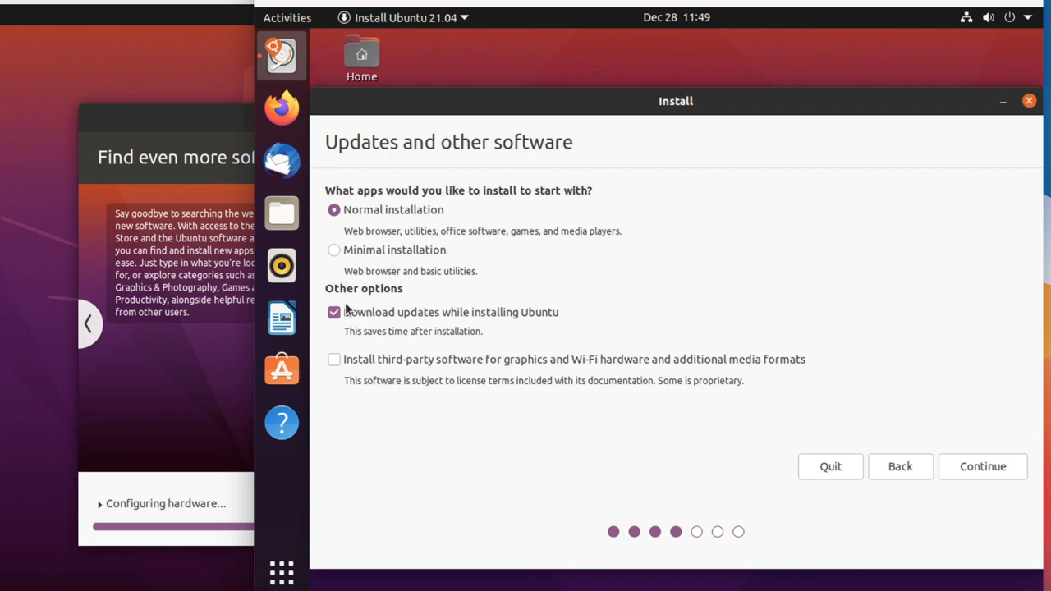
Untick download updates, keep normal install, erase the disk and confirm partition writes.
click(335, 312)
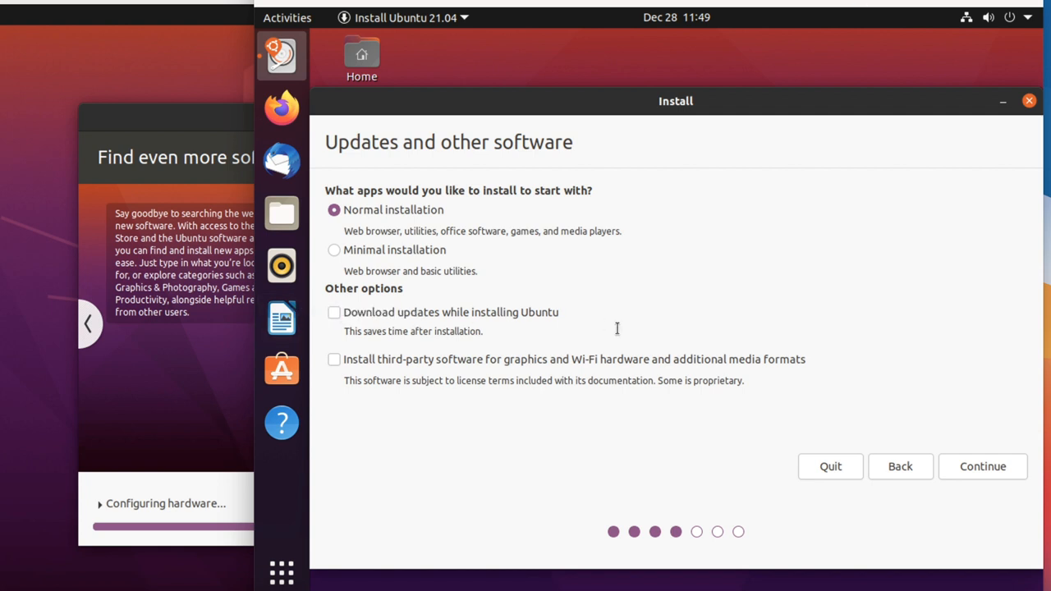
click(983, 466)
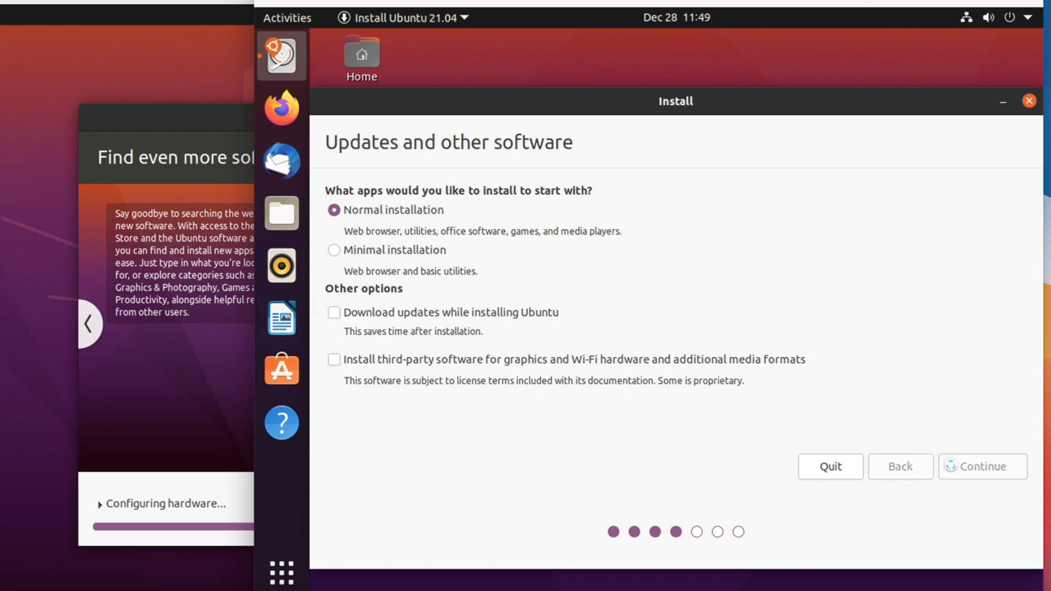
click(982, 466)
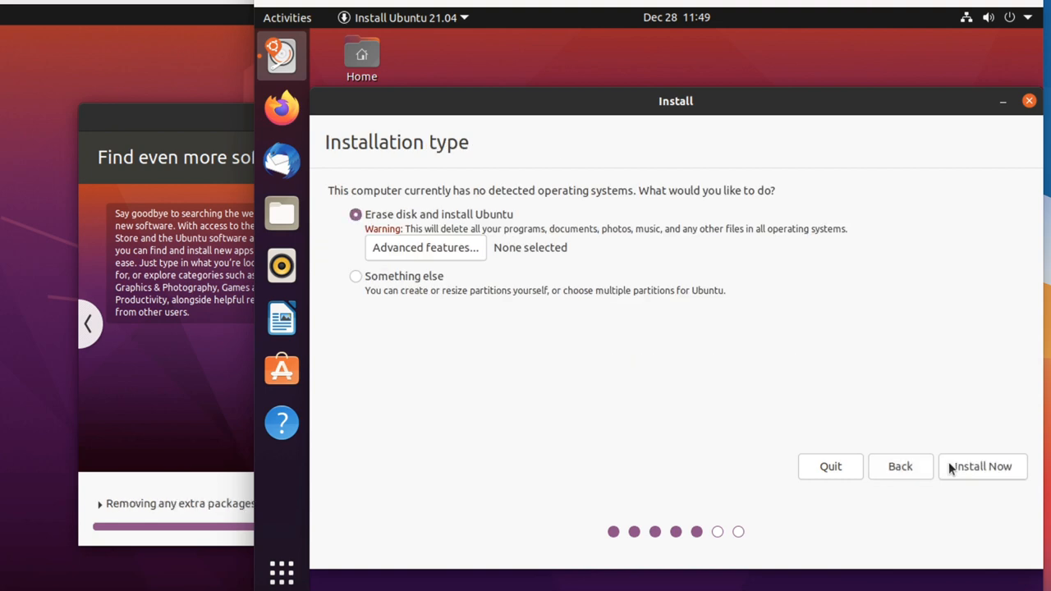
click(983, 466)
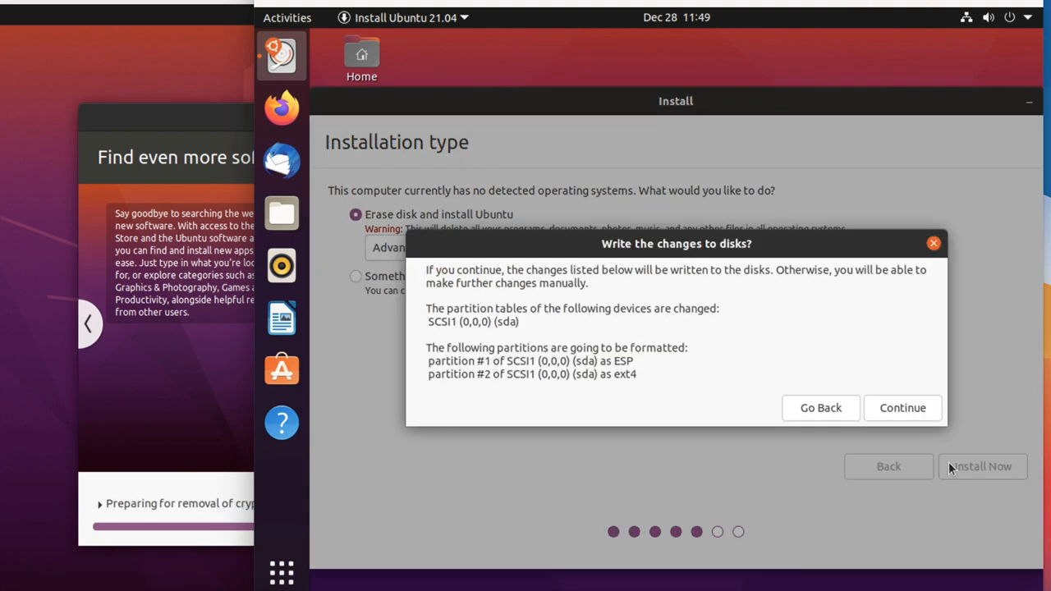
Keep London time zone, fill the user details ending 4m1, and start copying files.
click(904, 407)
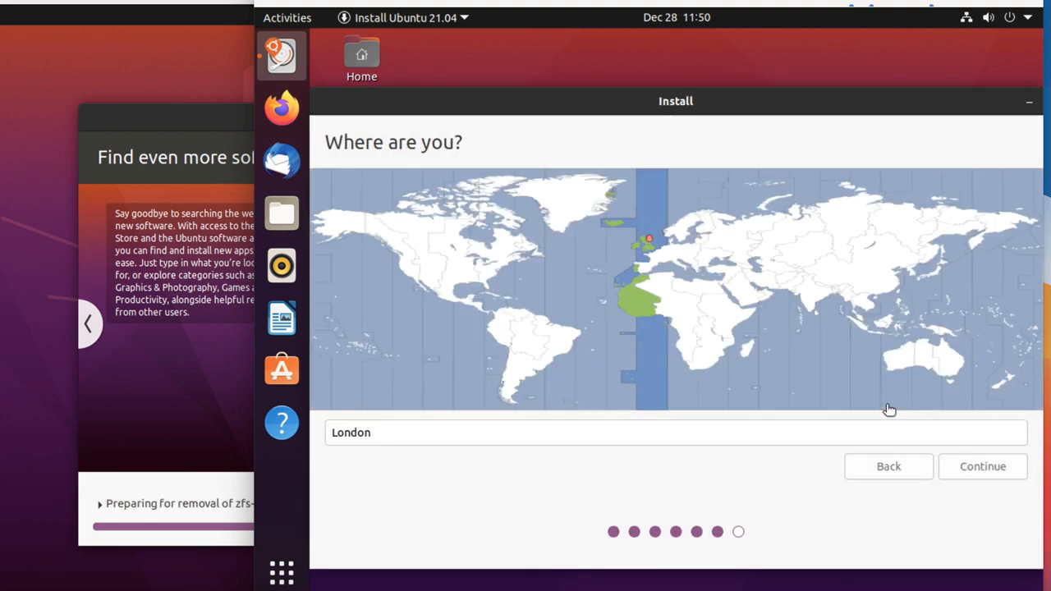
click(982, 466)
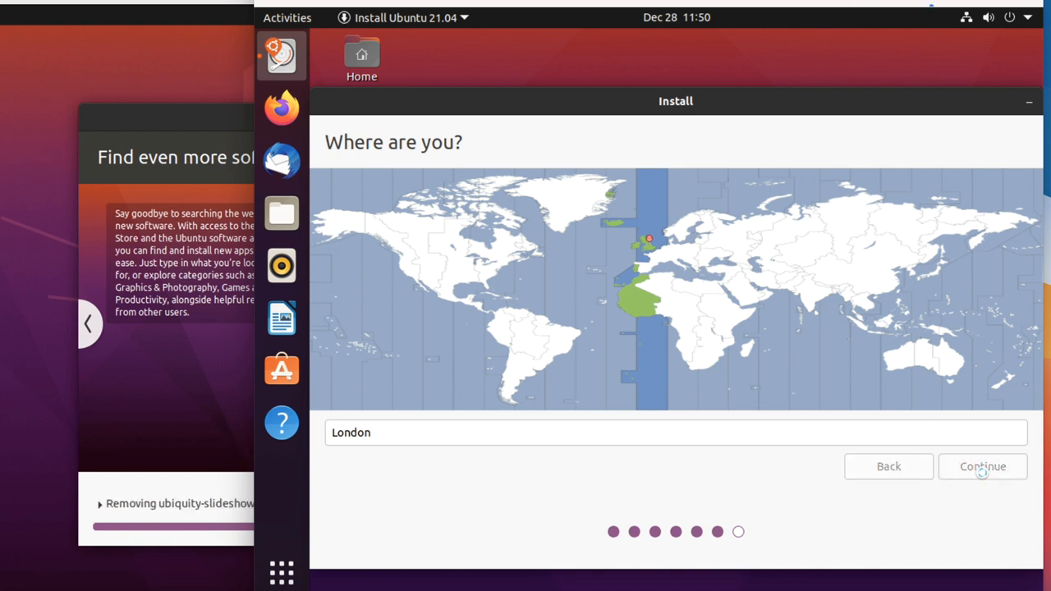
click(982, 466)
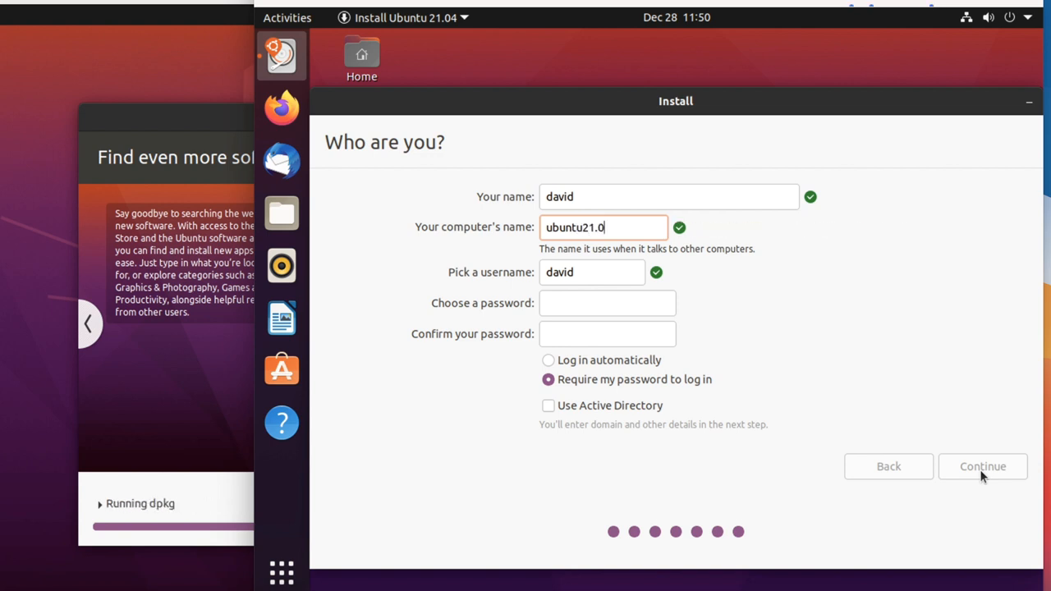
text(4m1)
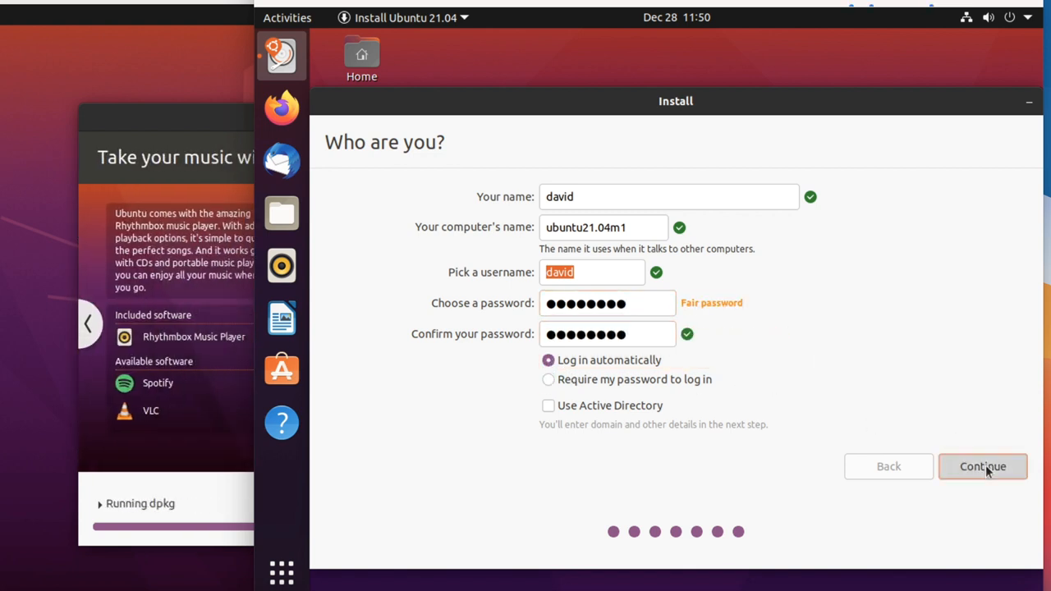
click(982, 467)
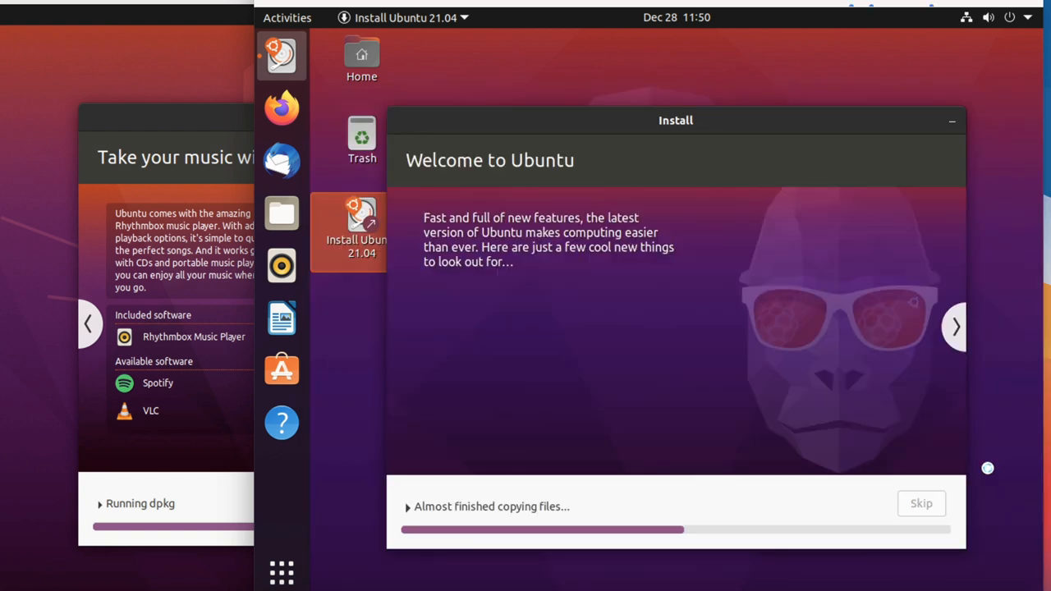
mouse_move(805, 18)
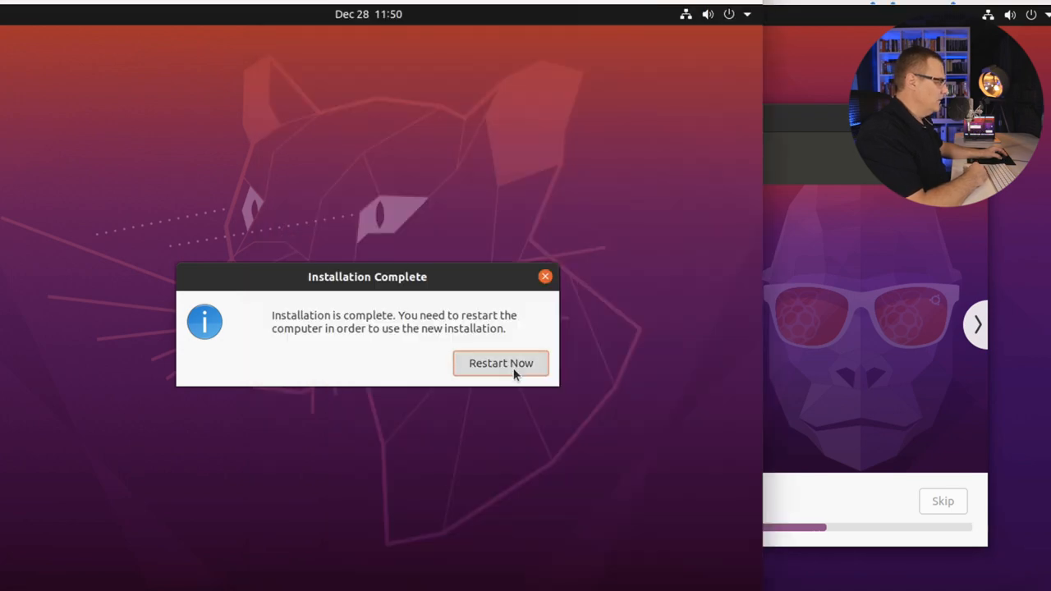
Restart Ubuntu 20.04 after installation completes and check the VM's CD/DVD hardware settings.
click(501, 363)
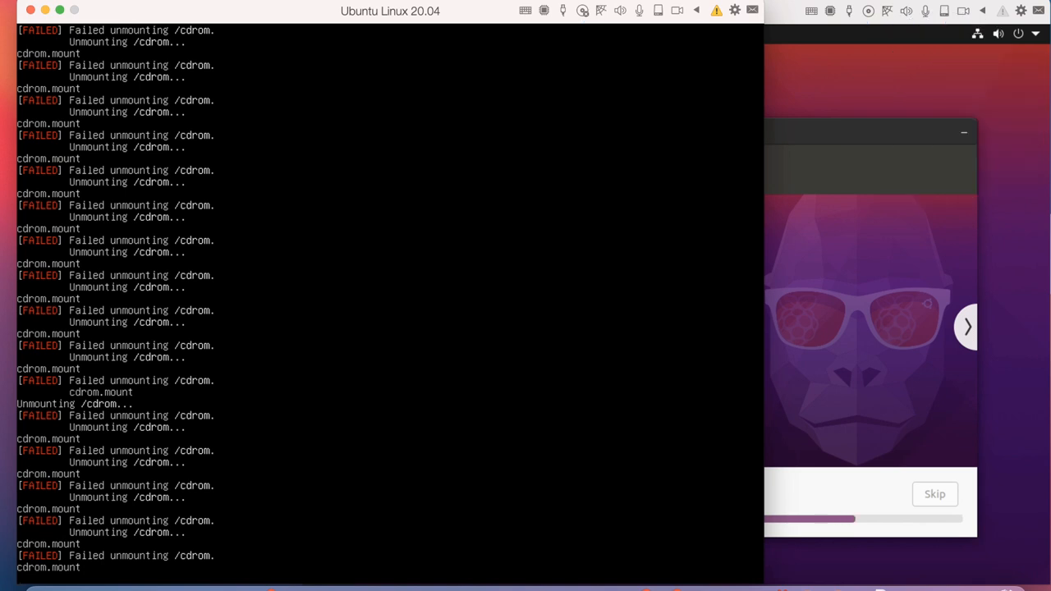
mouse_move(3, 539)
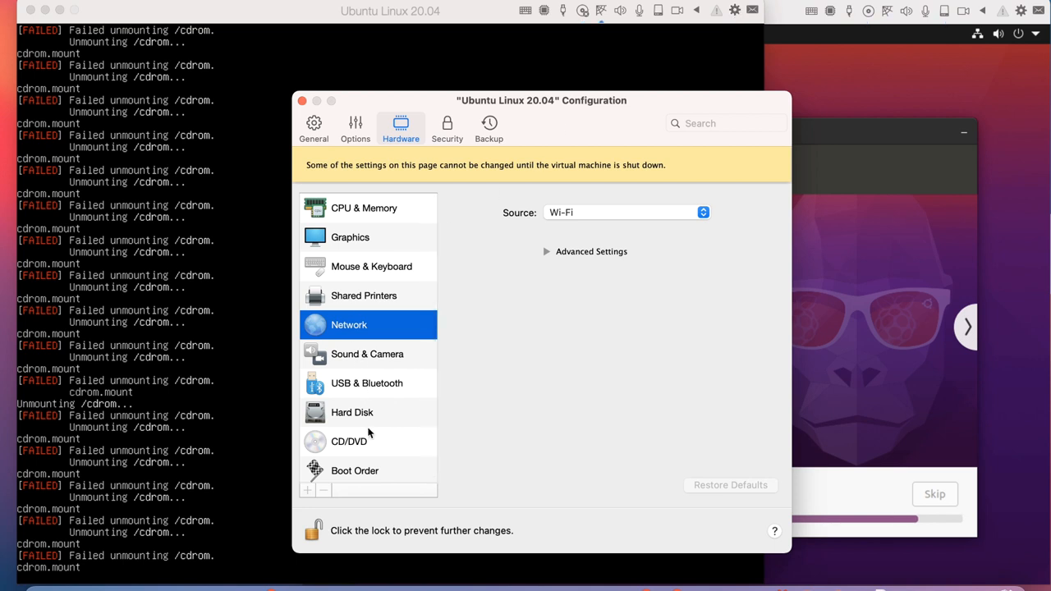
click(348, 440)
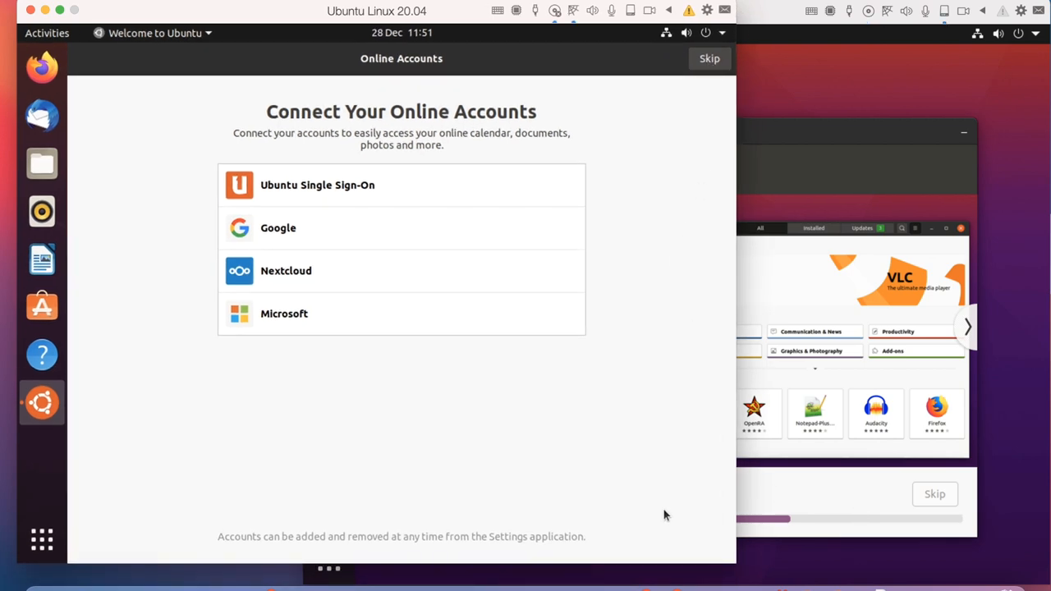
Finish the 20.04 welcome wizard, skipping online accounts and Livepatch and not sending system info.
click(708, 59)
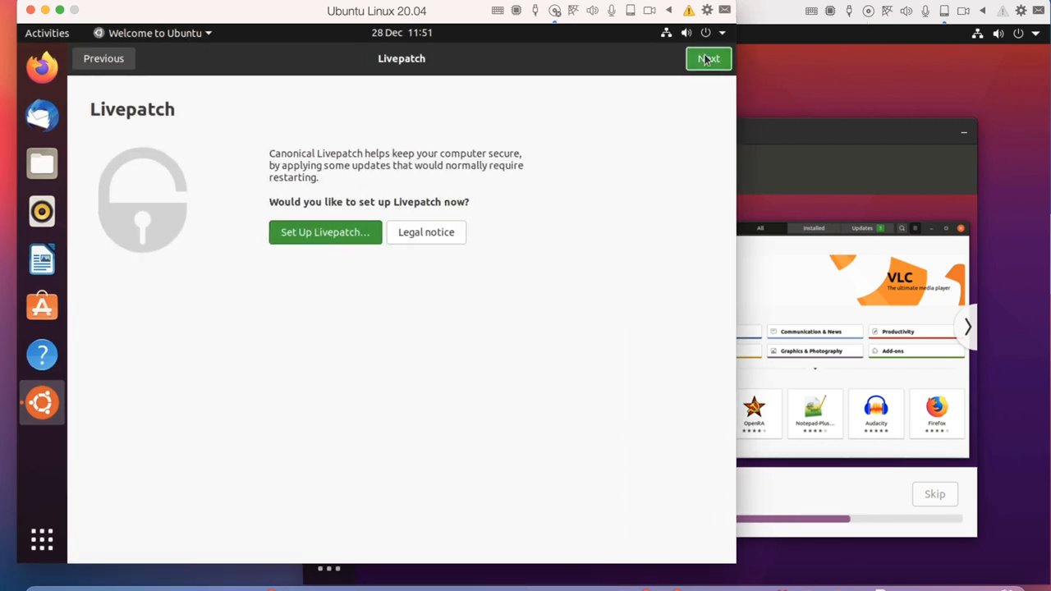
click(708, 59)
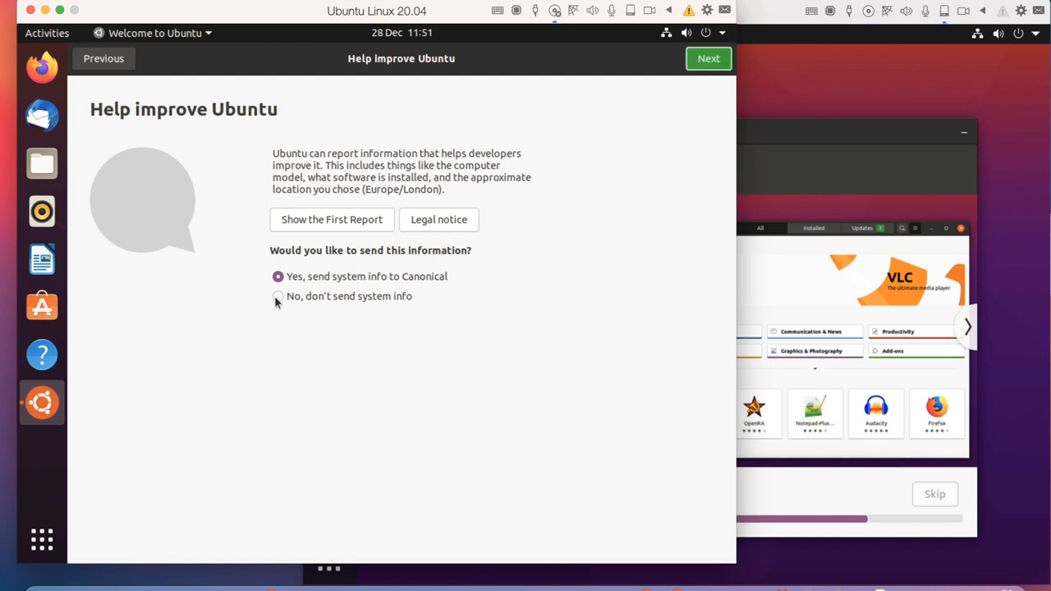
click(278, 296)
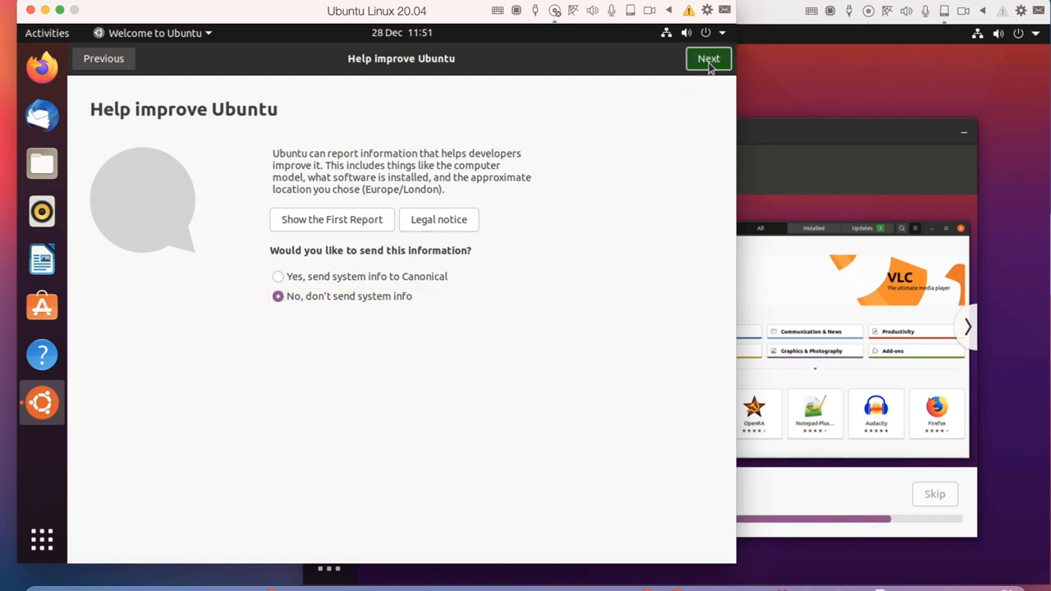
click(708, 59)
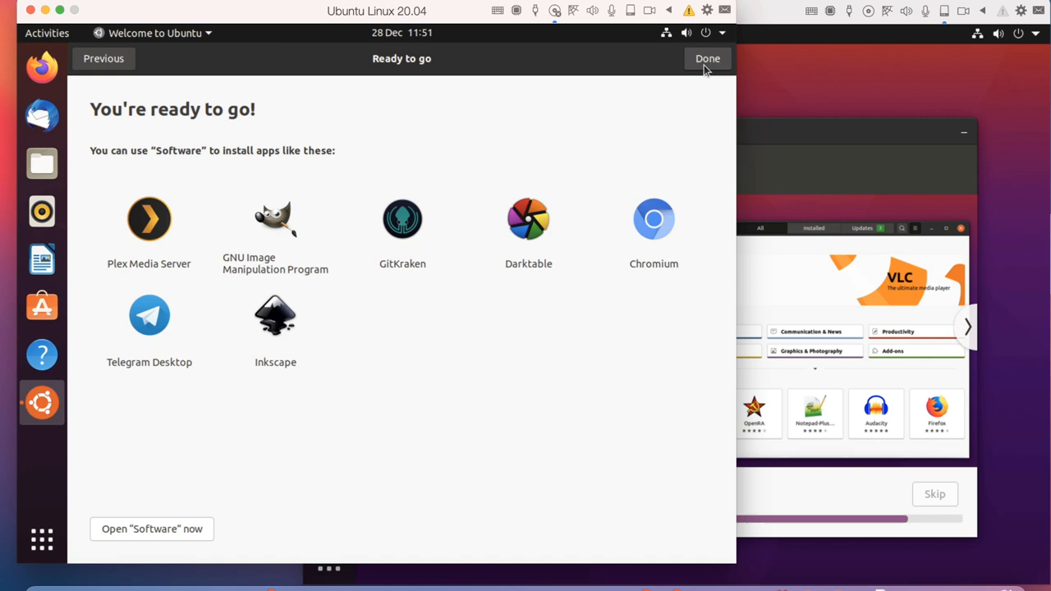
click(706, 59)
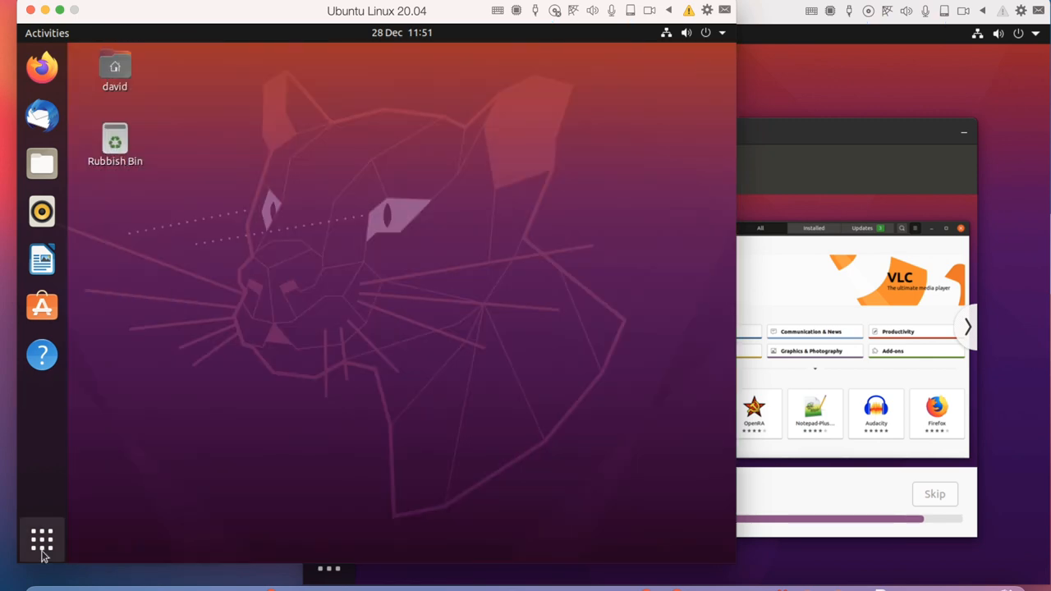
Launch Terminal from the applications grid, run ip addr and maximize the window.
click(41, 541)
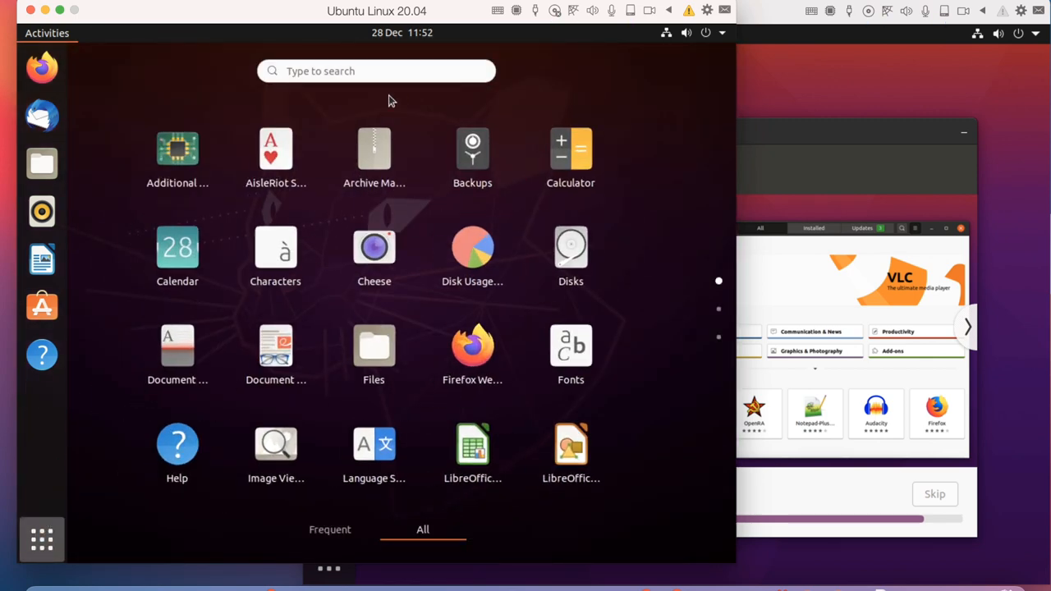
text(term)
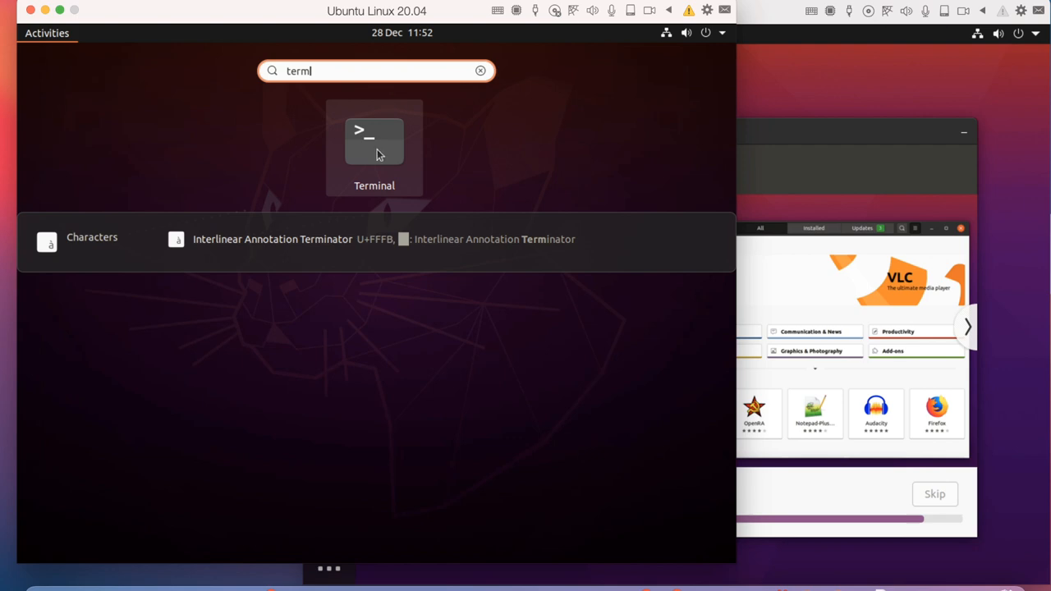
click(374, 148)
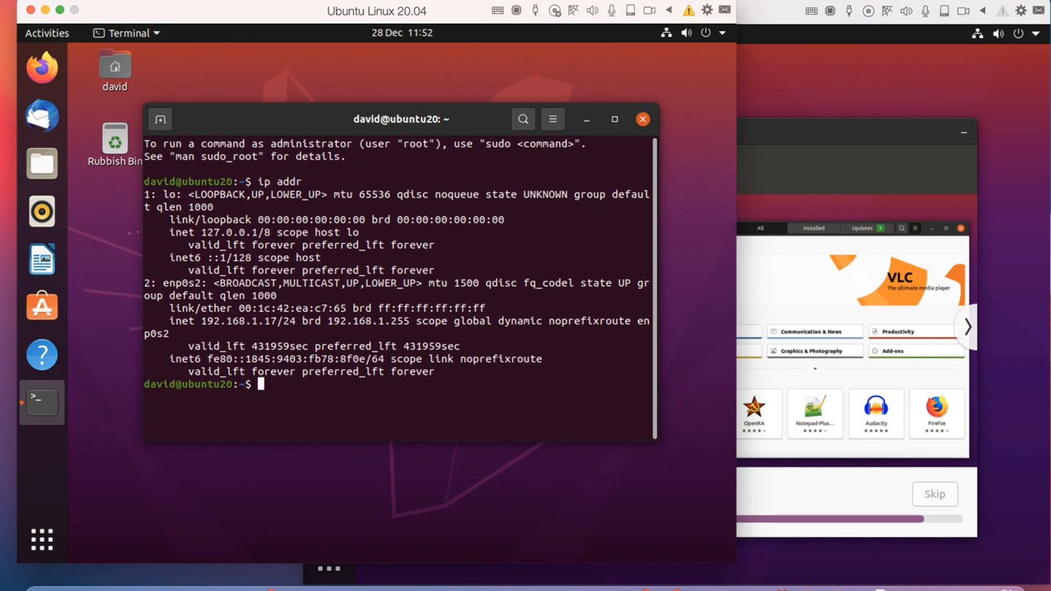
mouse_move(574, 52)
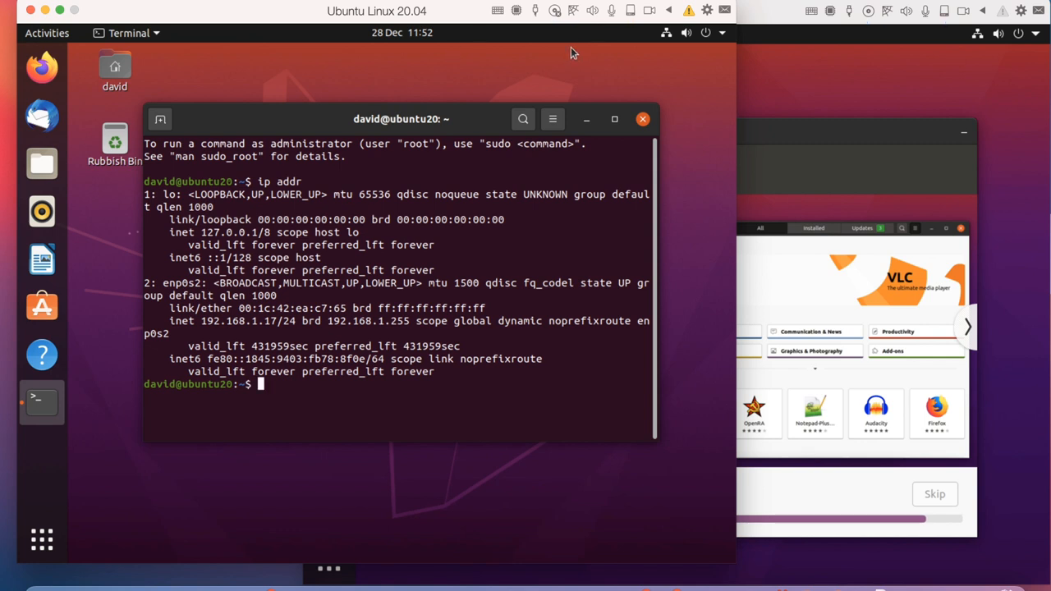
click(552, 118)
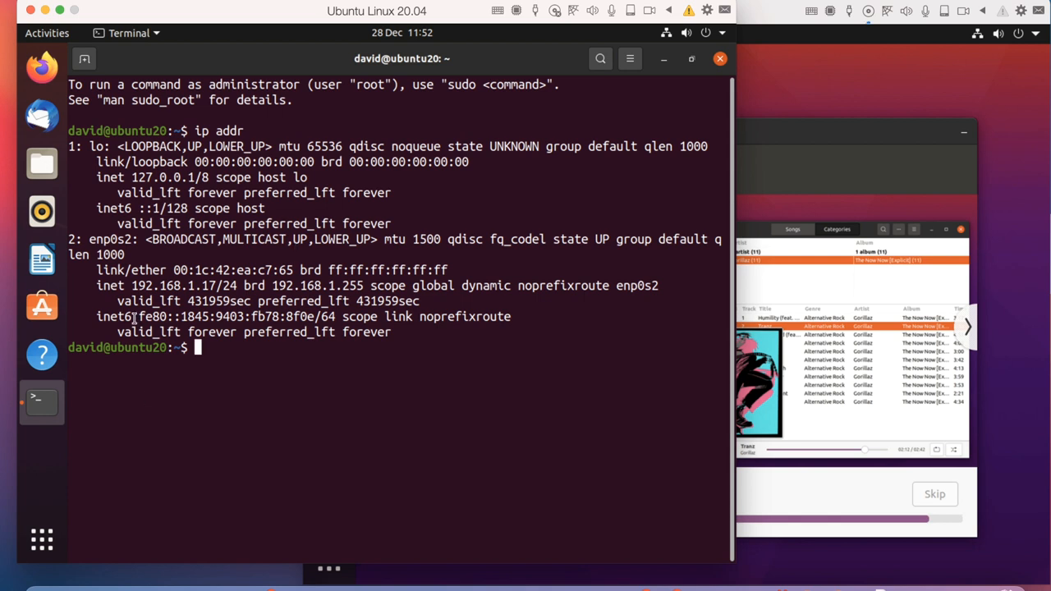
Note the 192.168.1.17 address, print /etc/os-release showing Ubuntu 20.04.1 LTS, then clear.
double_click(184, 286)
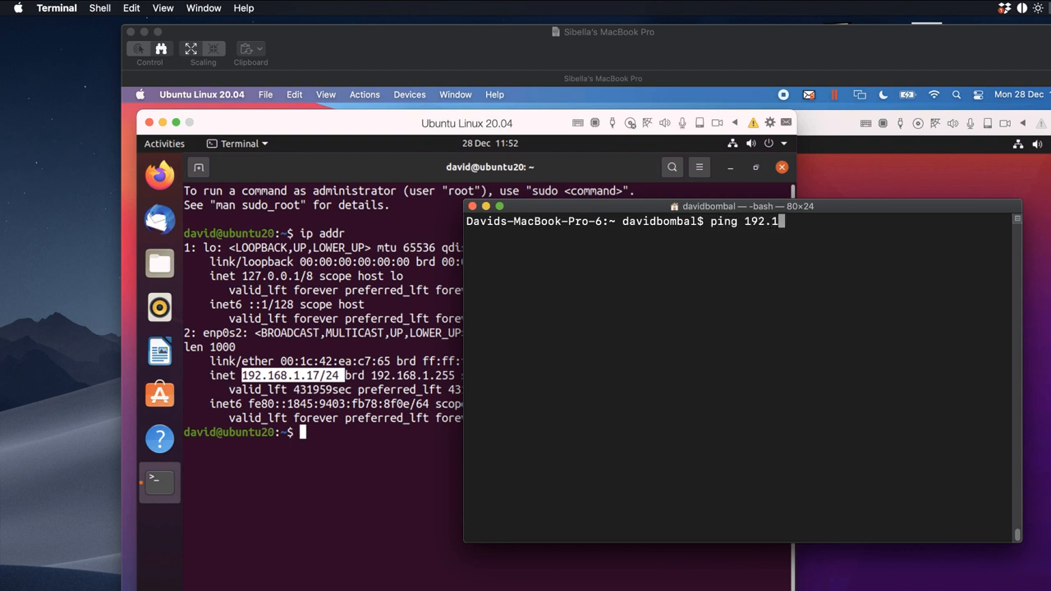
text(68.1.17)
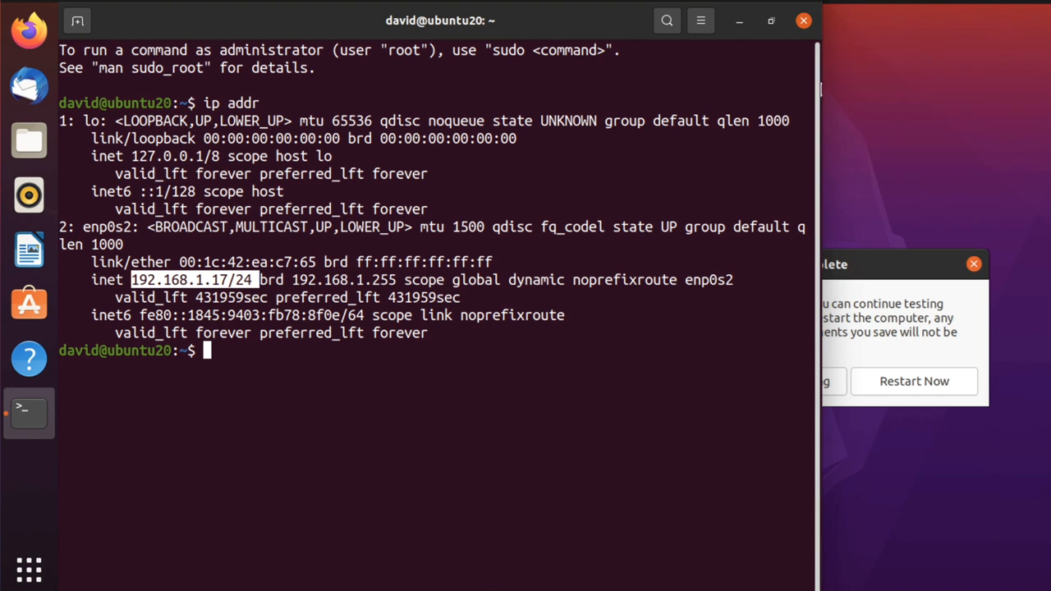
text(cat /e)
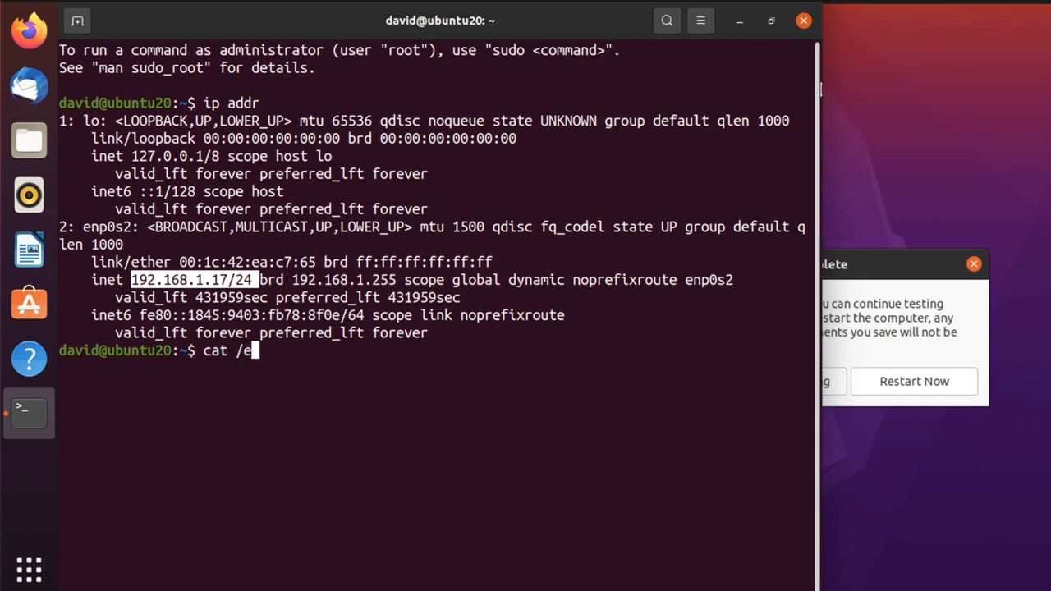
text(tc/os-release)
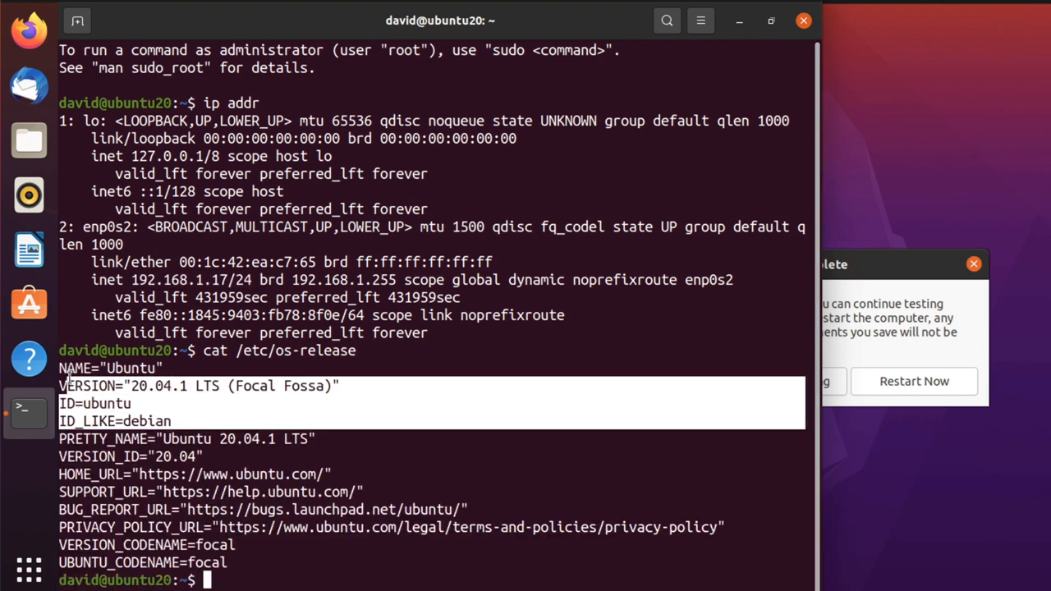
text(clear)
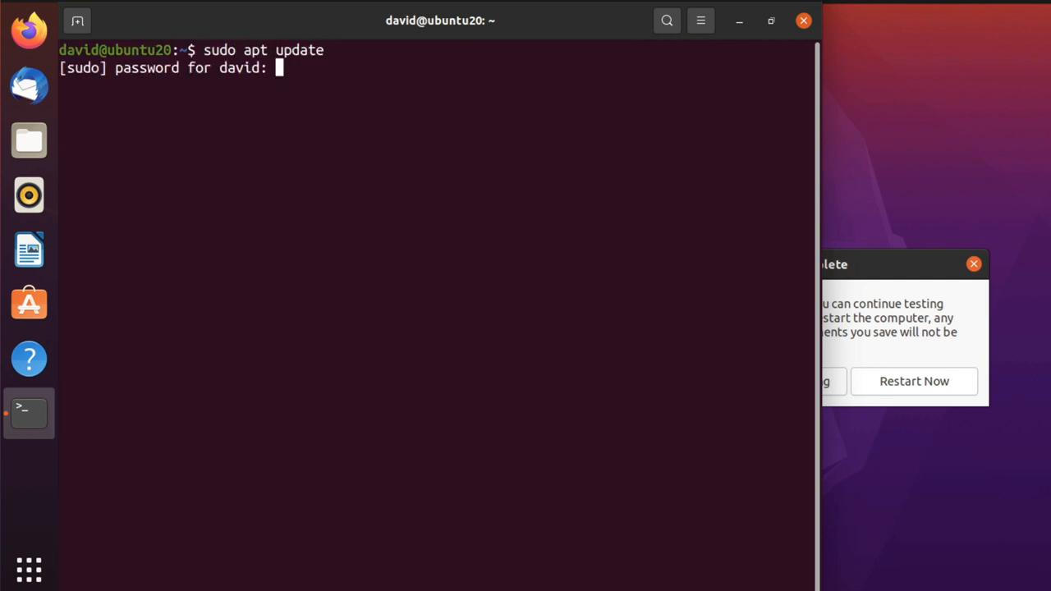
Run sudo apt update, ping google.com and stop it, then launch Firefox from the dock.
key(Enter)
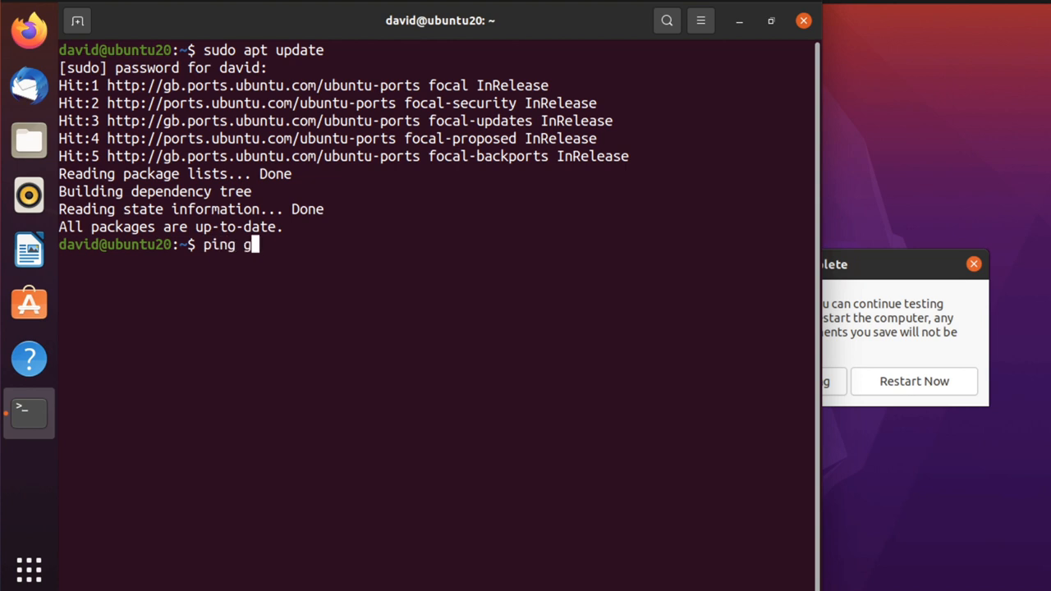
text(oogle.com)
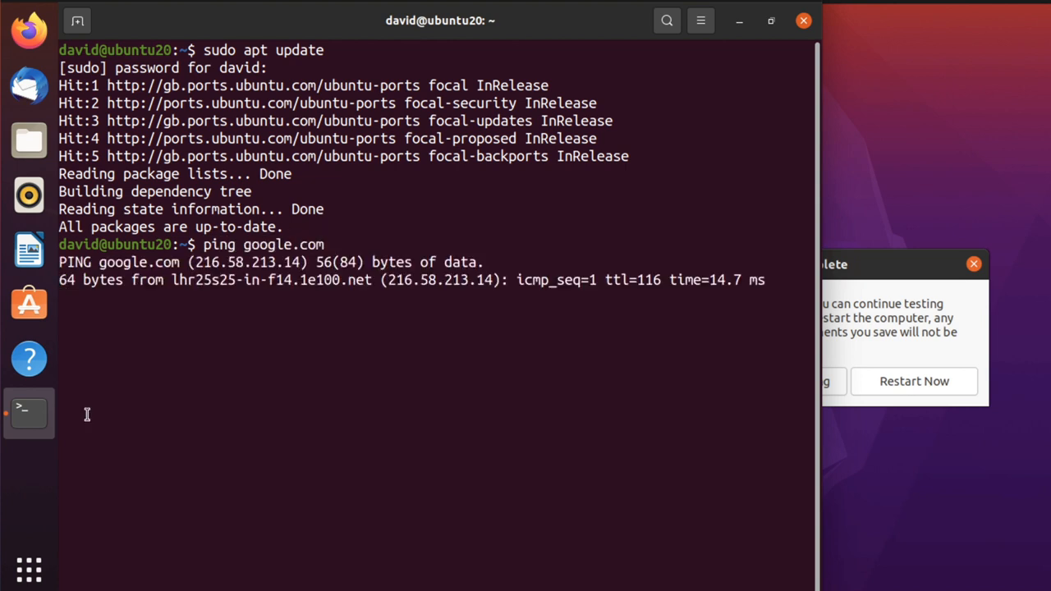
key(ctrl+c)
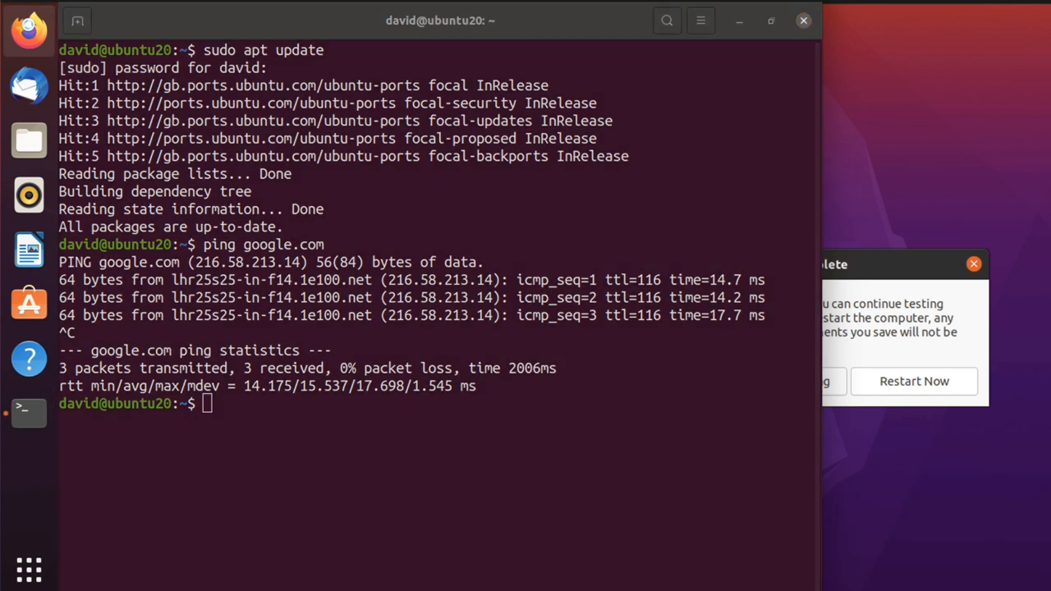
click(29, 29)
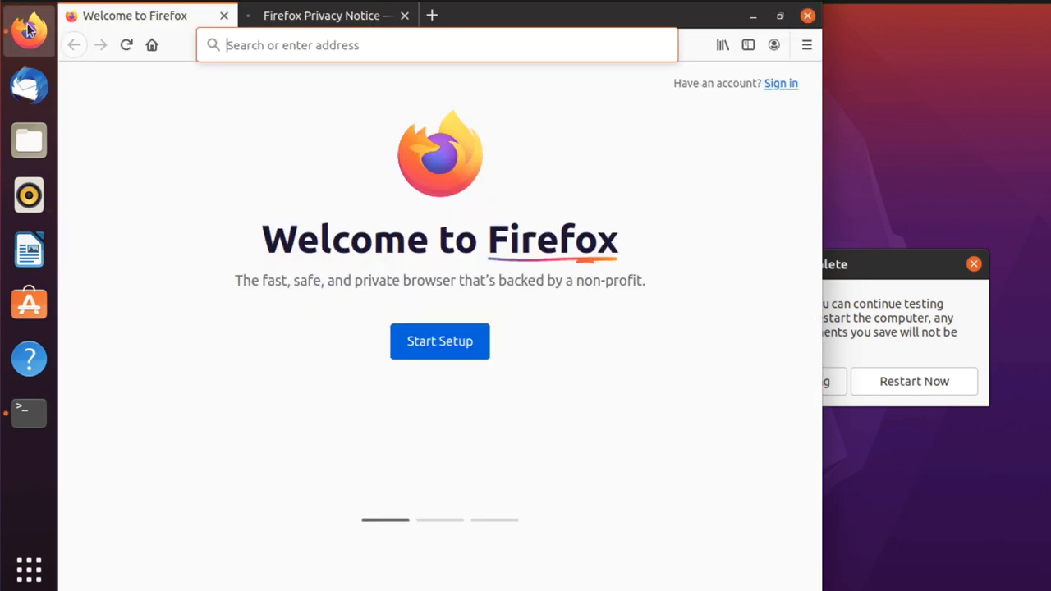
Load ubuntu.com and save cookie preferences with optional tracking cookies left off.
text(ubuntu.com/)
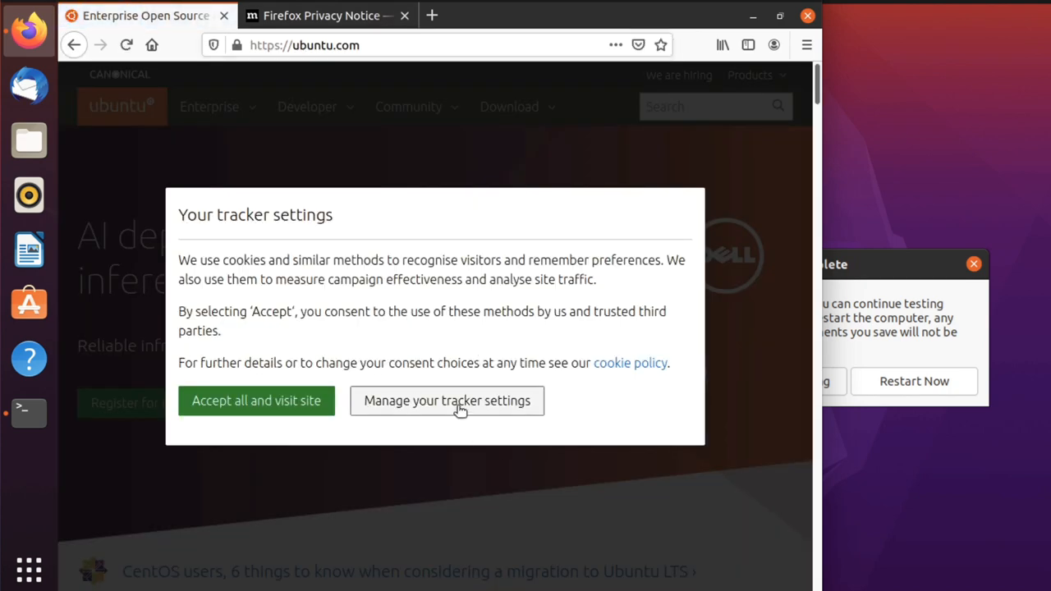
click(447, 401)
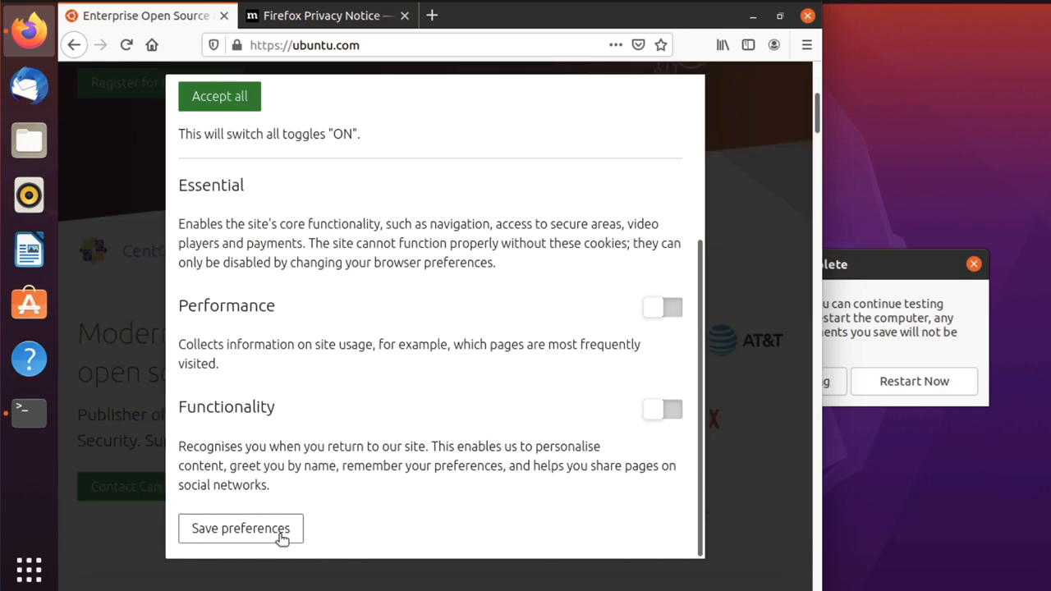
click(240, 529)
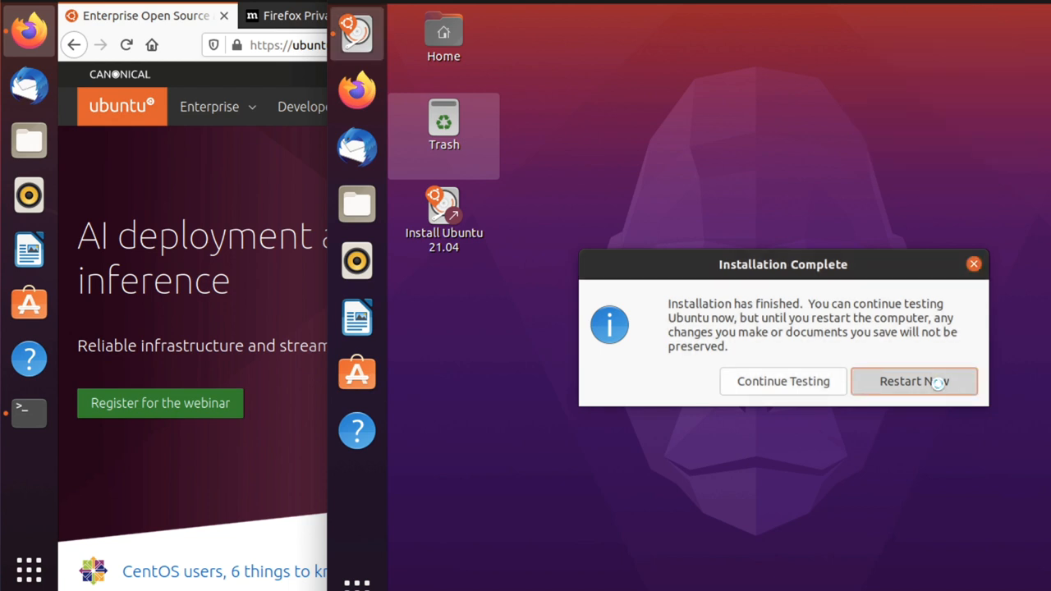
Restart Ubuntu 21.04 after install, close the hung VM window and shut the machine down.
click(913, 381)
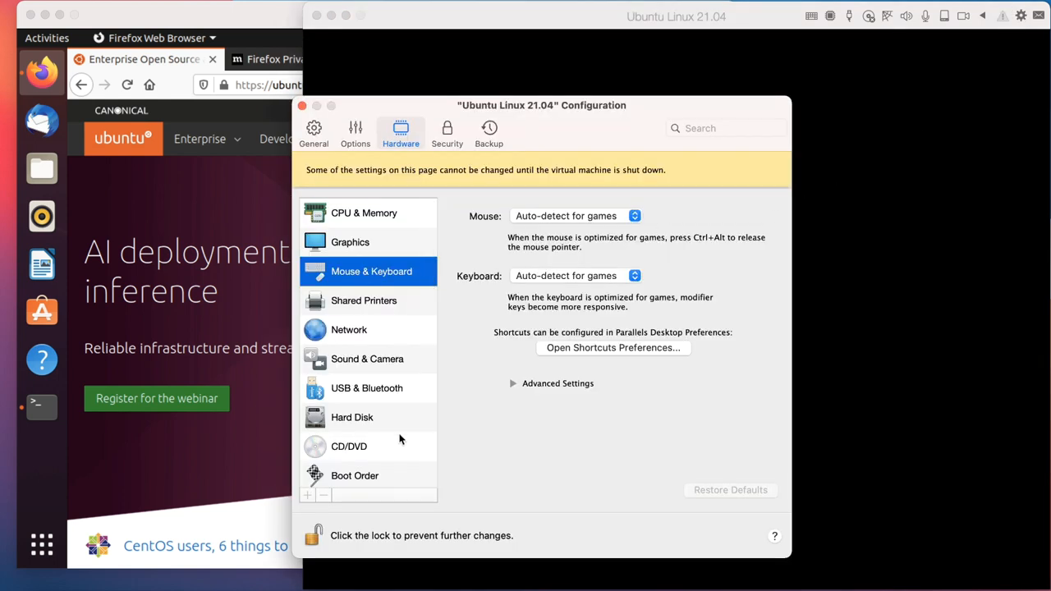
click(348, 447)
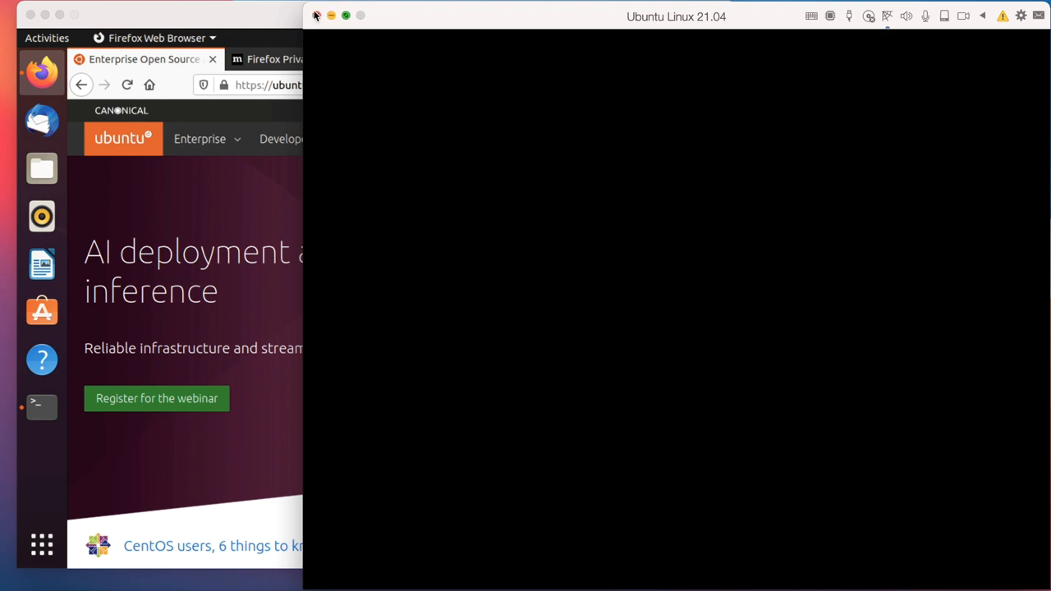
click(315, 15)
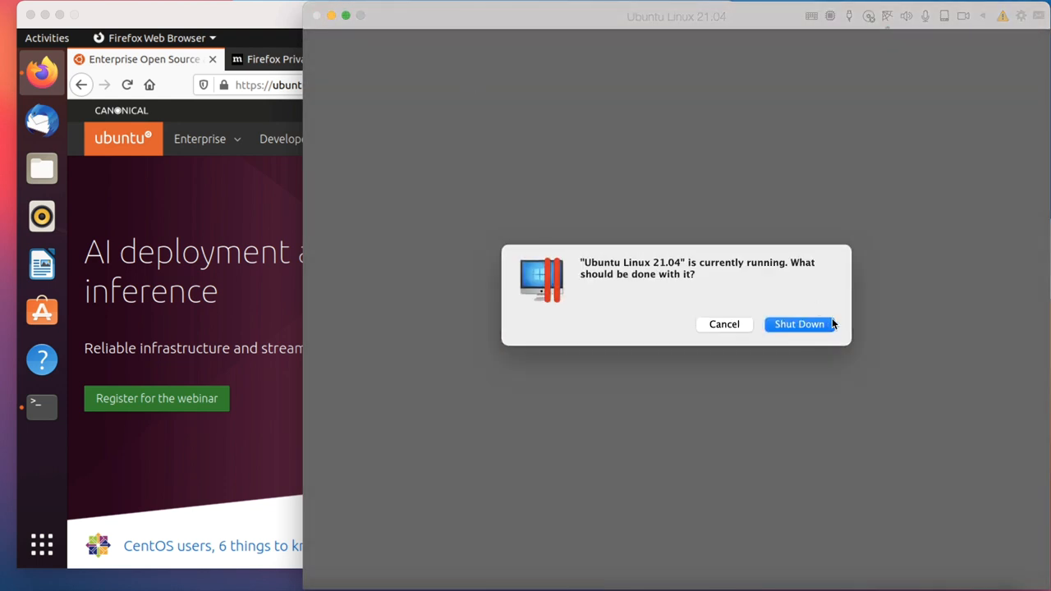
click(799, 324)
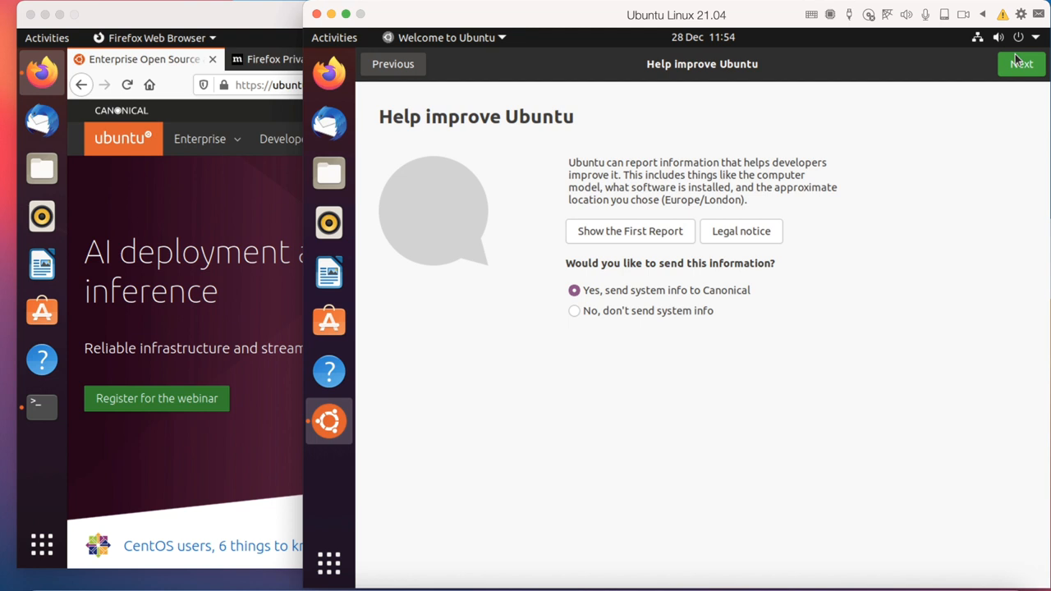
Finish the 21.04 welcome wizard without sending system info to Canonical.
click(575, 311)
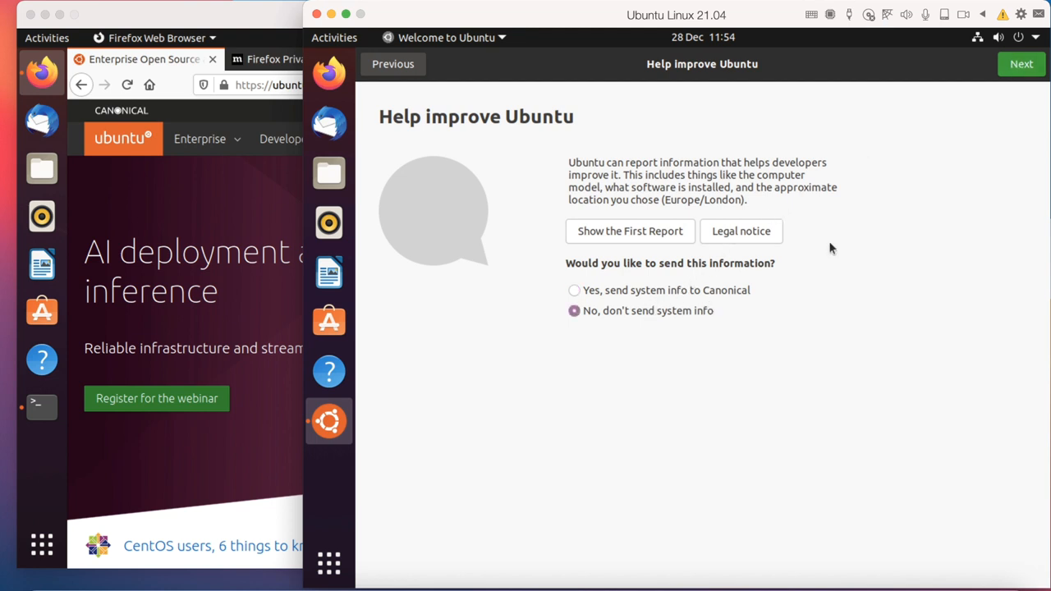
click(1022, 64)
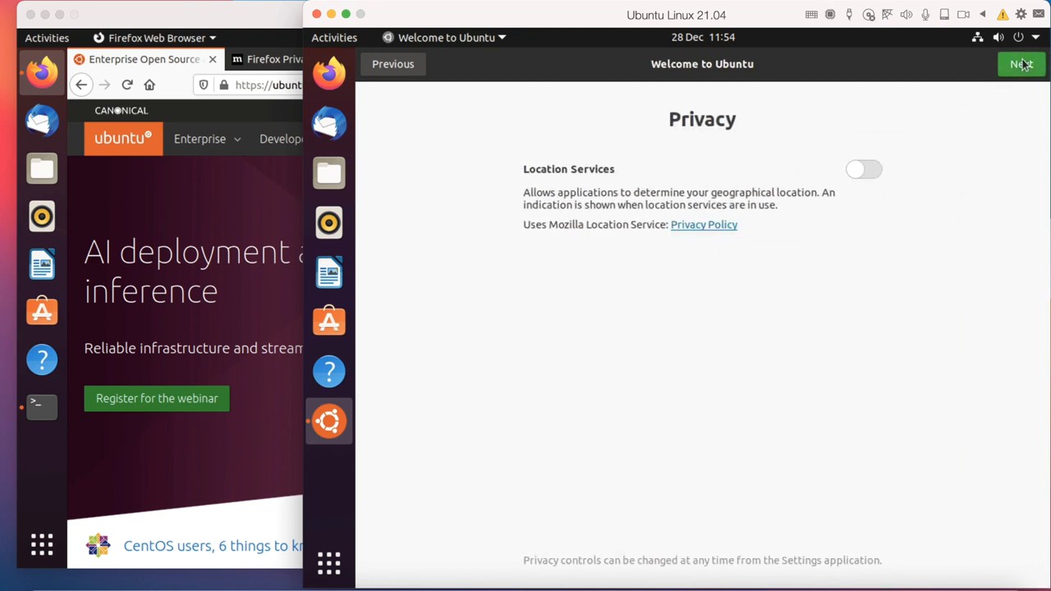
click(1022, 64)
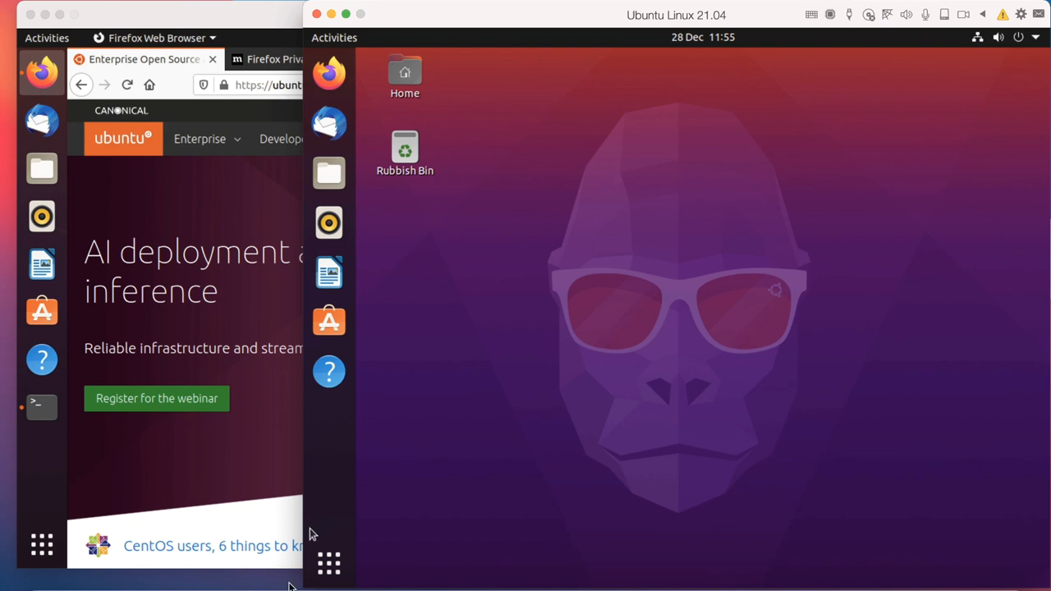
Launch Terminal from Show Applications and type cat /etc/os-release without running it.
click(329, 564)
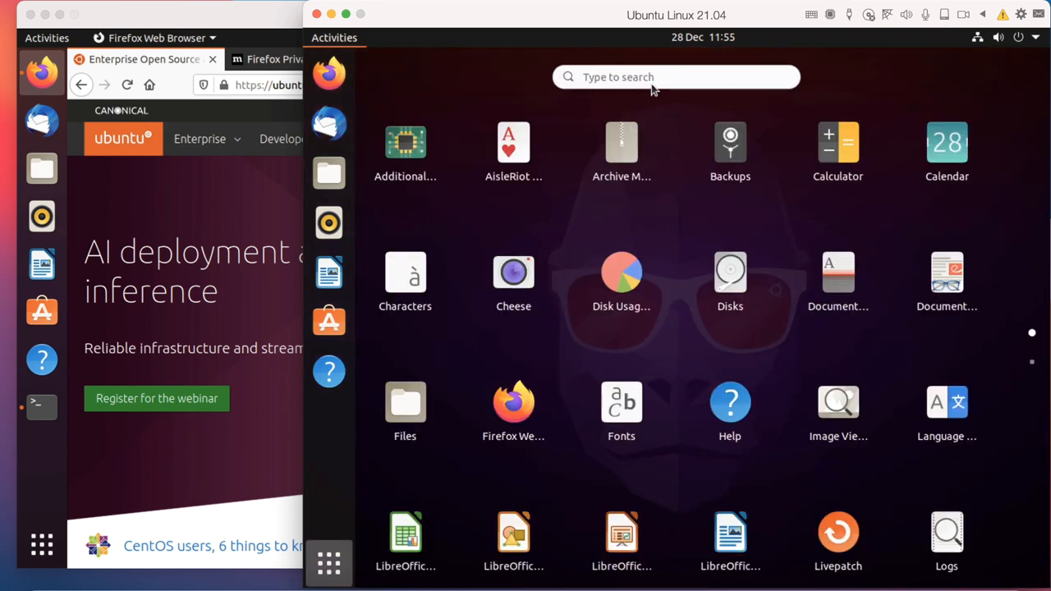
click(41, 404)
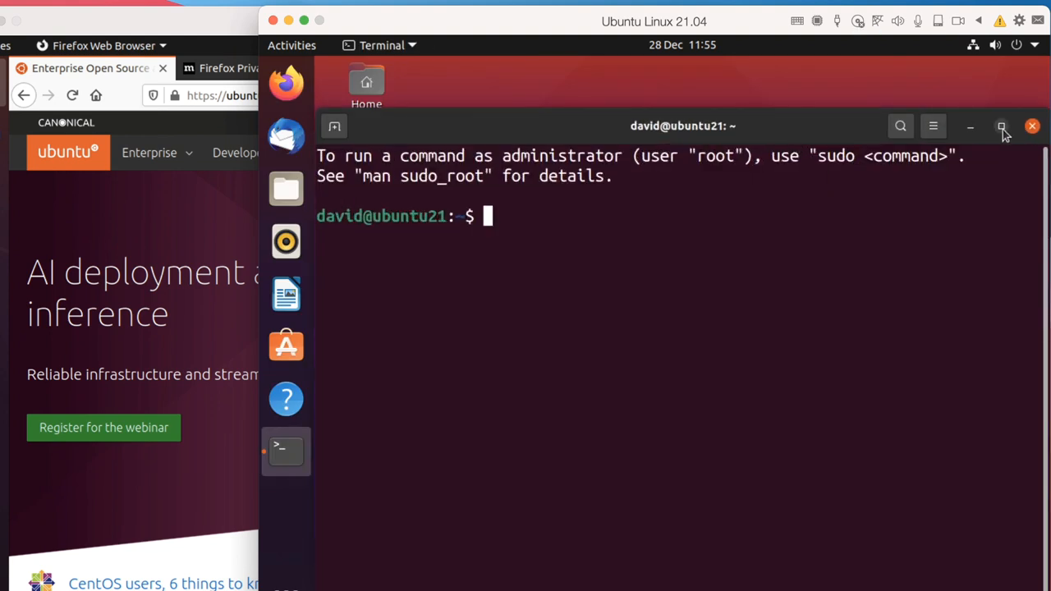
text(cat /etc/)
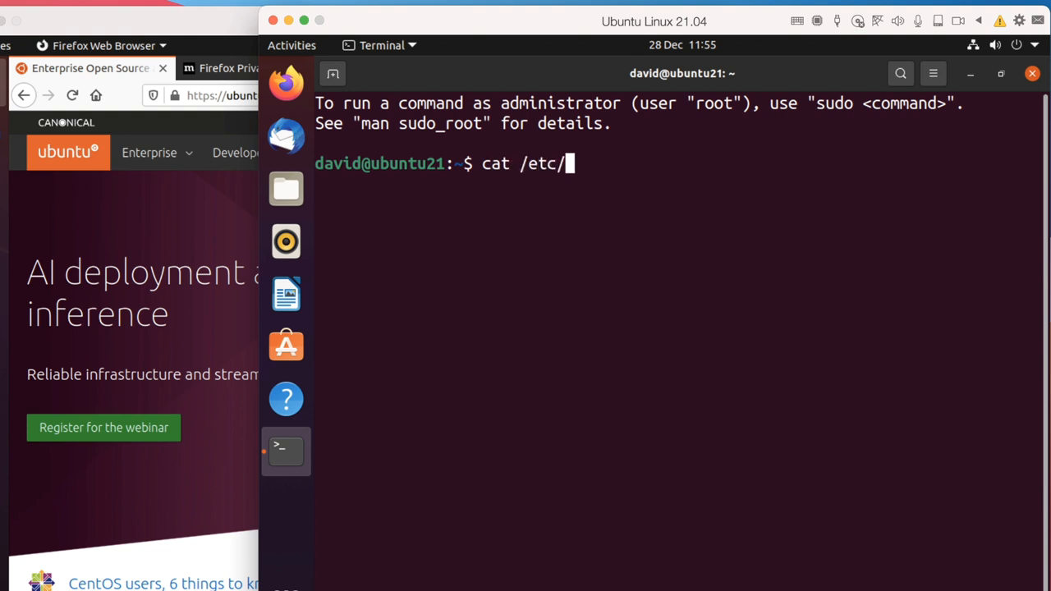
text(os-release)
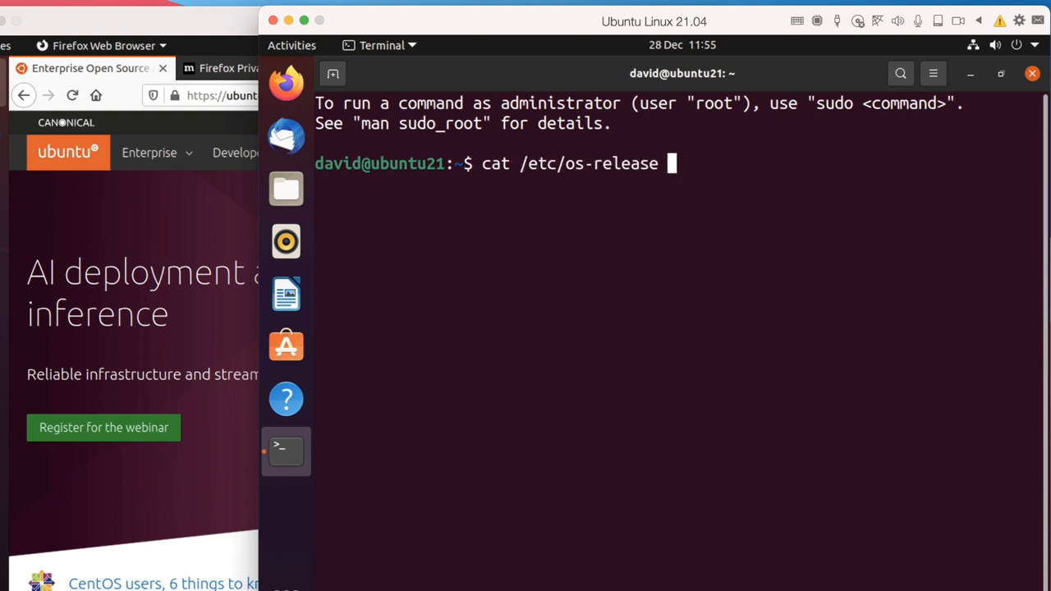